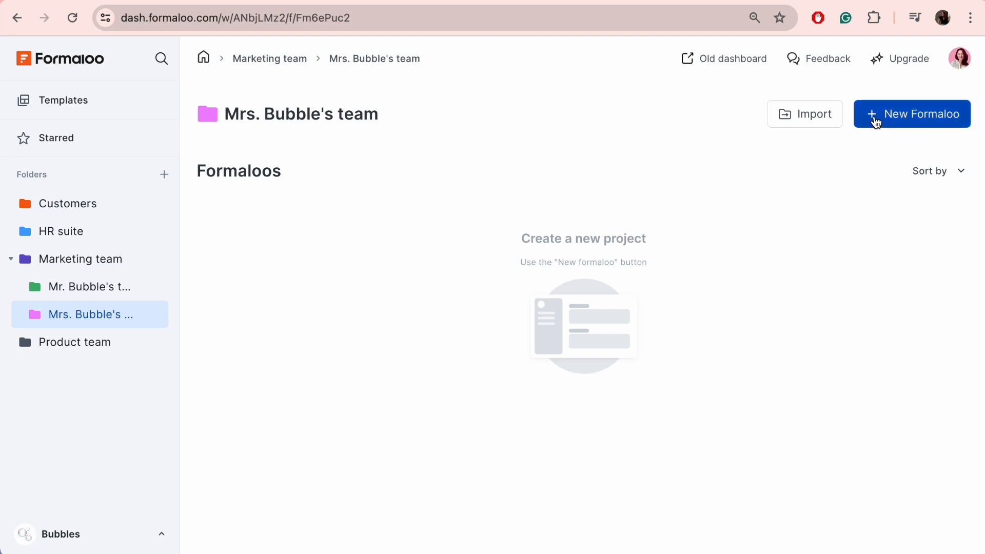
- Create a new project named Bubble's campaign planning and continue to its starter form
left_click(911, 114)
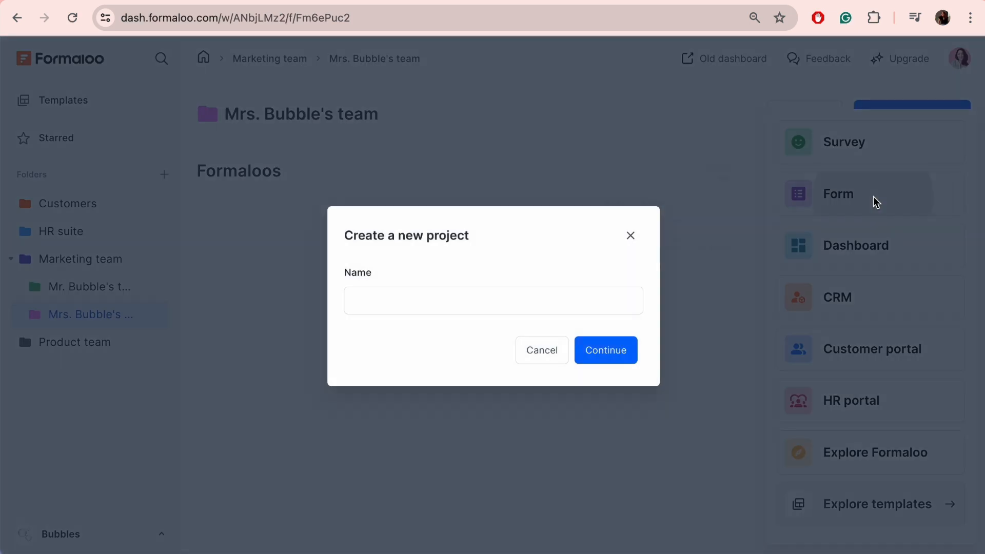
type("Campaig")
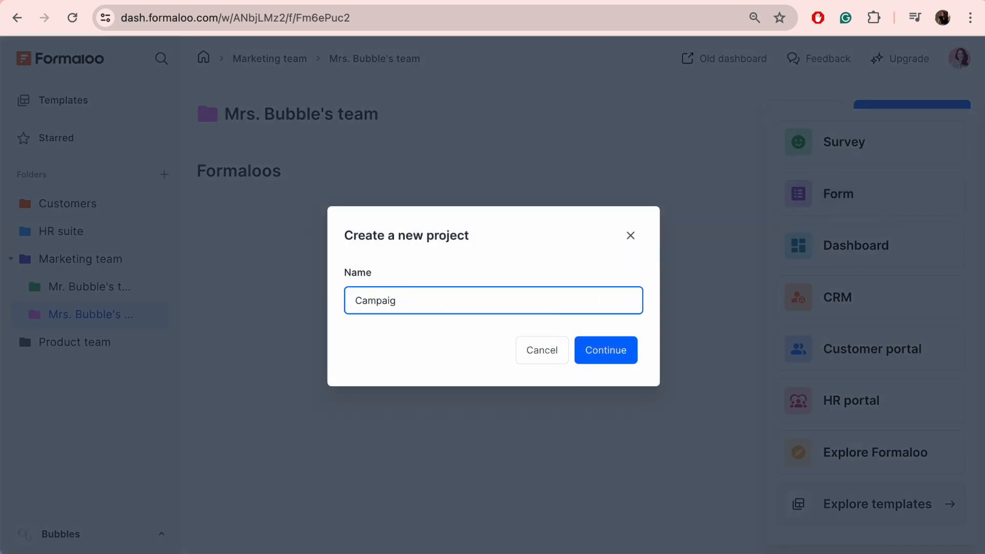
left_click(606, 350)
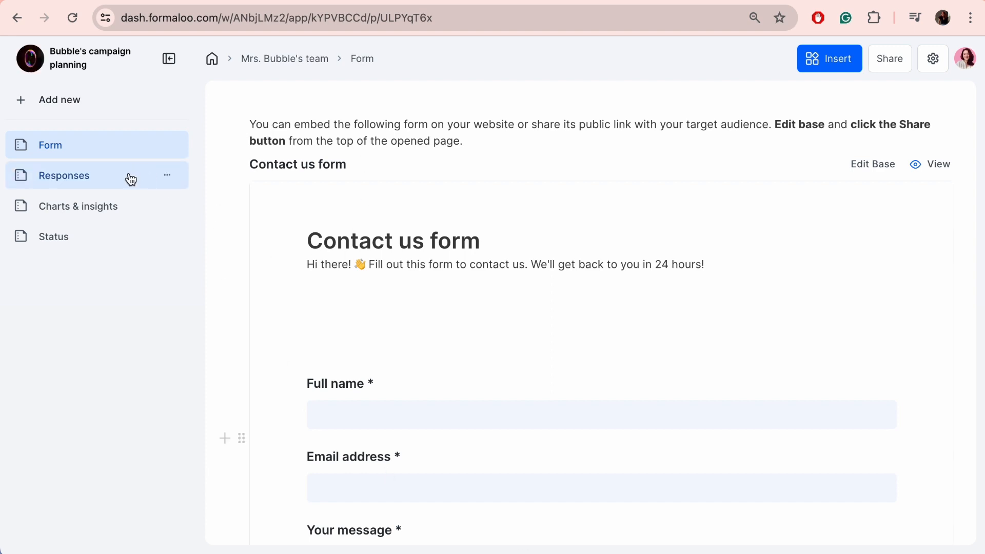
left_click(64, 176)
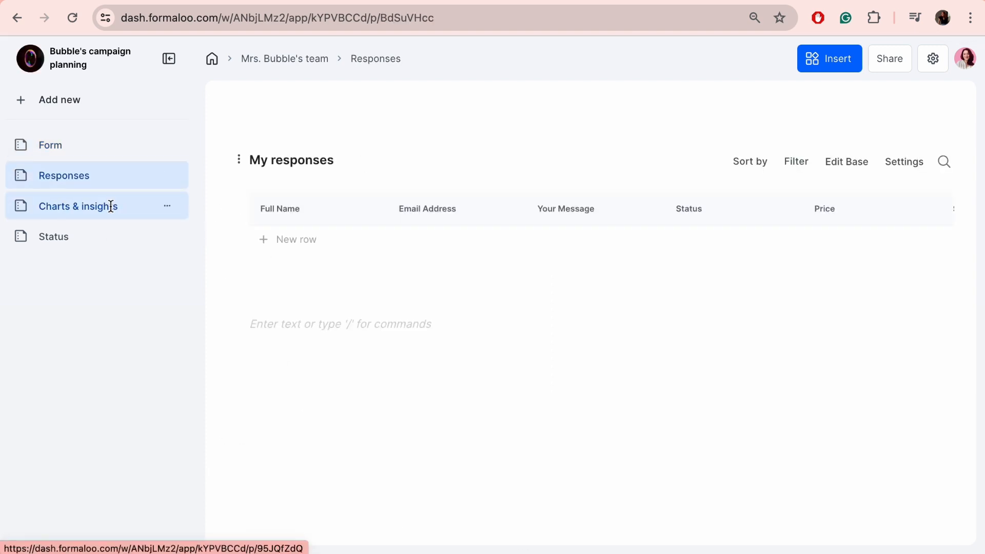
left_click(53, 236)
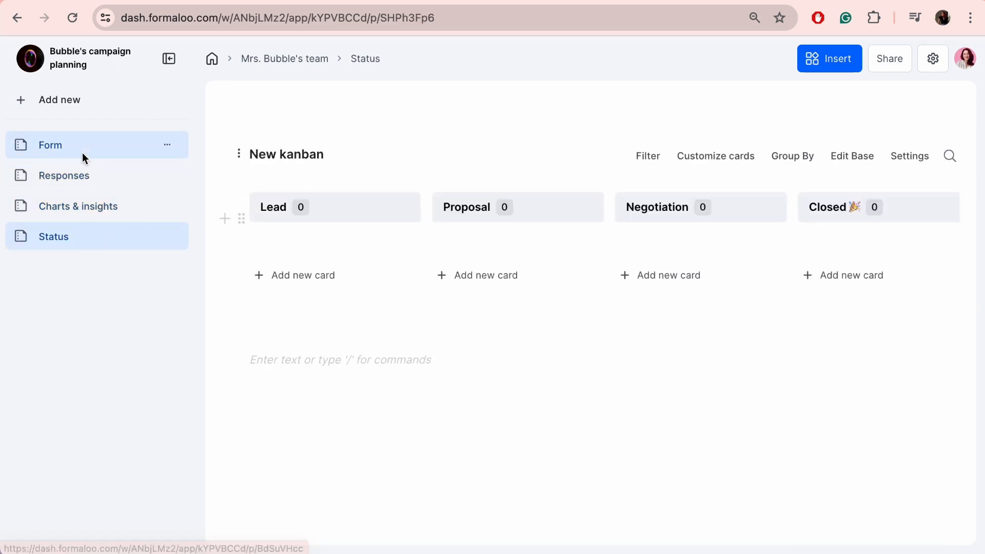
left_click(51, 145)
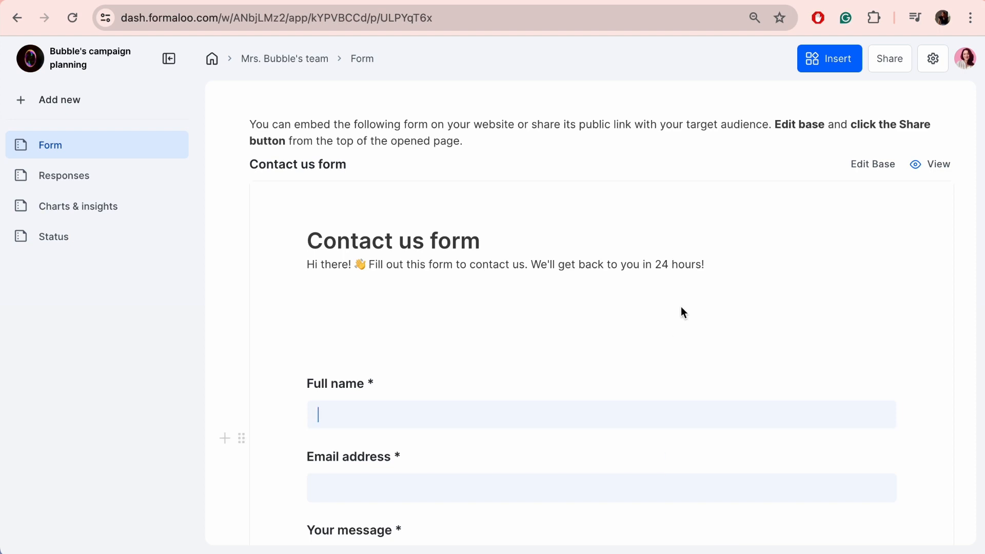
mouse_move(872, 164)
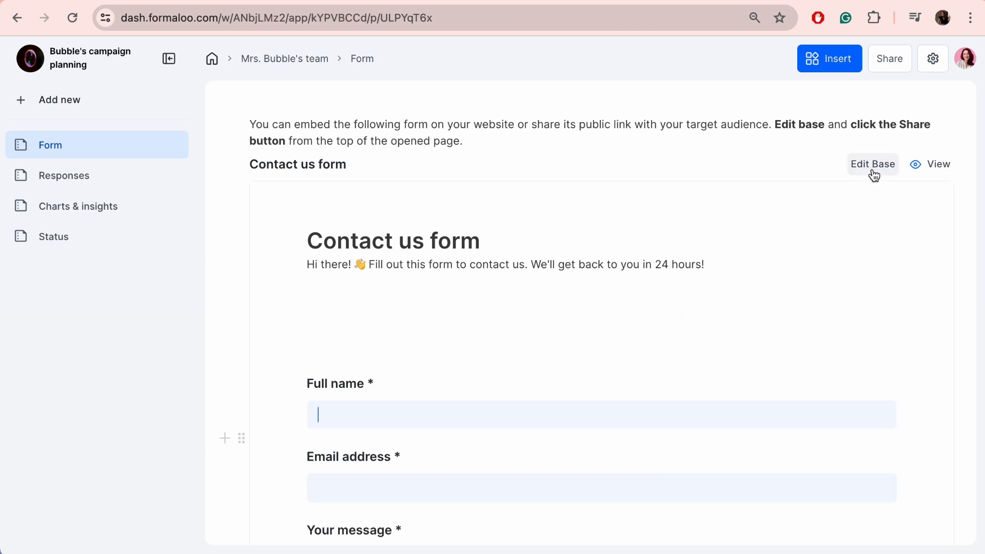
- Open the base for editing and retitle the form Campaign planning ideas with a bubble cover
left_click(872, 164)
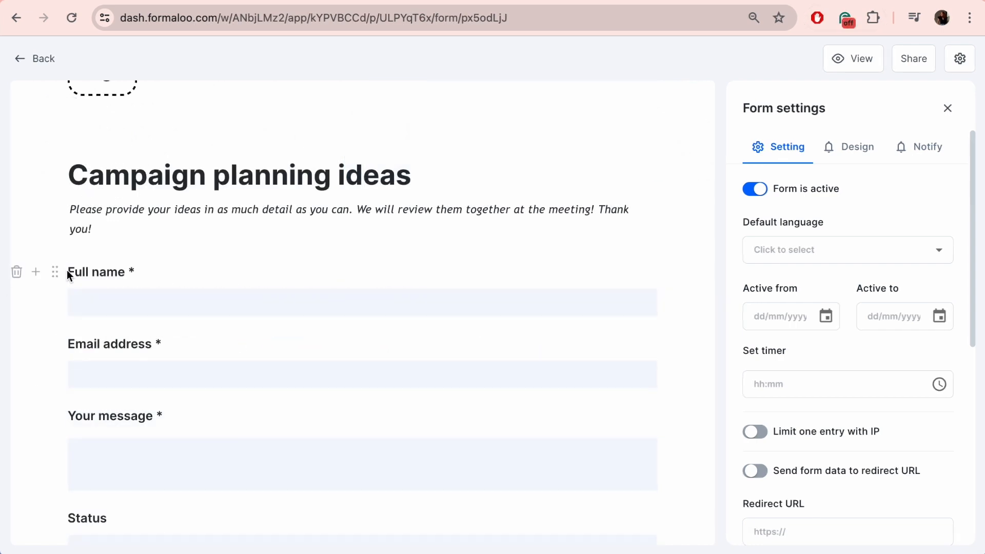
left_click(16, 271)
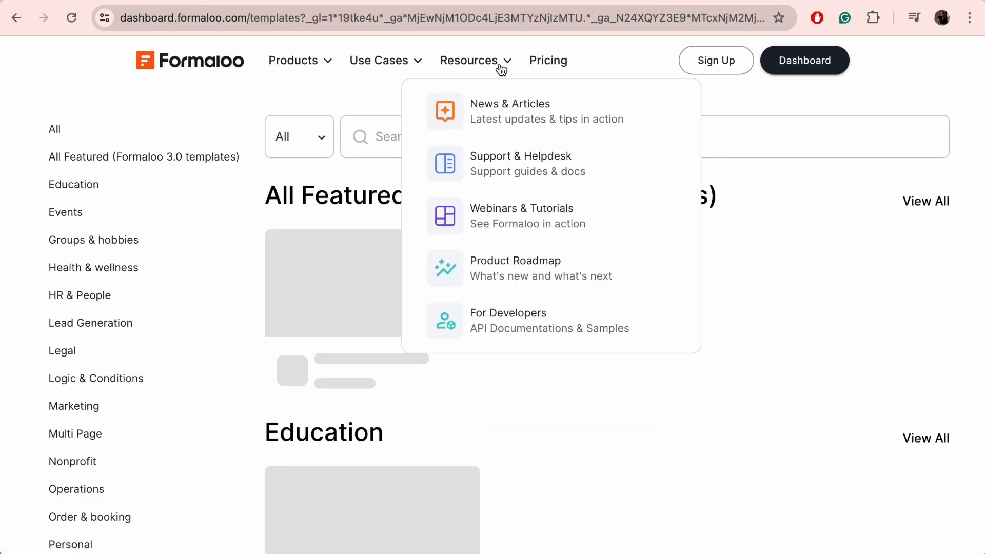
scroll("down", 3)
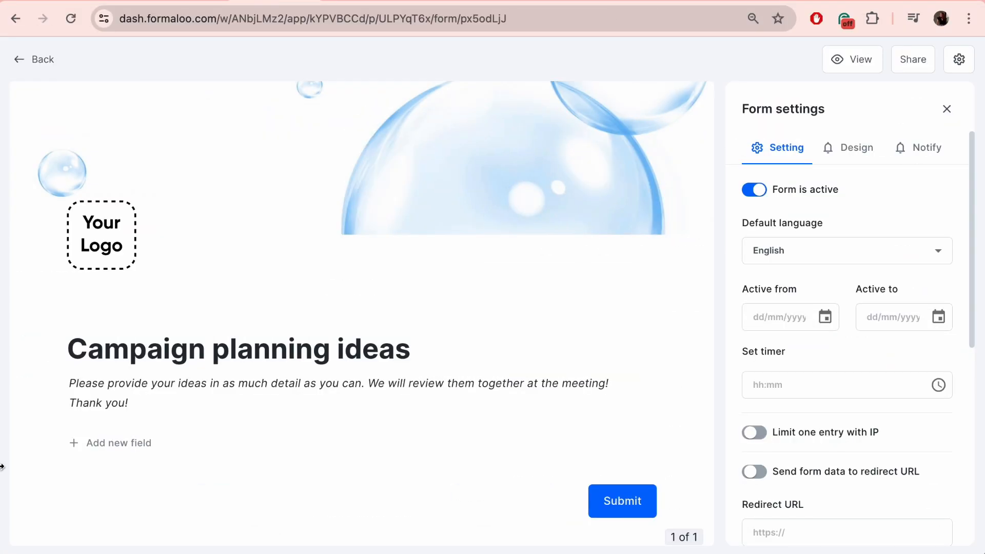
- Browse the Add new field picker to add a project status choice and a yes/no comments question
left_click(117, 443)
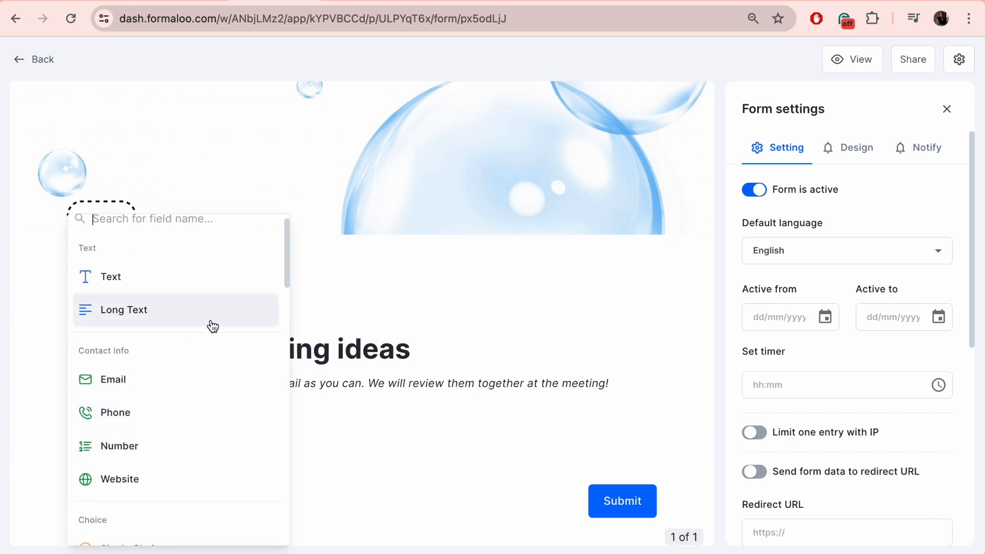
scroll("down", 3)
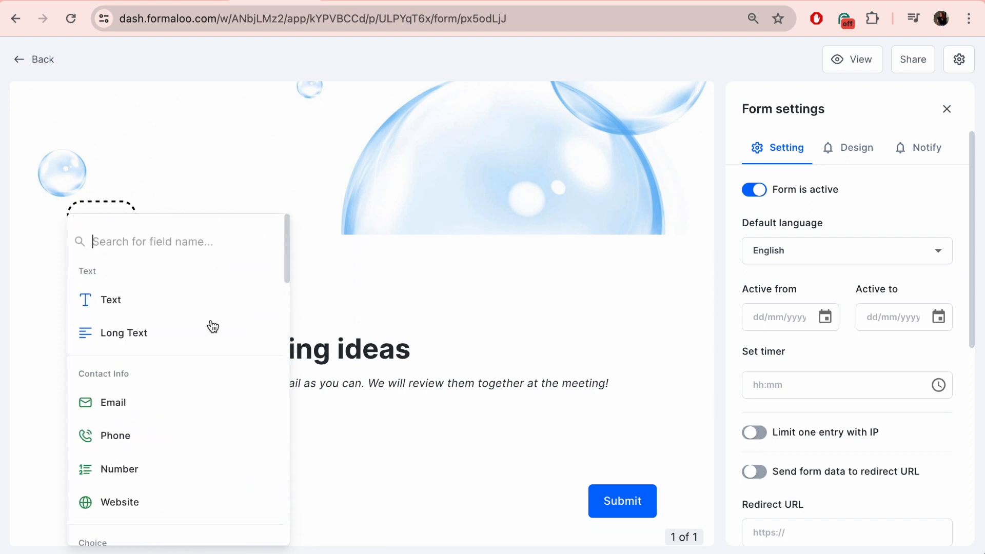
scroll("down", 3)
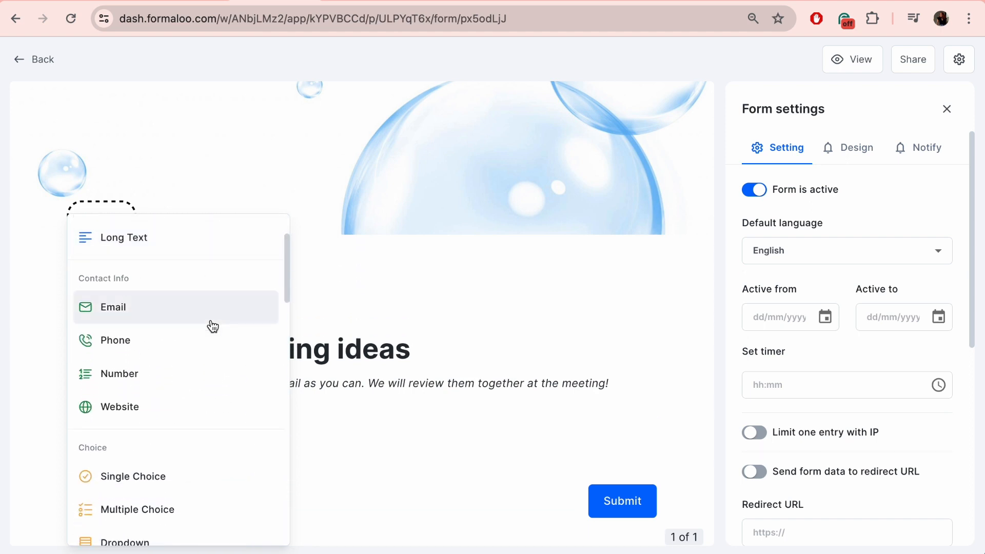
scroll("down", 3)
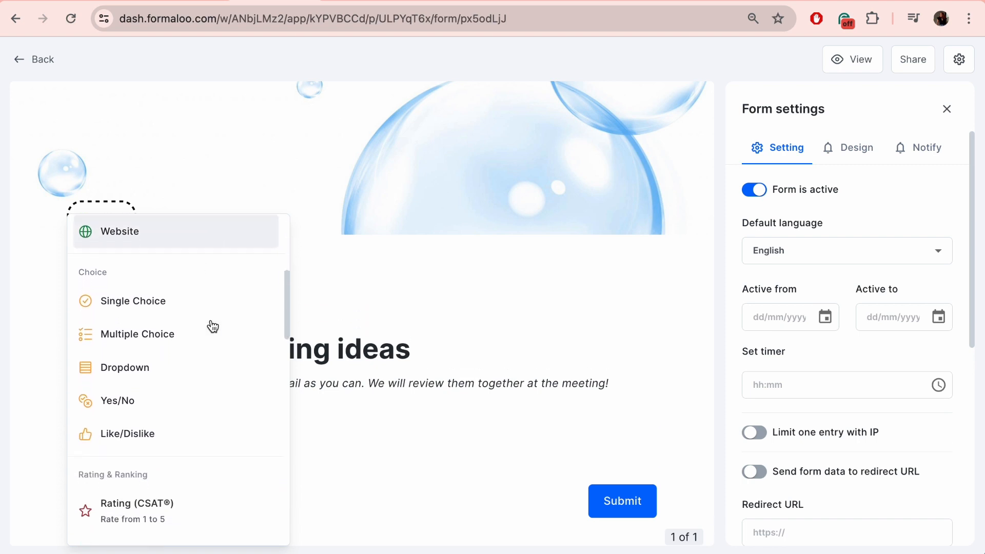
scroll("down", 3)
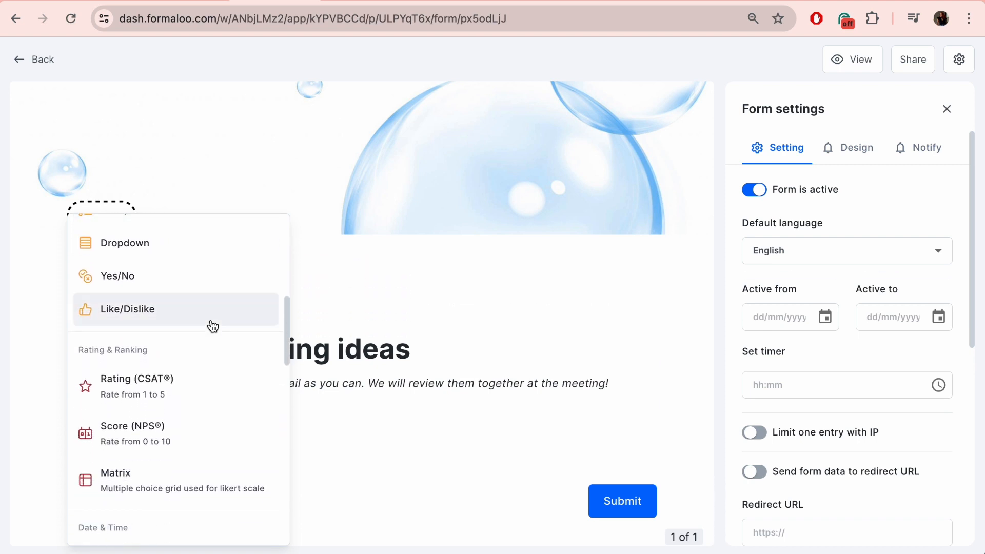
scroll("down", 3)
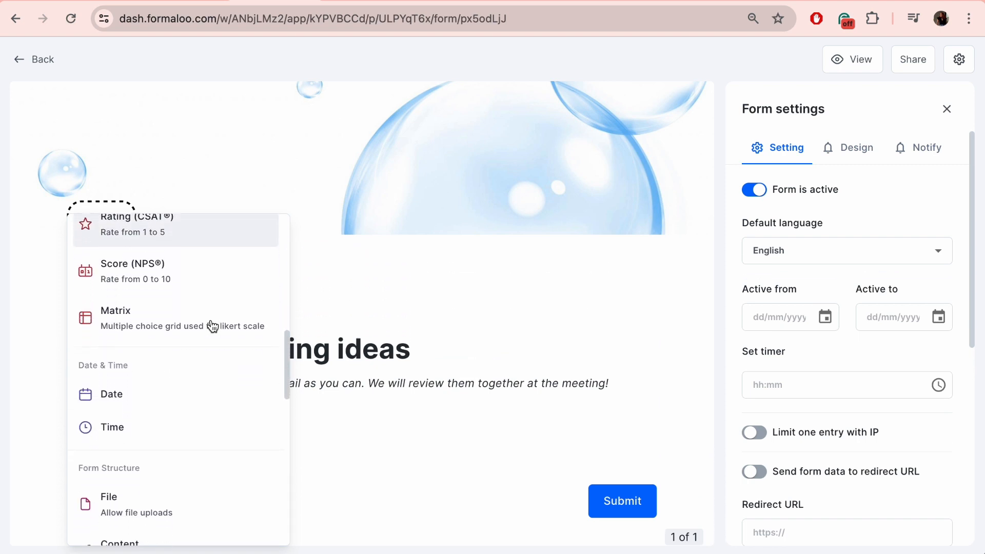
scroll("down", 3)
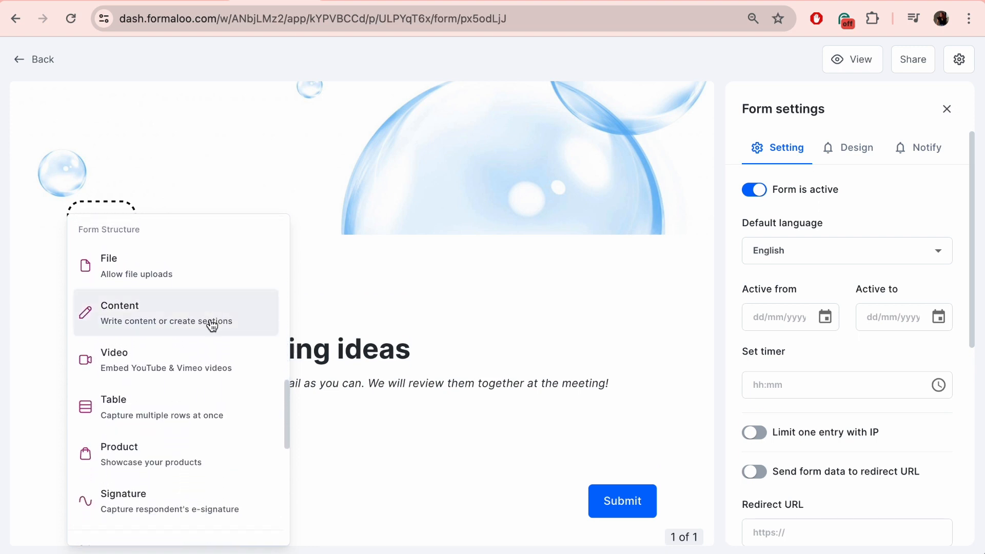
mouse_move(257, 504)
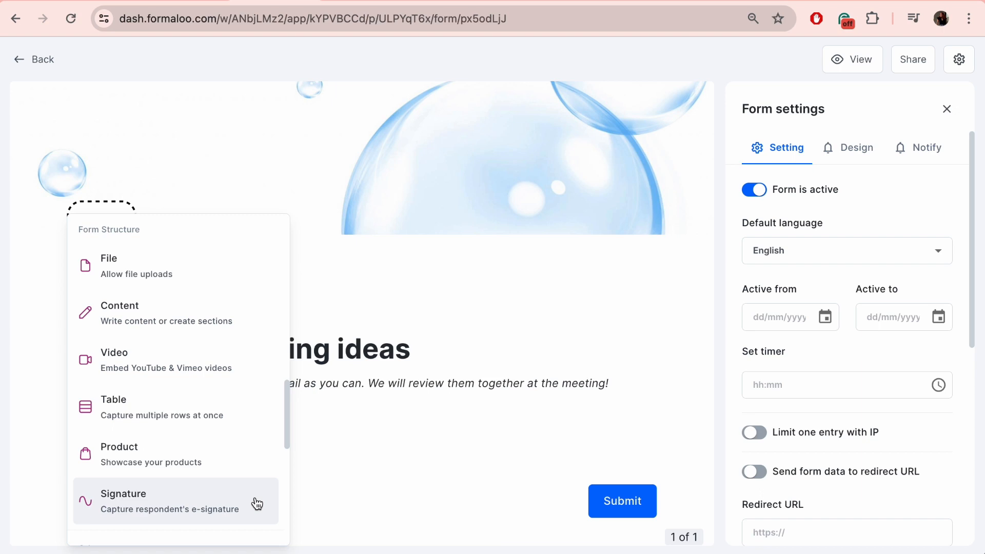
scroll("down", 3)
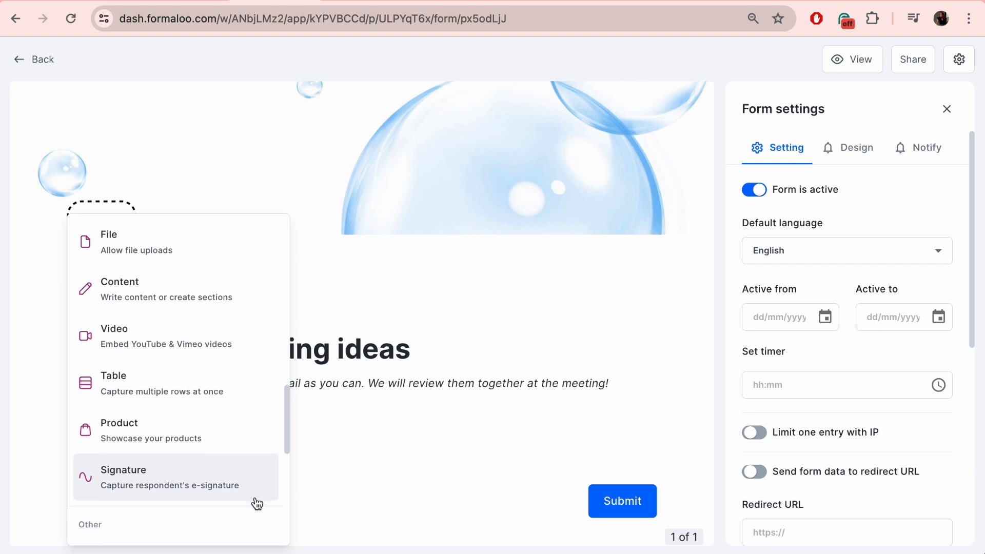
scroll("down", 3)
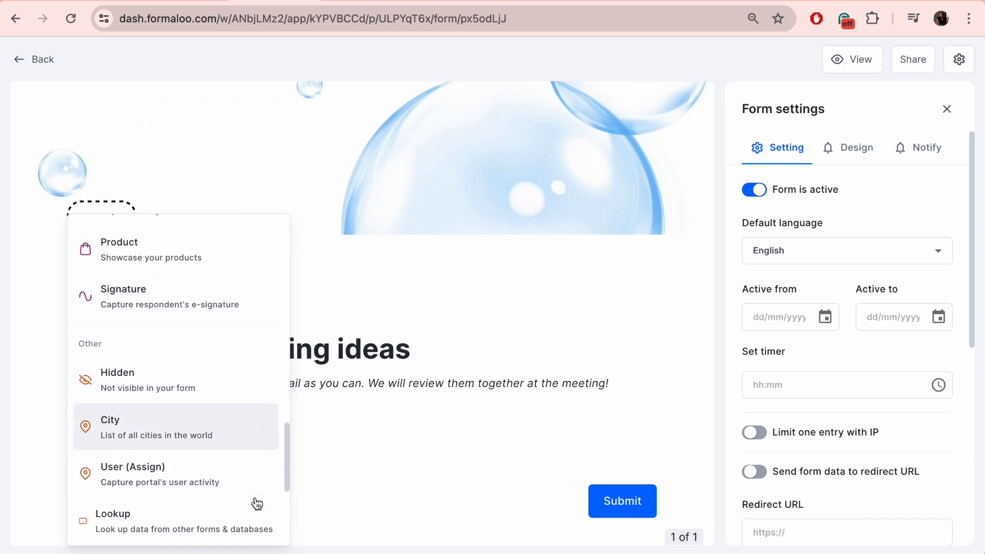
scroll("down", 3)
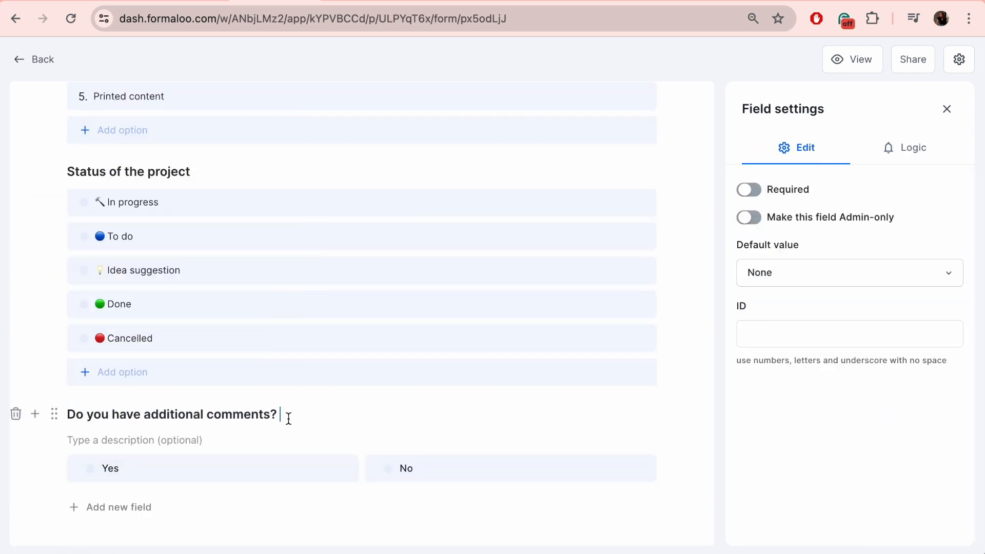
- Add logic showing the 'Please let us know about it' field on a yes answer, hidden otherwise
scroll("down", 3)
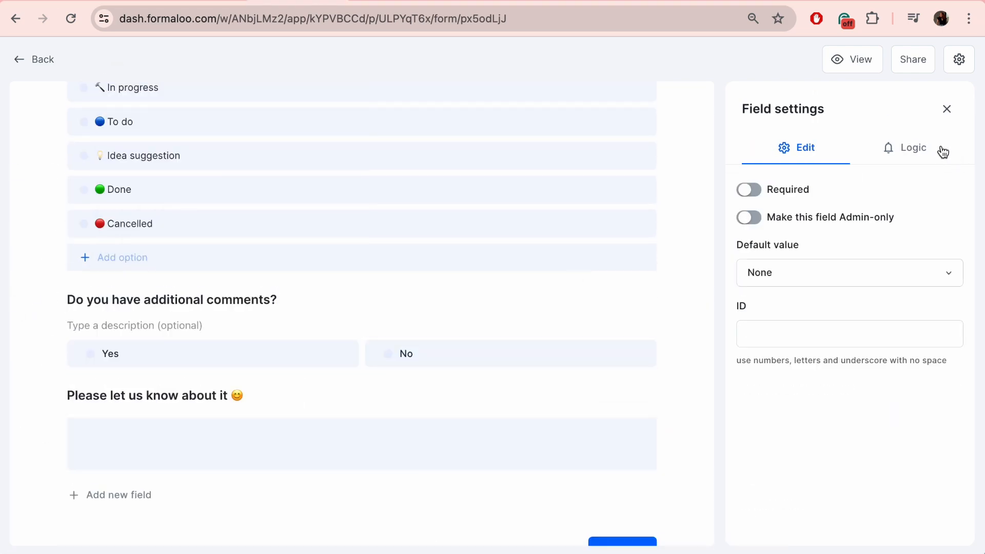
left_click(906, 147)
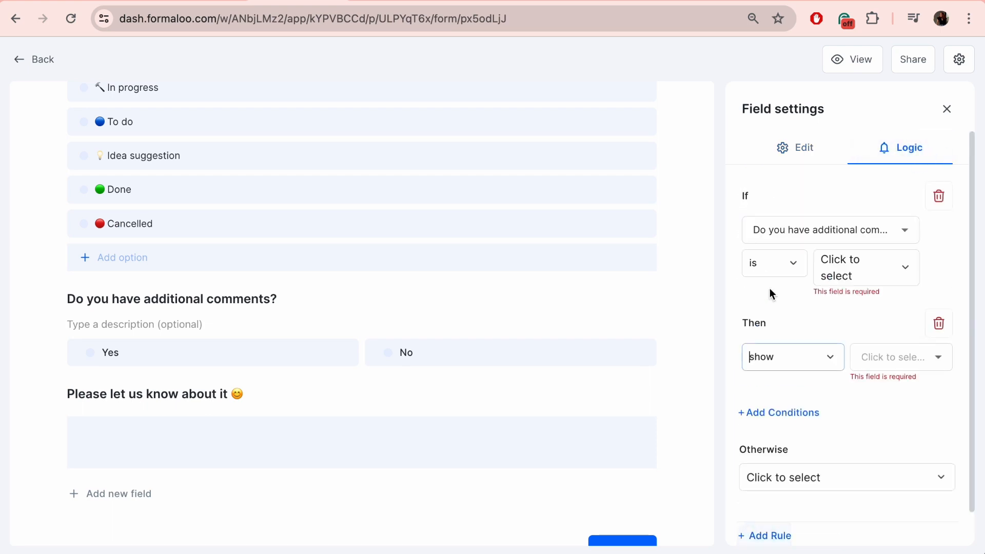
left_click(829, 229)
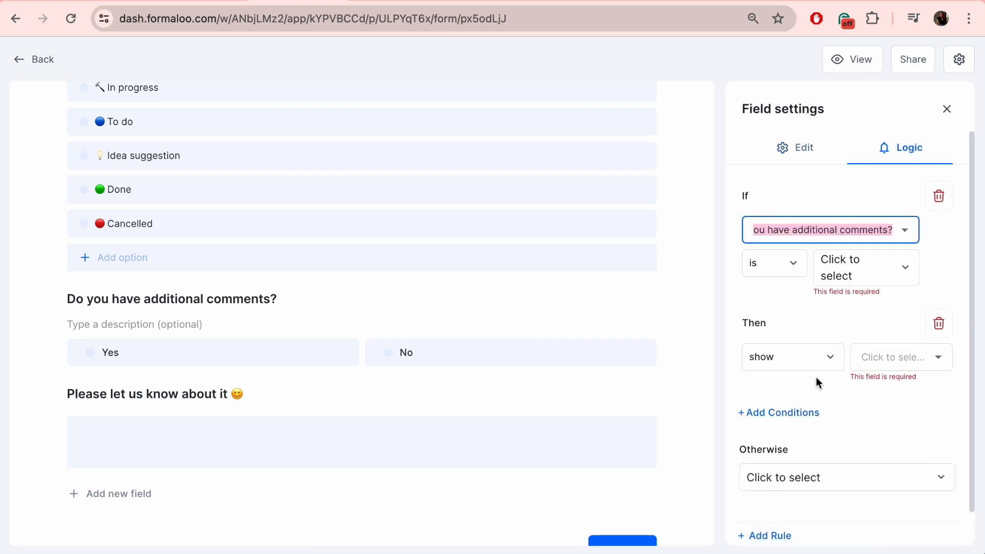
left_click(865, 267)
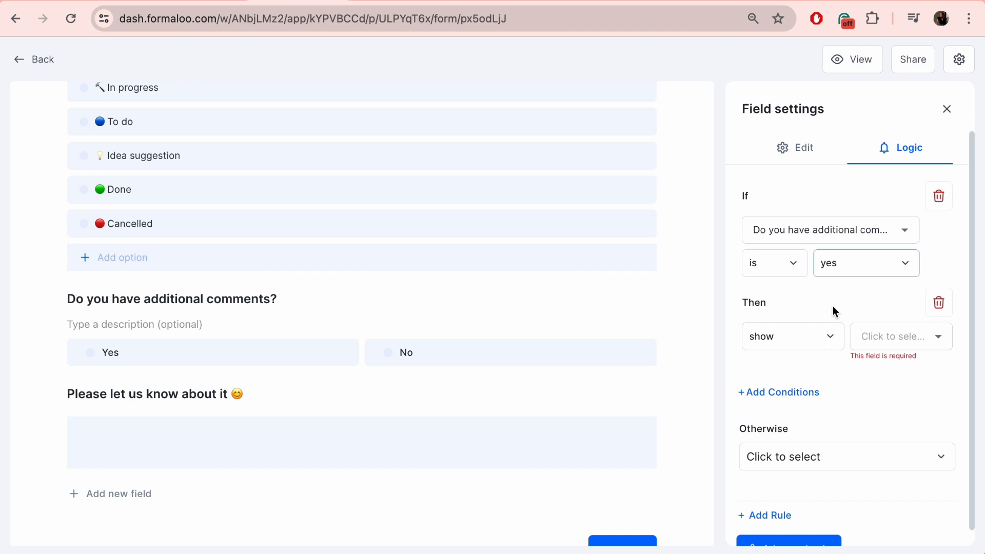
left_click(894, 337)
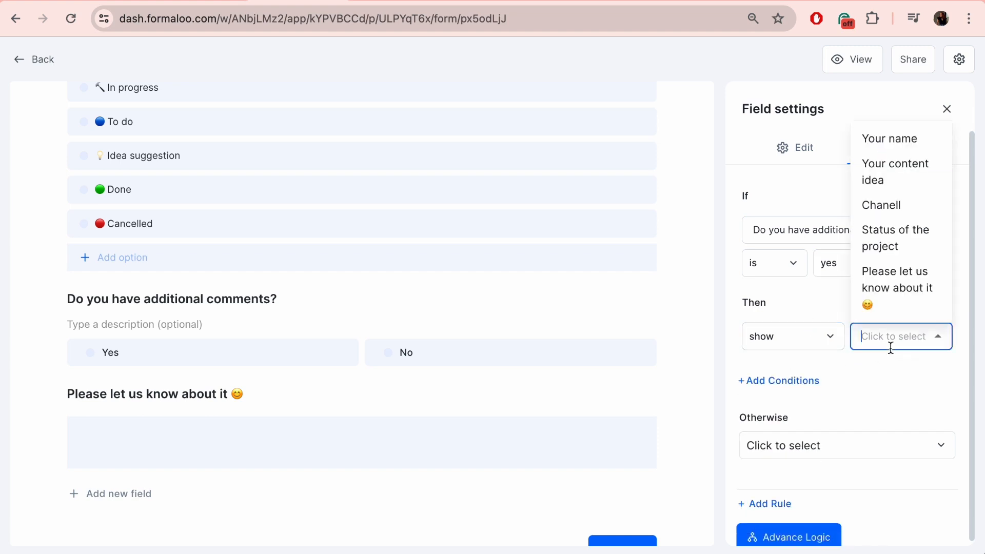
left_click(896, 288)
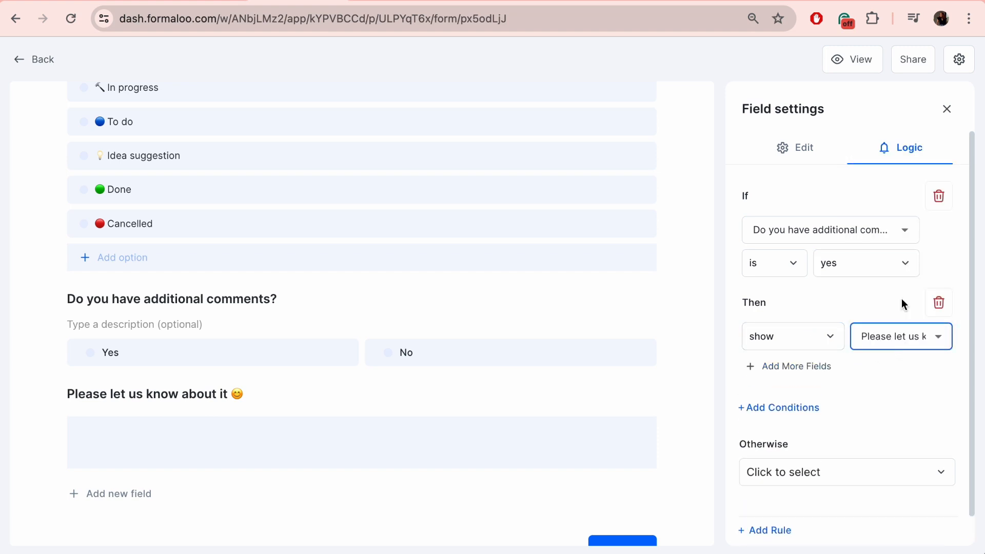
left_click(844, 472)
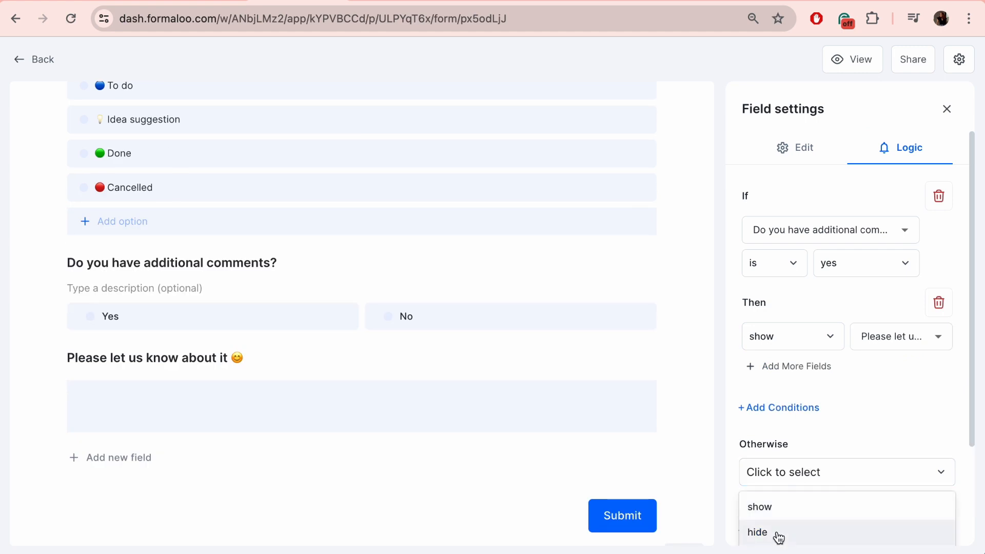
left_click(757, 533)
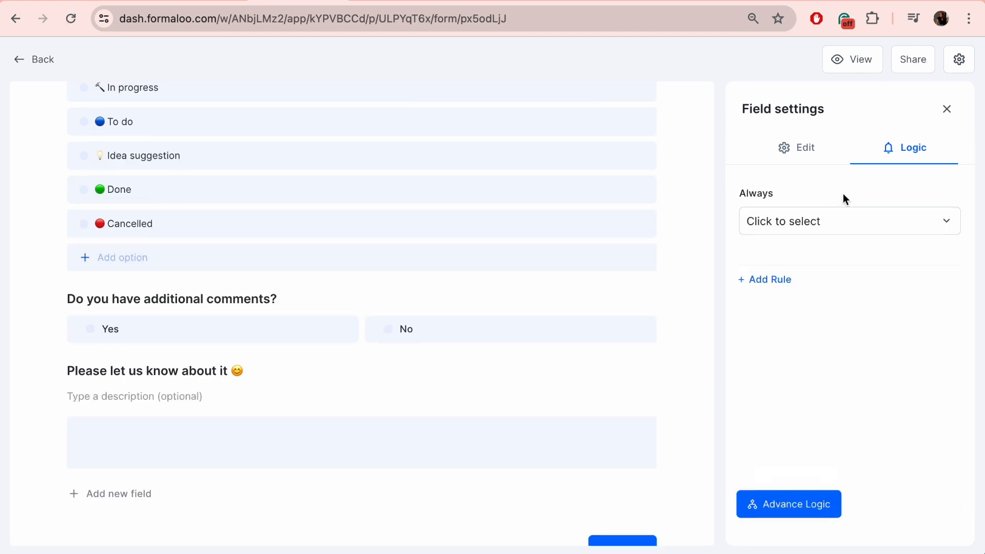
- Add an Always rule sending respondents to the Ending Page after submit
left_click(848, 221)
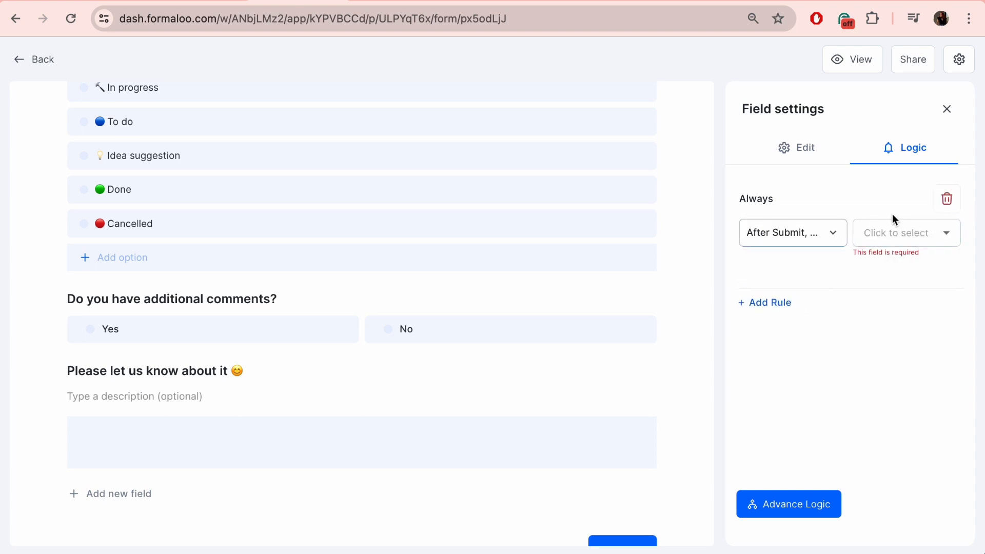
left_click(901, 233)
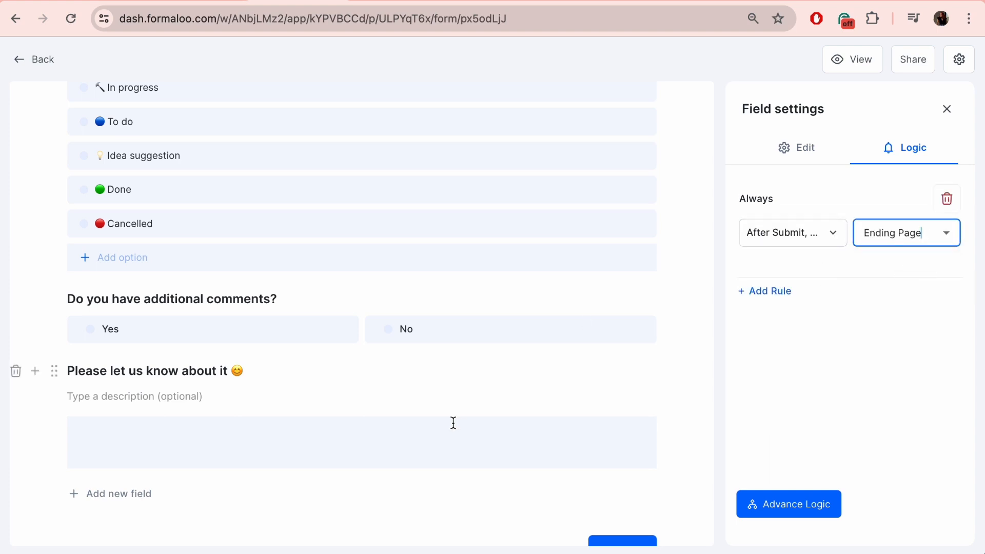
scroll("down", 3)
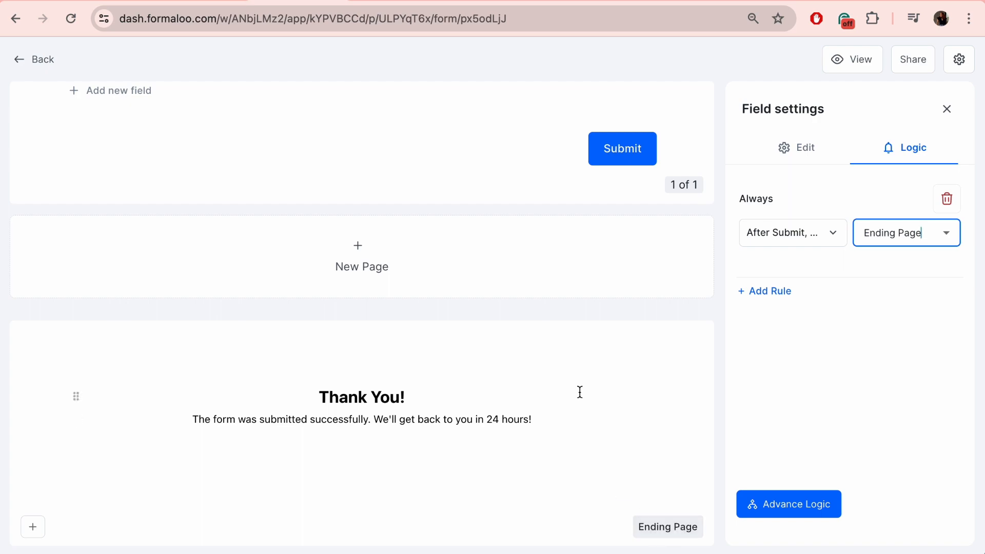
- Preview the live Campaign planning ideas form and scroll through its fields as a respondent
left_click(852, 59)
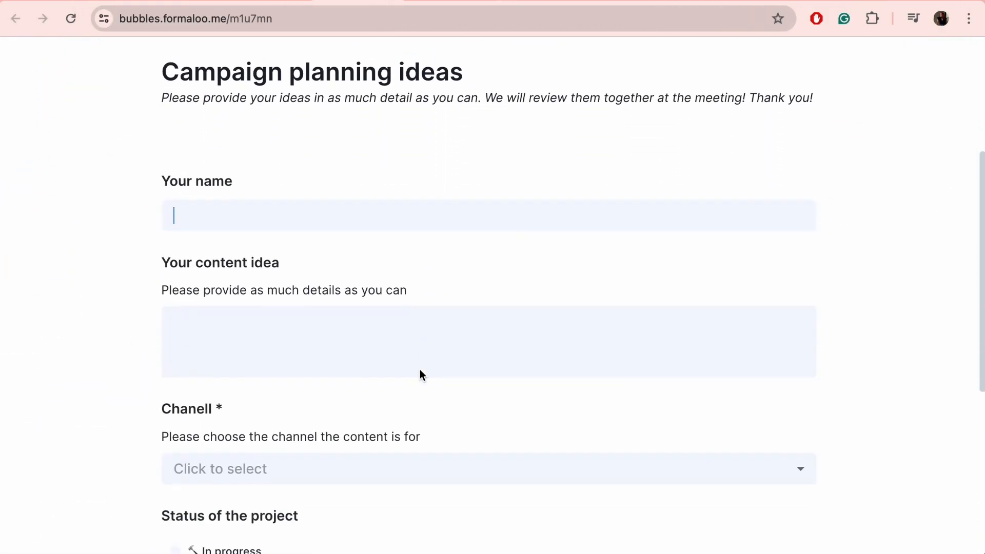
scroll("down", 3)
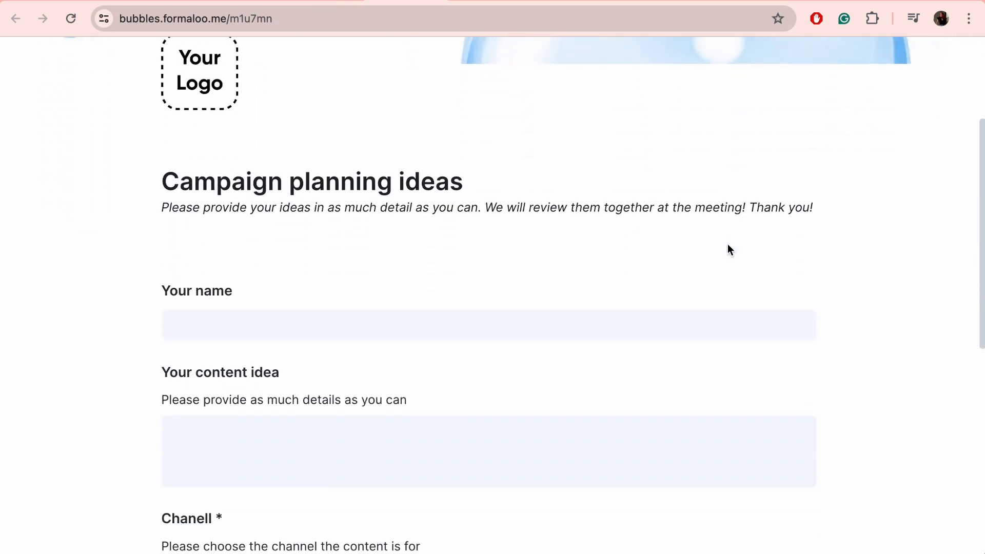
scroll("down", 3)
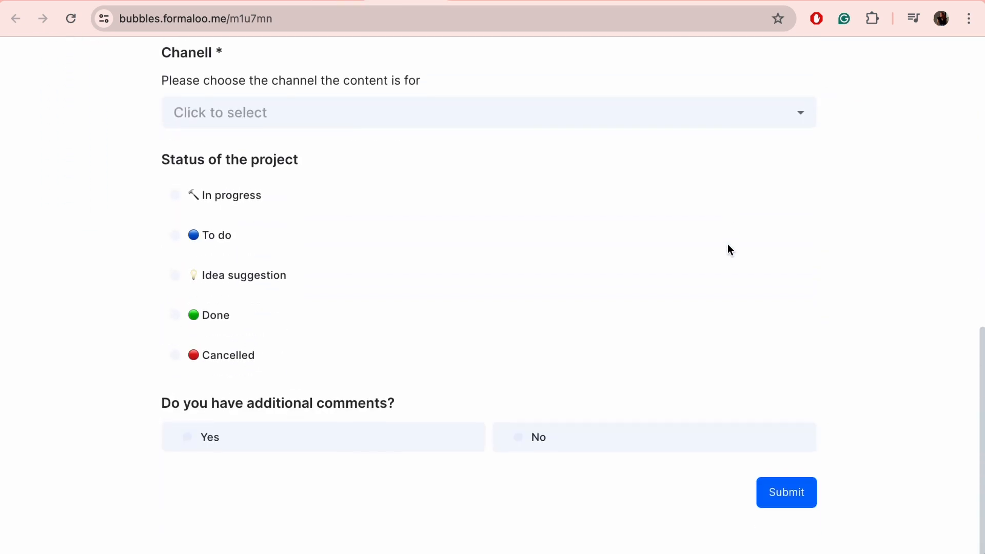
scroll("up", 3)
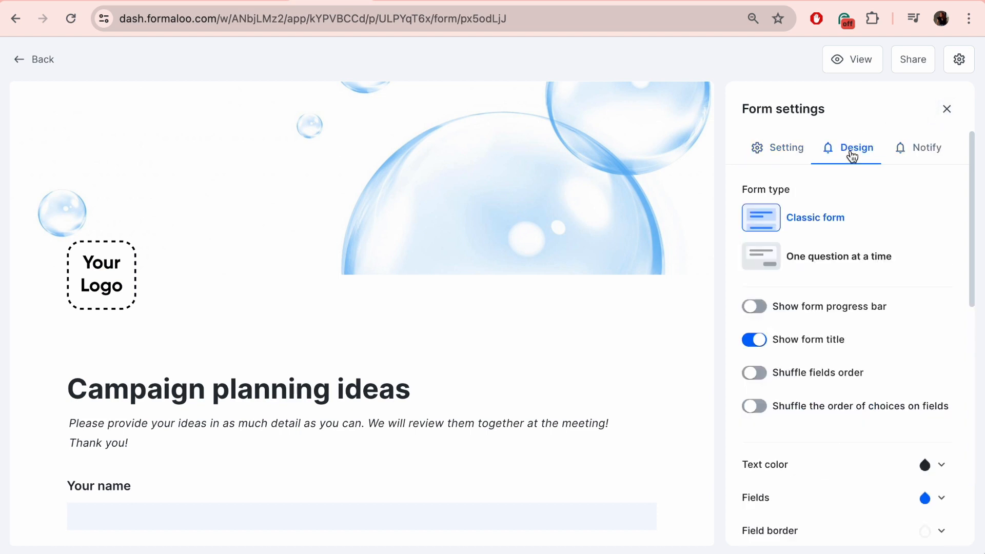
mouse_move(846, 267)
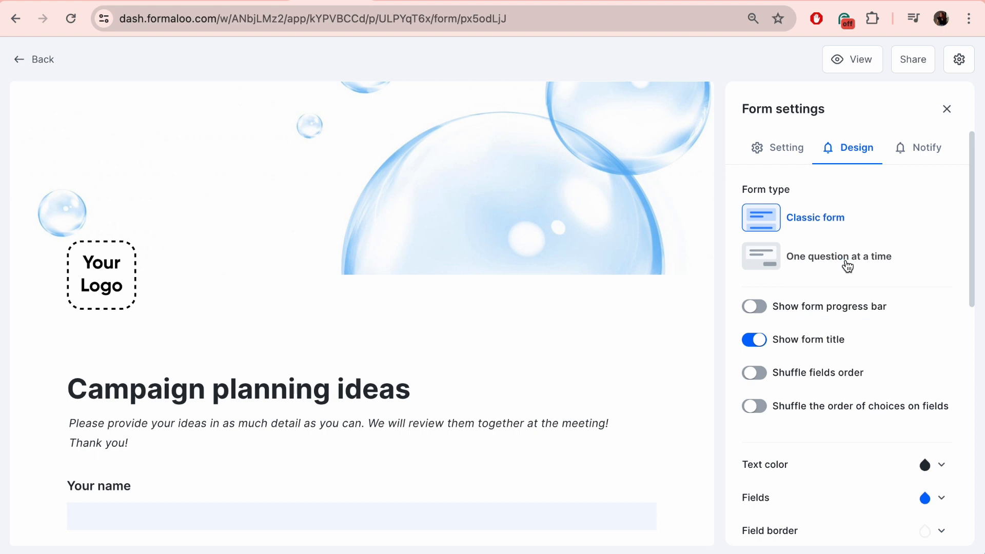
- Review the form's general Setting tab, then browse the Design tab's theme options
left_click(783, 147)
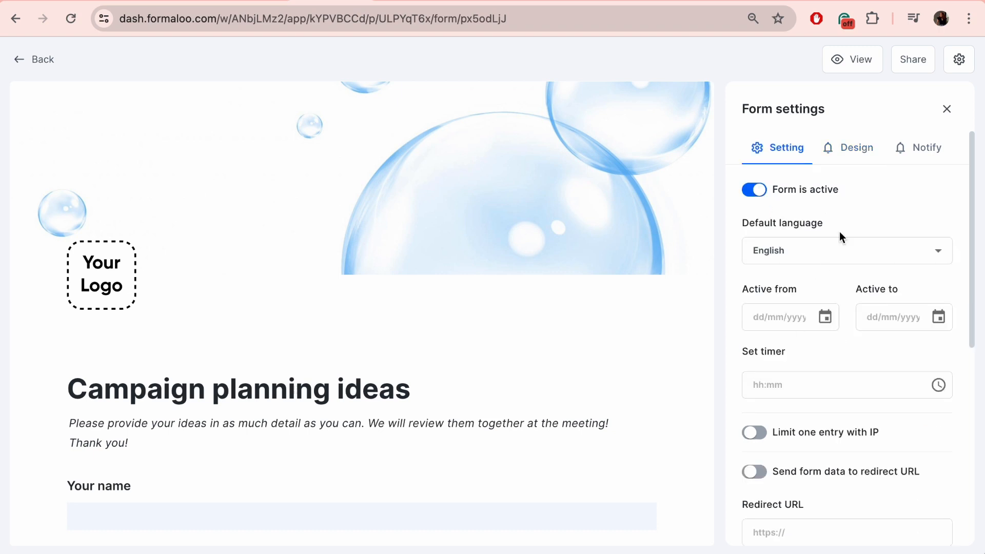
left_click(854, 146)
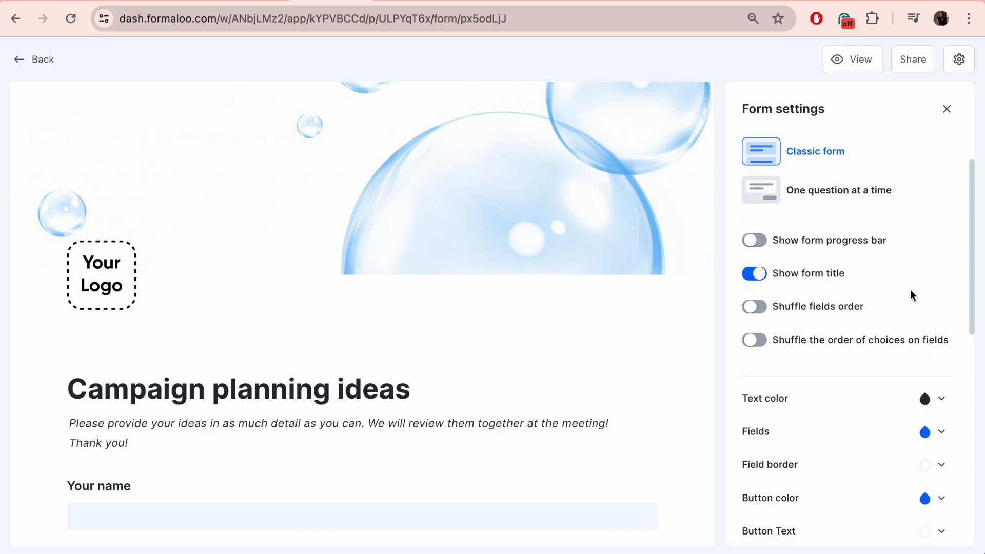
mouse_move(917, 315)
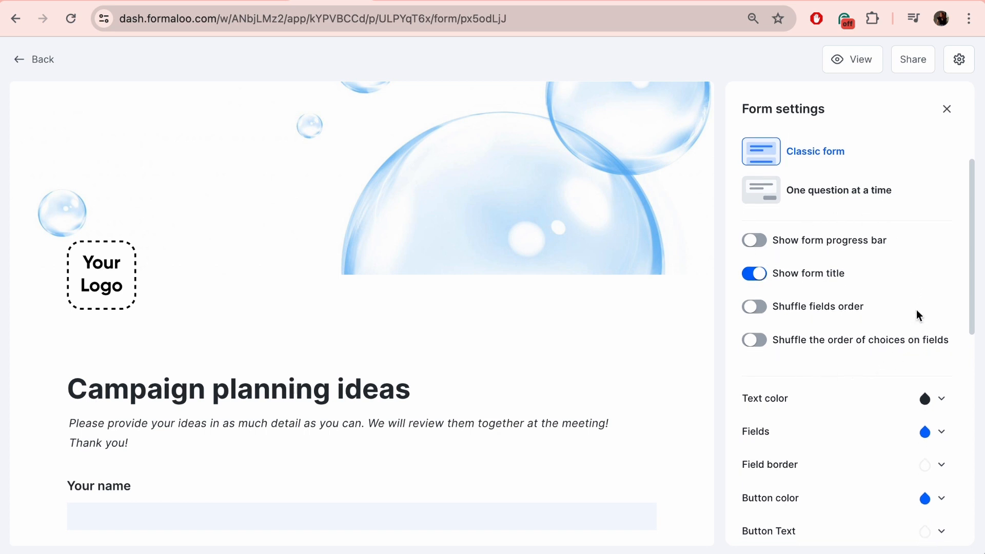
scroll("down", 3)
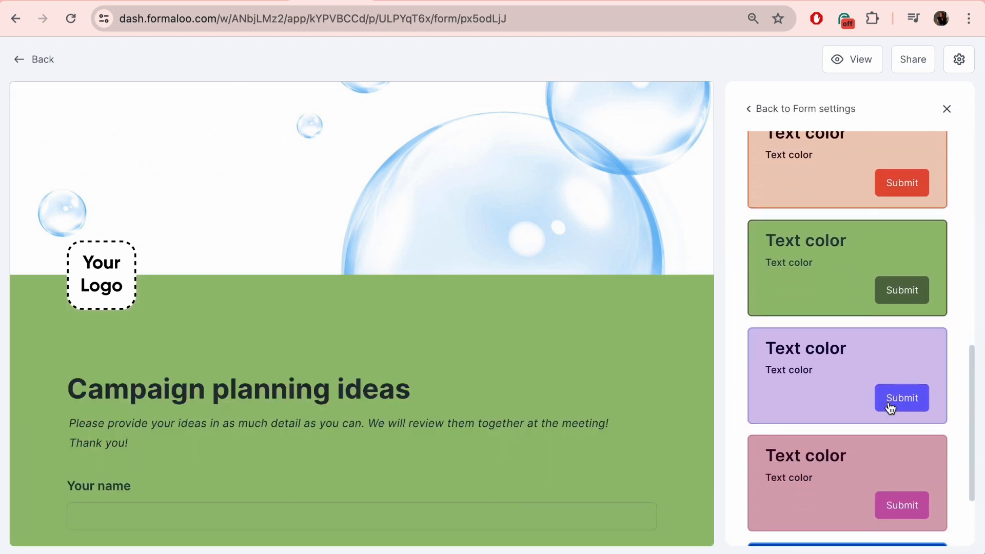
- Return to Form settings and give the form a bubble background with fully rounded corners
scroll("down", 3)
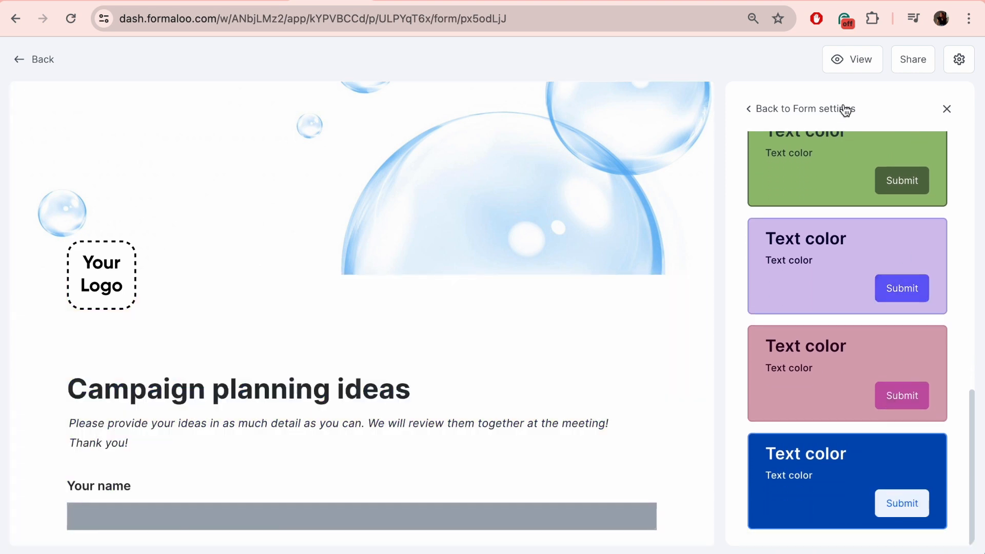
left_click(802, 109)
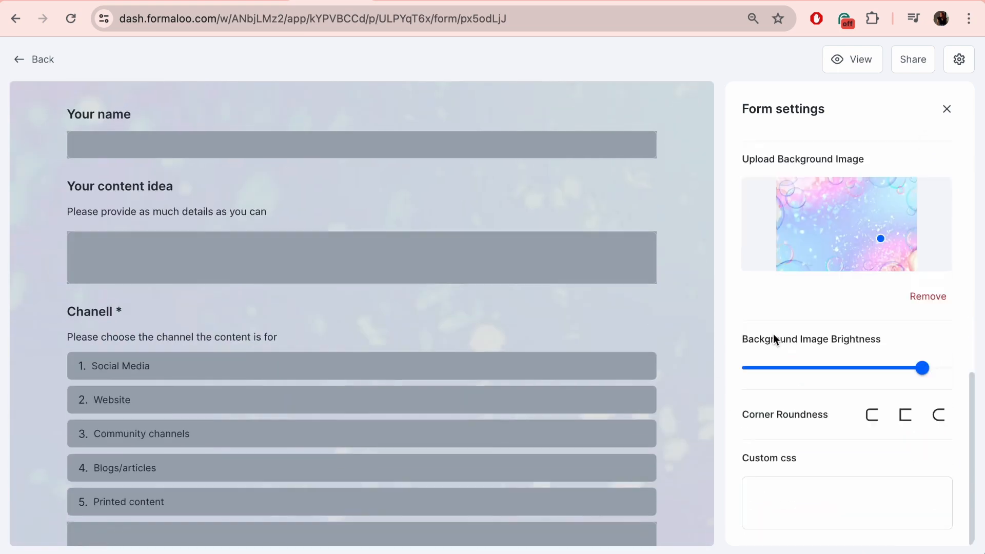
scroll("down", 3)
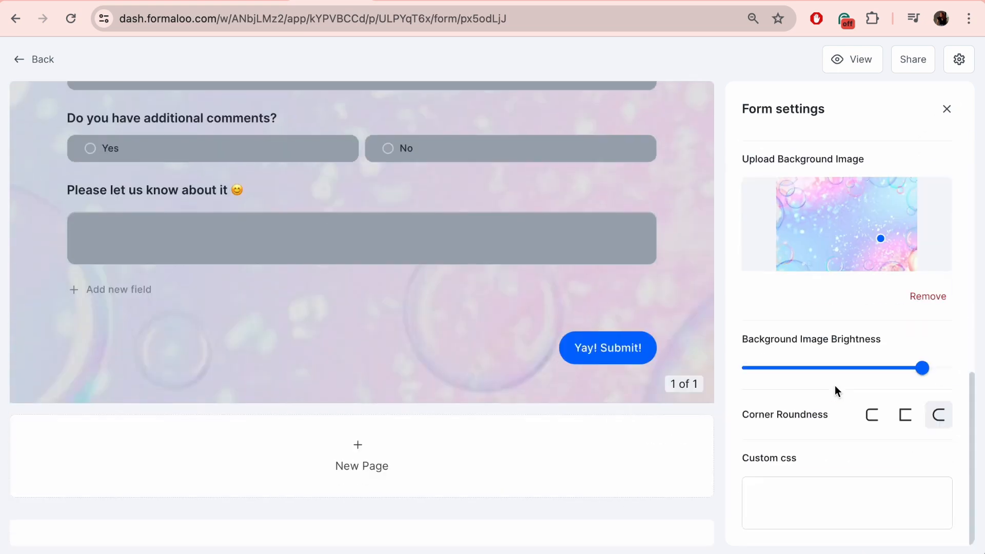
left_click(846, 503)
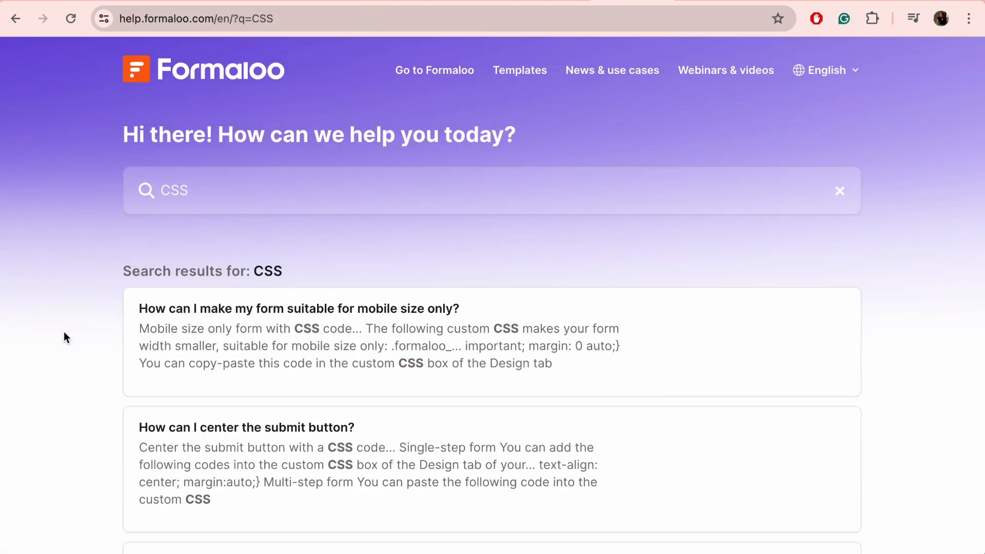
- Scroll through the help-center results about adding custom CSS to forms
scroll("down", 3)
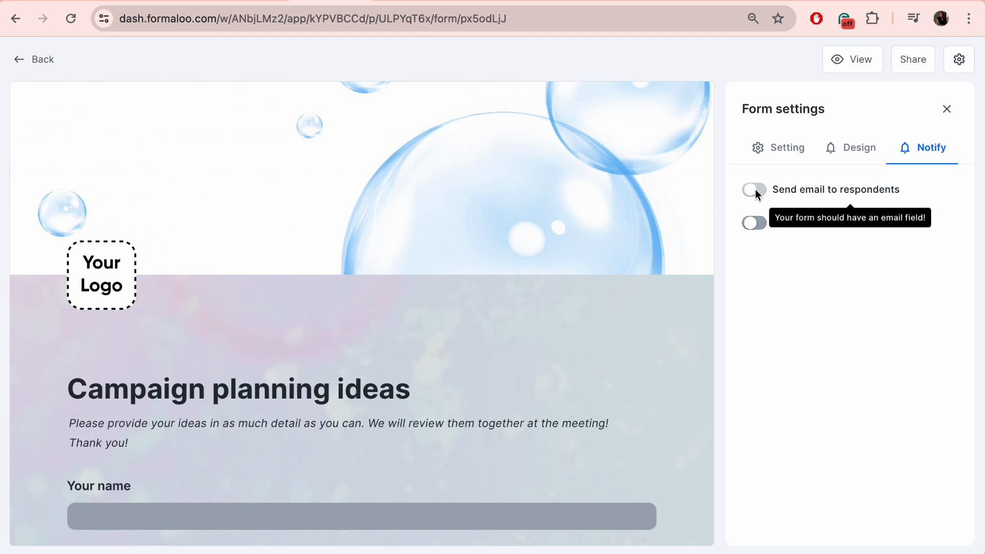
- Enable email notifications for new responses and start adding a new admin email template
left_click(753, 222)
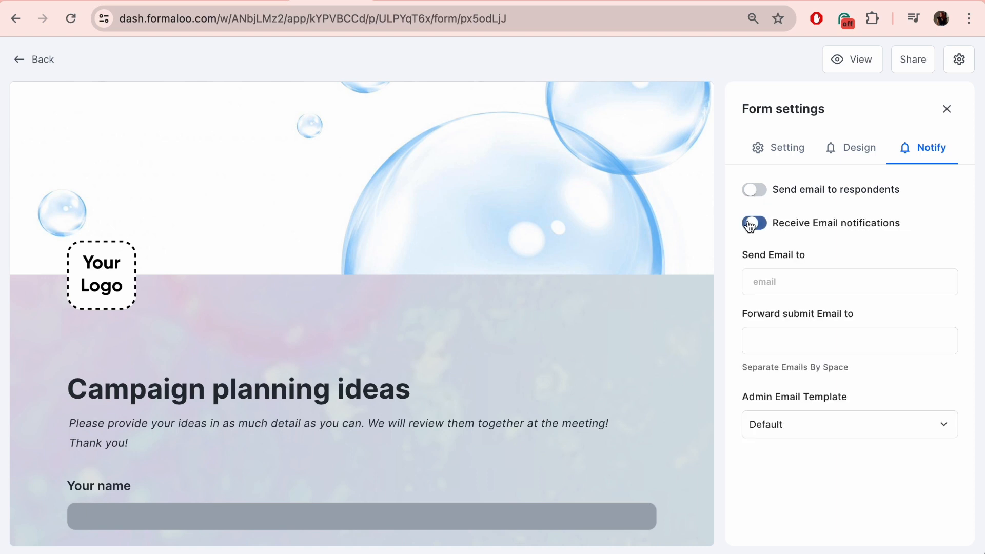
left_click(753, 222)
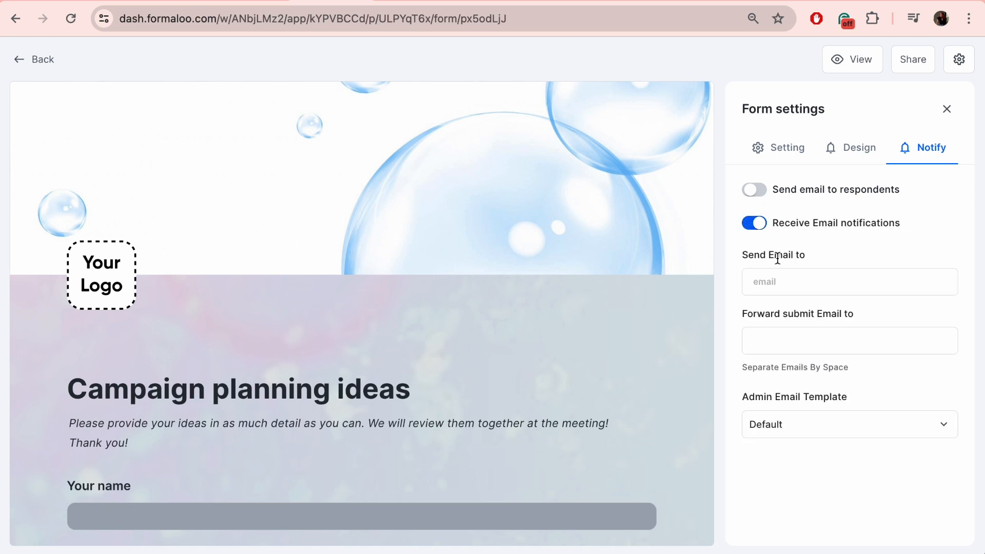
left_click(849, 281)
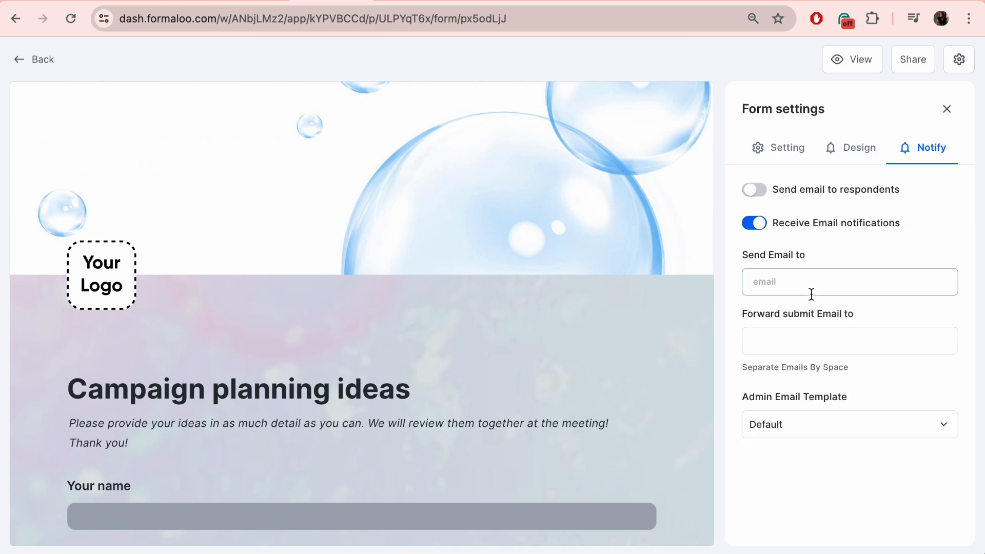
mouse_move(740, 326)
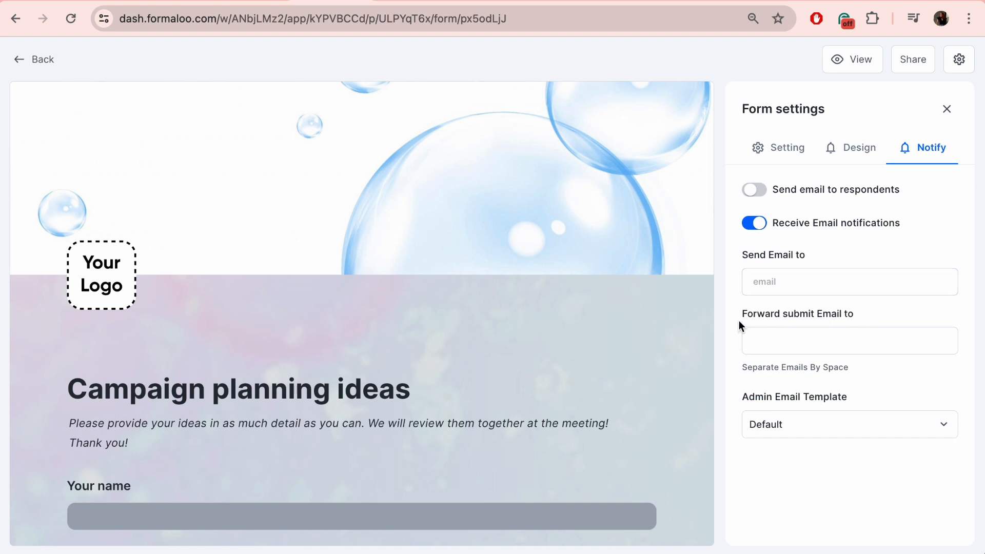
mouse_move(864, 327)
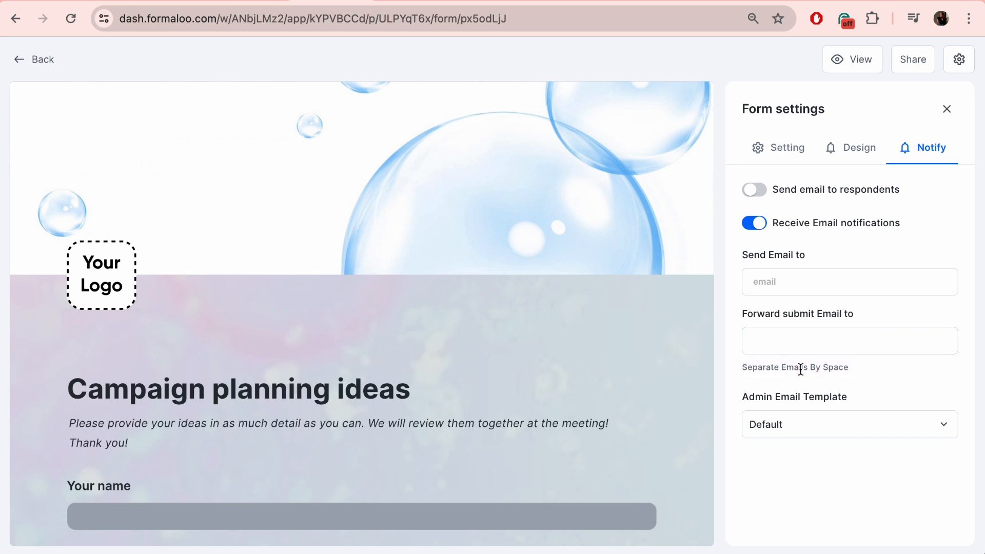
left_click(848, 424)
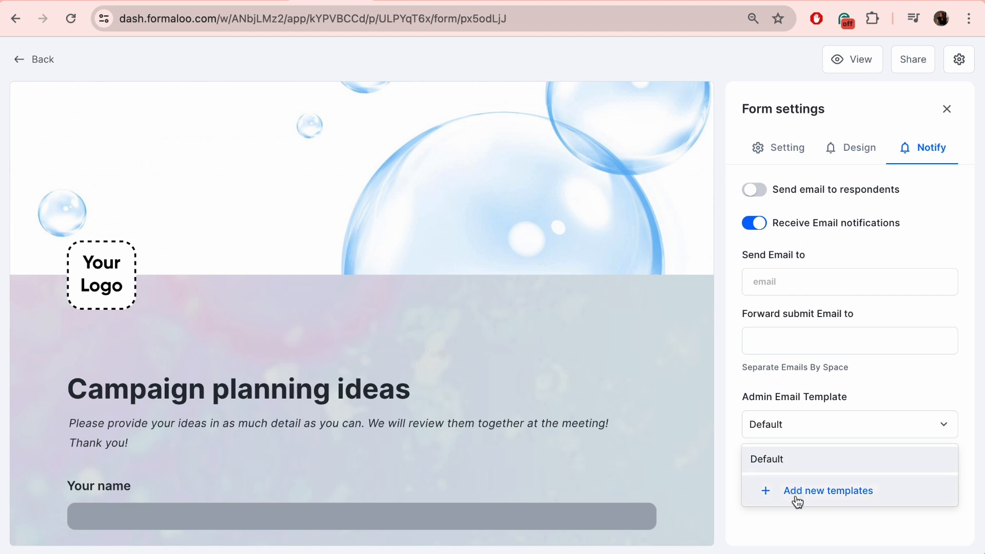
left_click(828, 491)
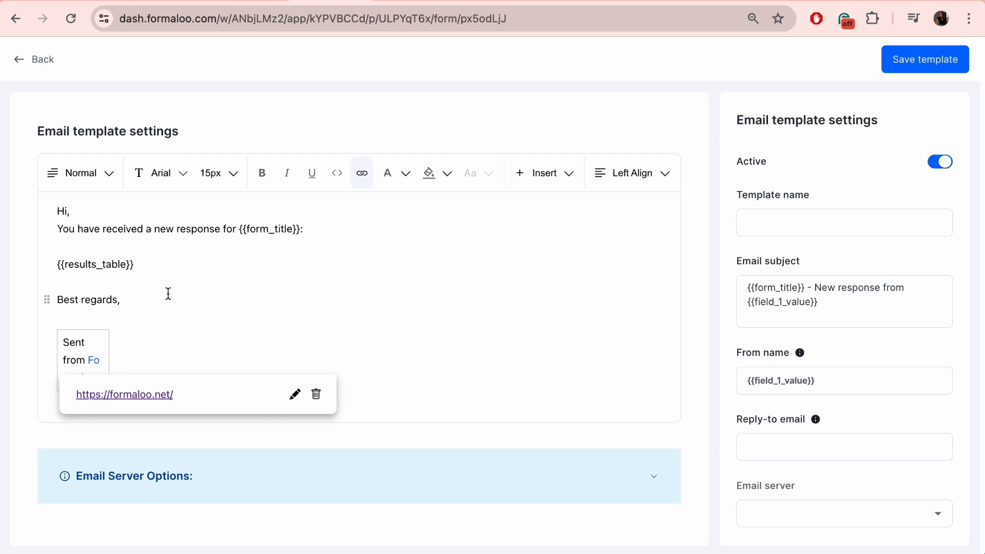
mouse_move(311, 172)
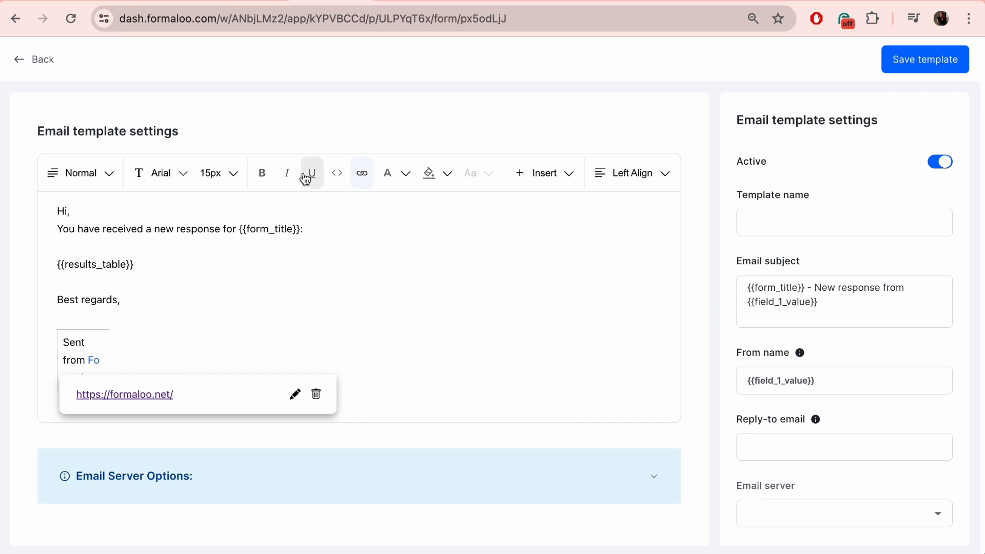
- Name the admin email template 'Example 1', keep default sender and reply-to, and open the Email server choice
left_click(544, 172)
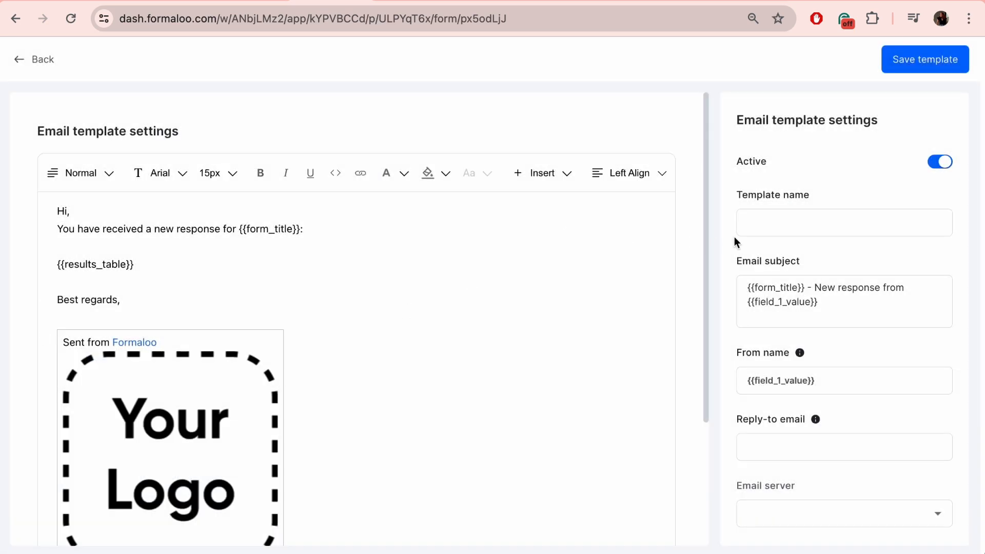
left_click(843, 221)
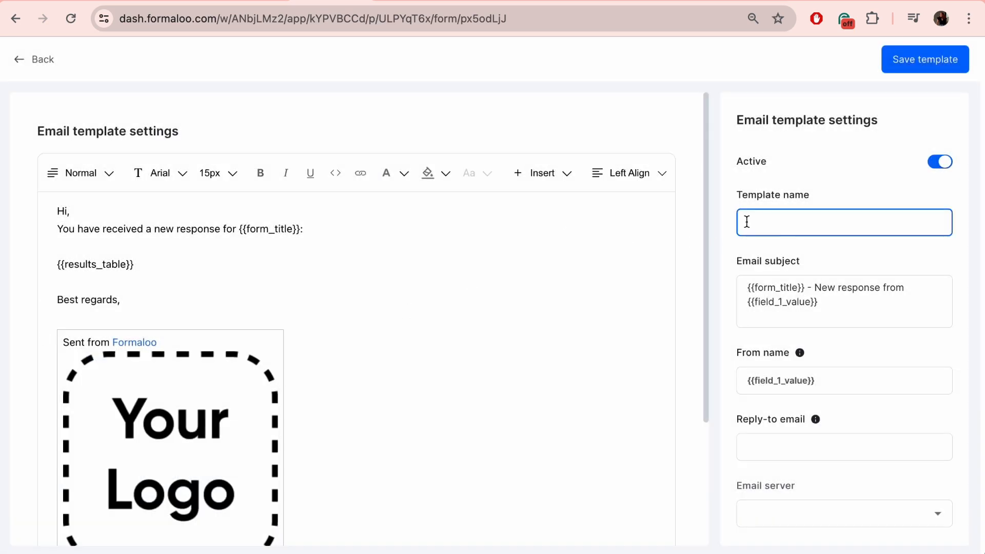
type("Example 1")
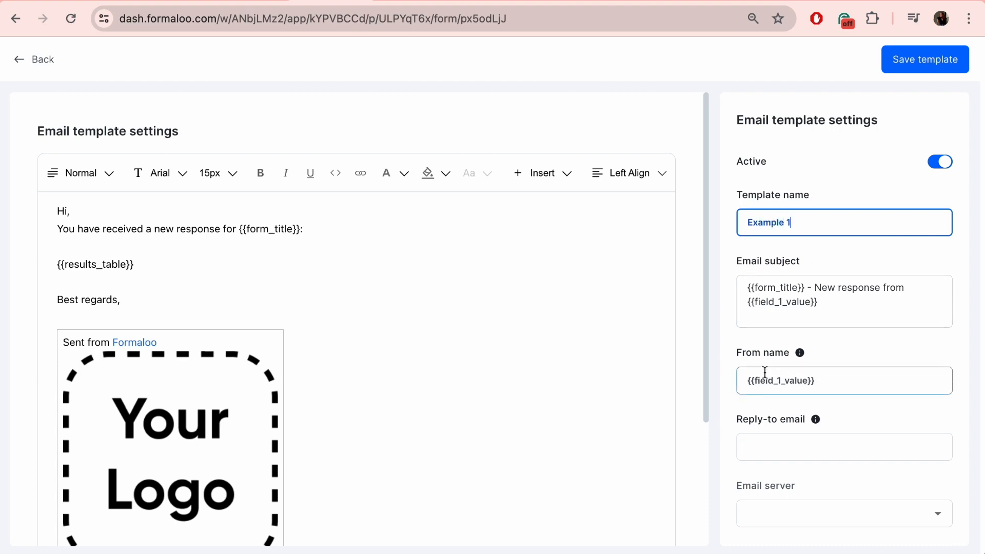
left_click(843, 379)
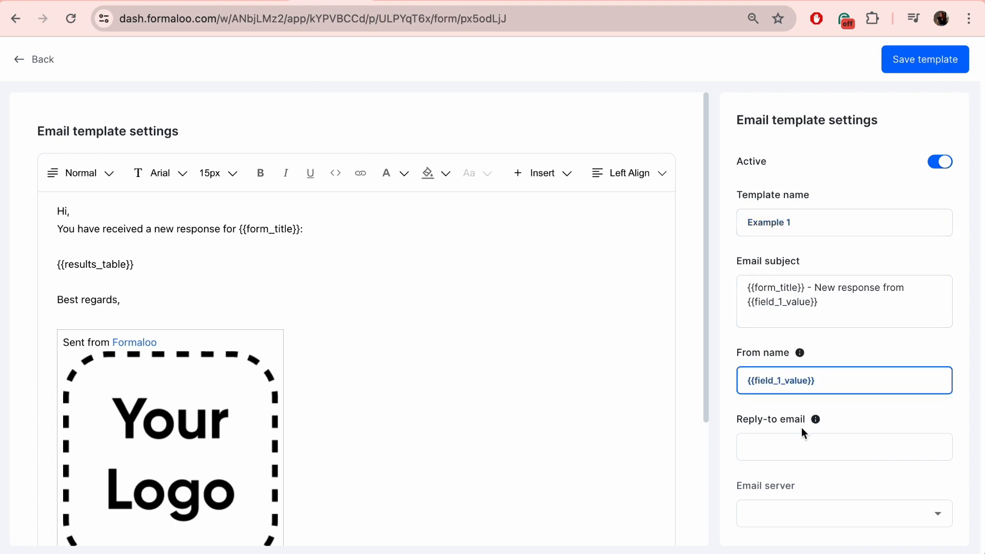
left_click(843, 446)
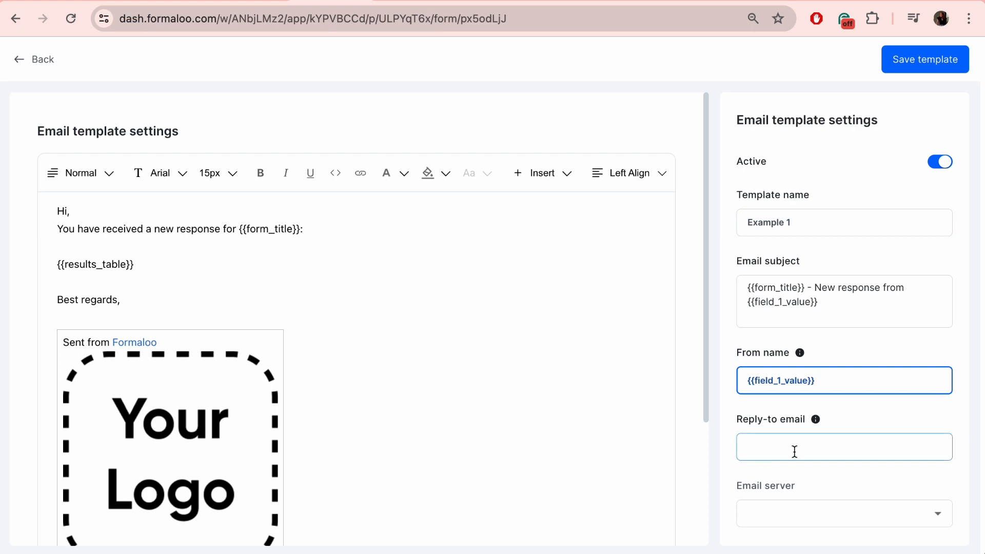
left_click(843, 446)
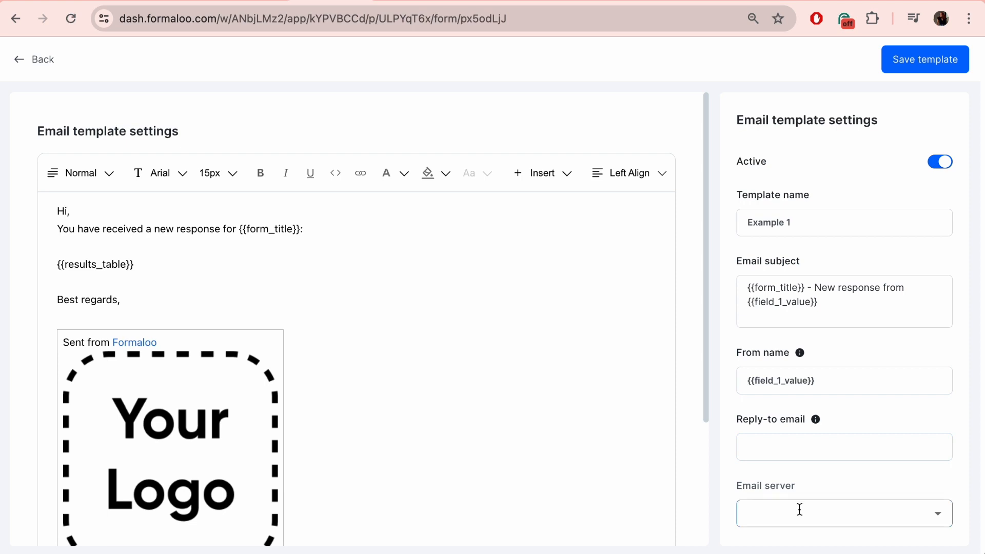
left_click(841, 513)
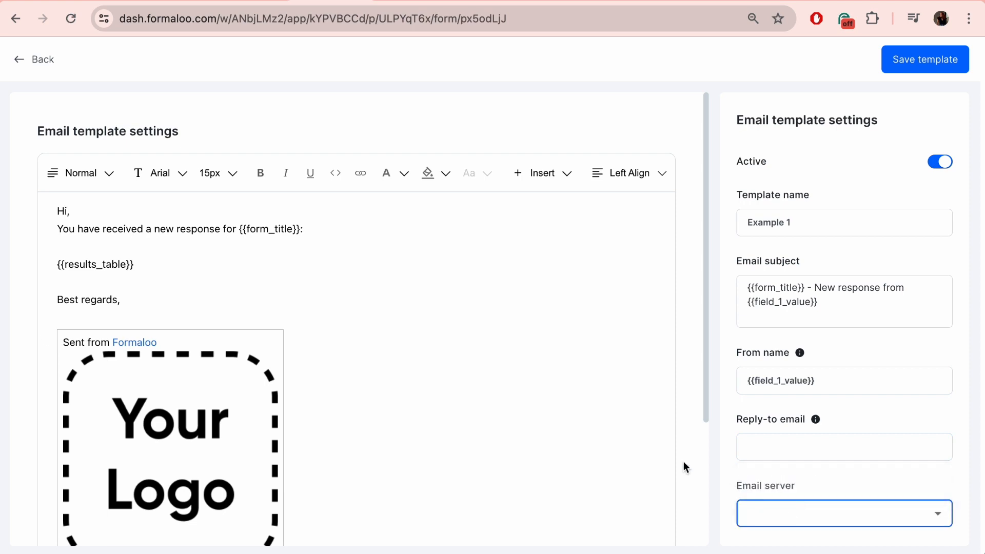
- Scroll through the Email Server Options and return to Notify with Example 1 as admin template
scroll("down", 3)
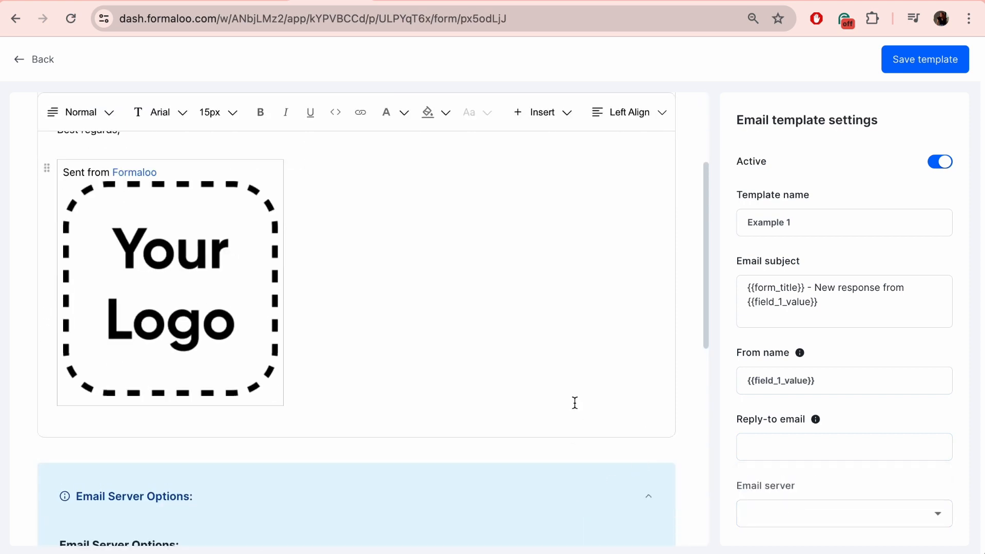
scroll("down", 3)
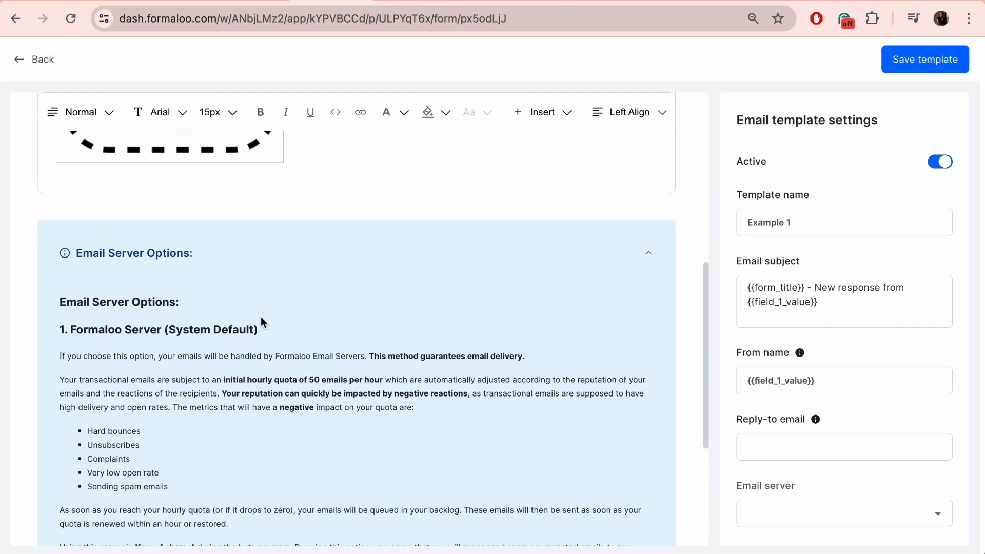
scroll("down", 3)
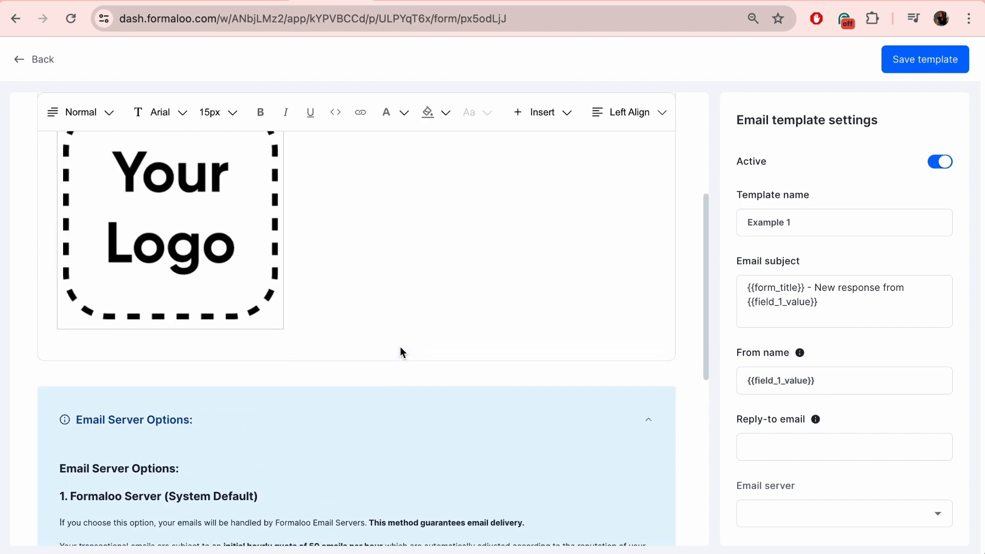
scroll("up", 3)
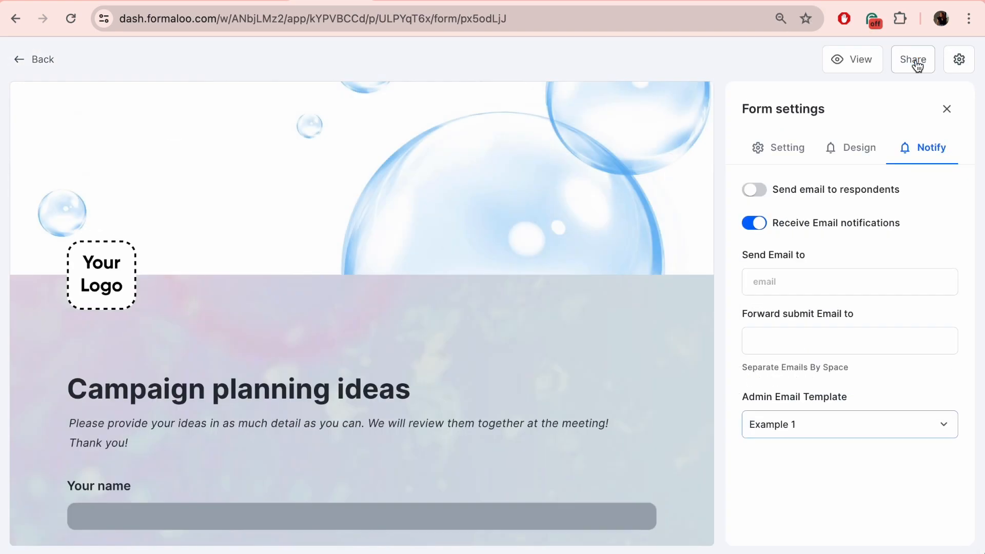
- Copy the form's public link and change its address slug to campaignsbubble
left_click(912, 60)
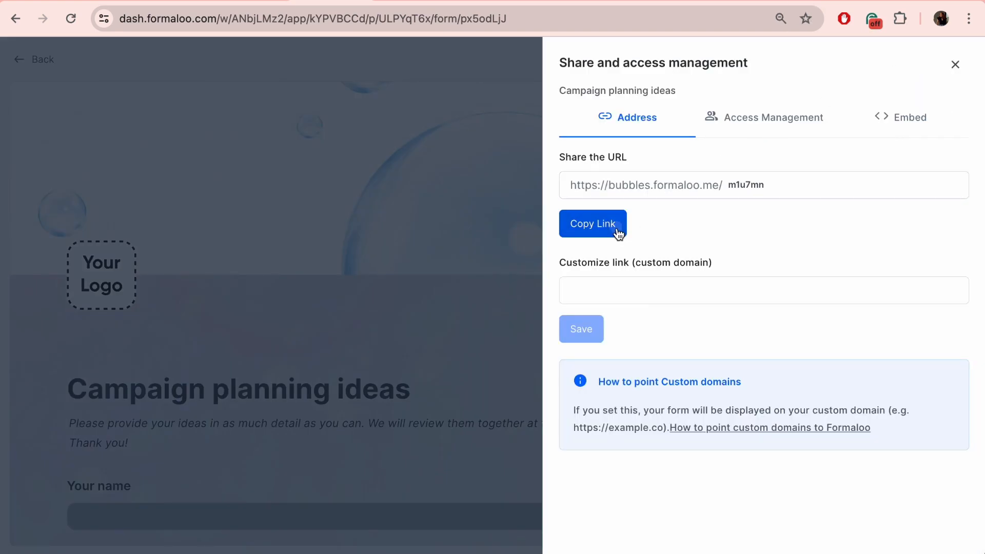
left_click(592, 223)
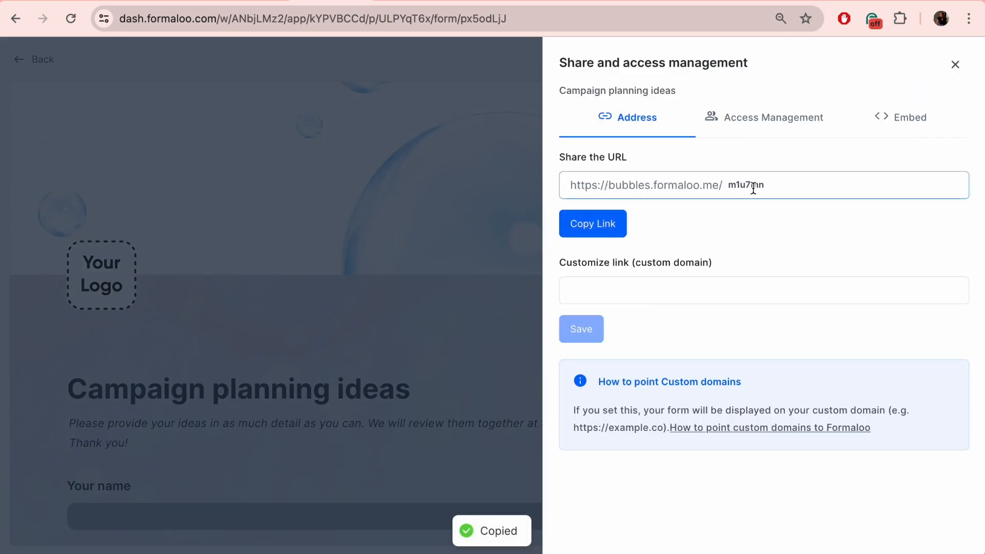
double_click(745, 185)
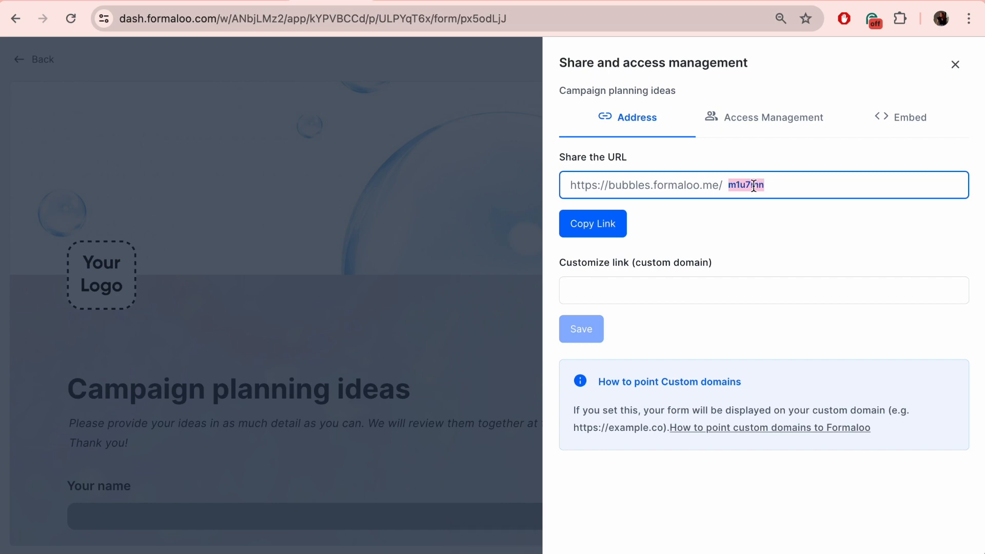
type("campaignsbubble")
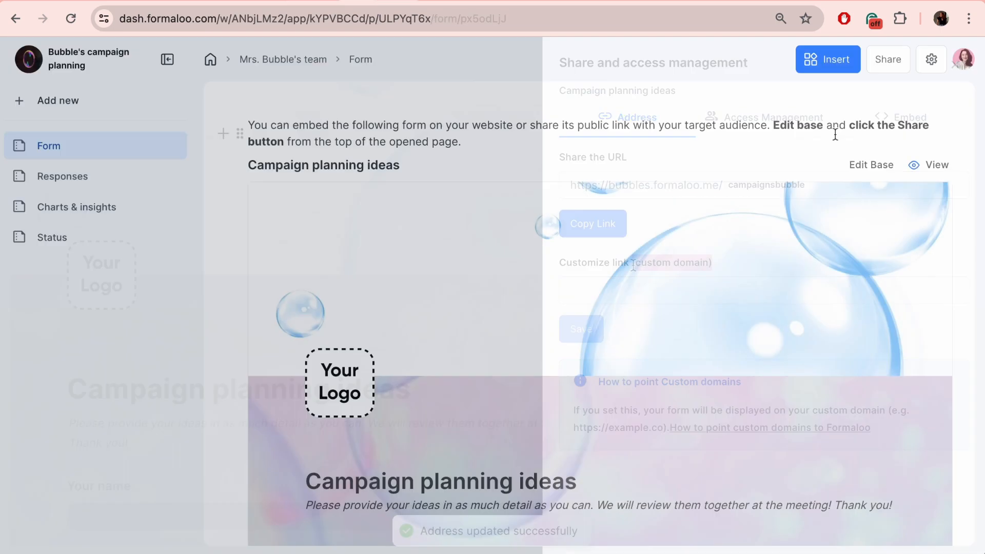
- Check Public View in the app settings and open the dashboard's public address
left_click(932, 60)
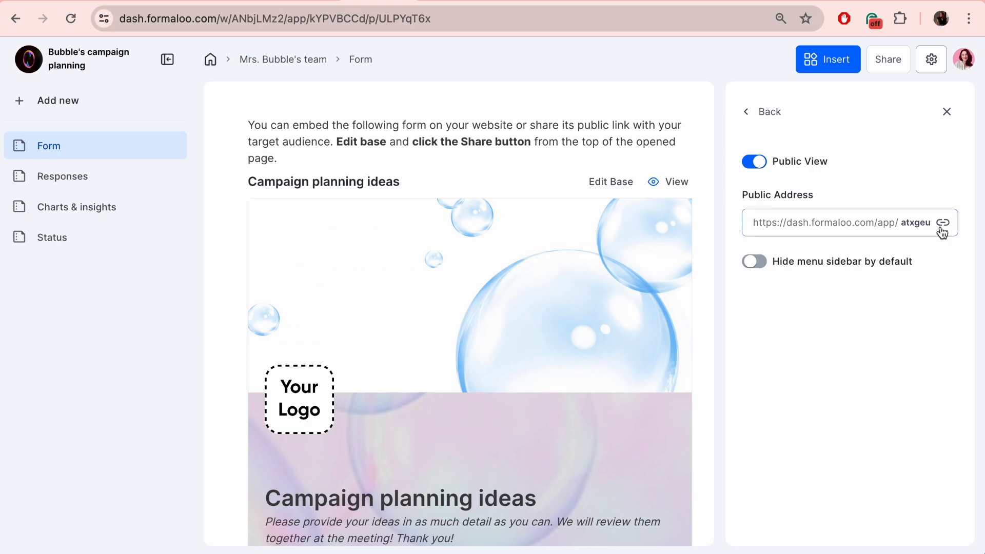
left_click(953, 223)
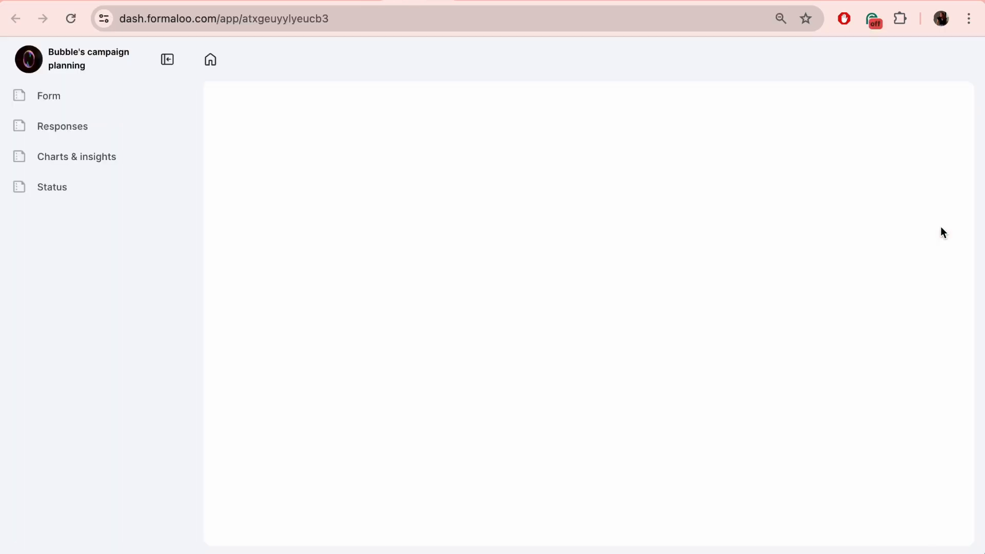
left_click(49, 95)
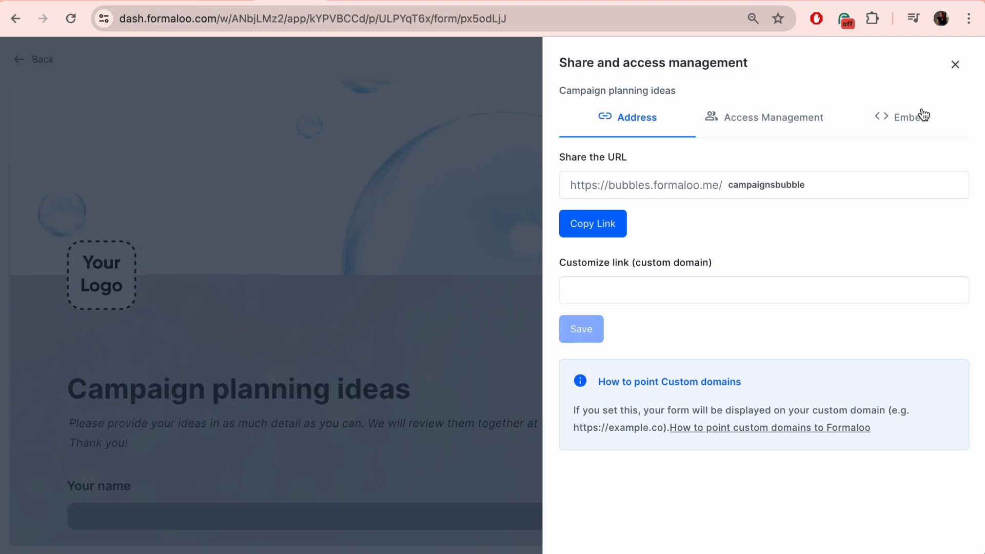
- Preview the Iframe embed, then the Chatbot embed, and open the chat bubble in the preview
left_click(910, 117)
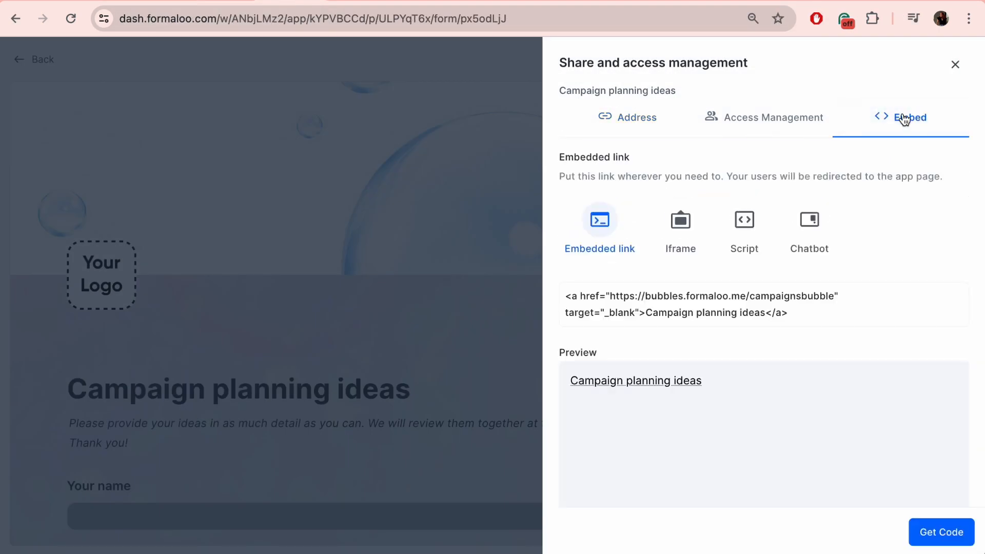
left_click(680, 226)
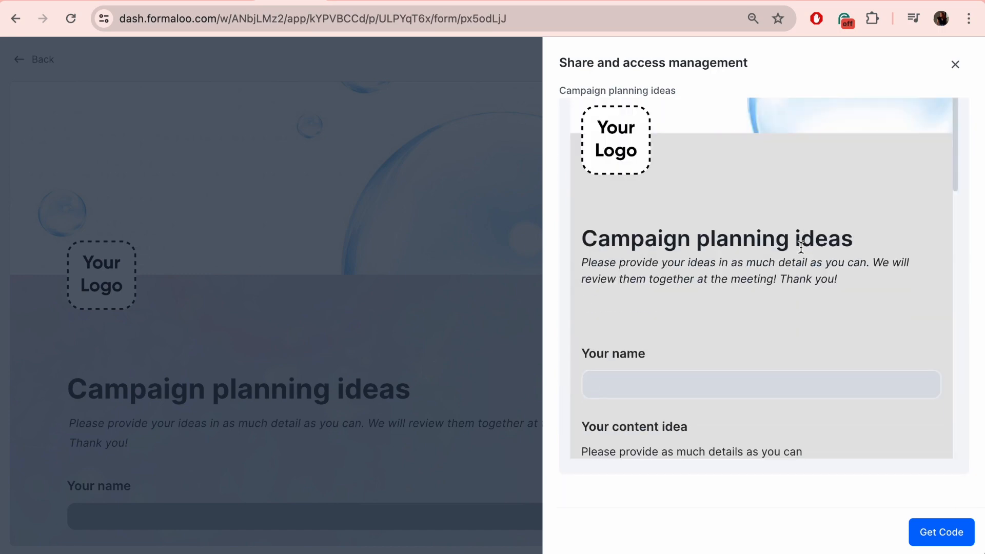
left_click(808, 245)
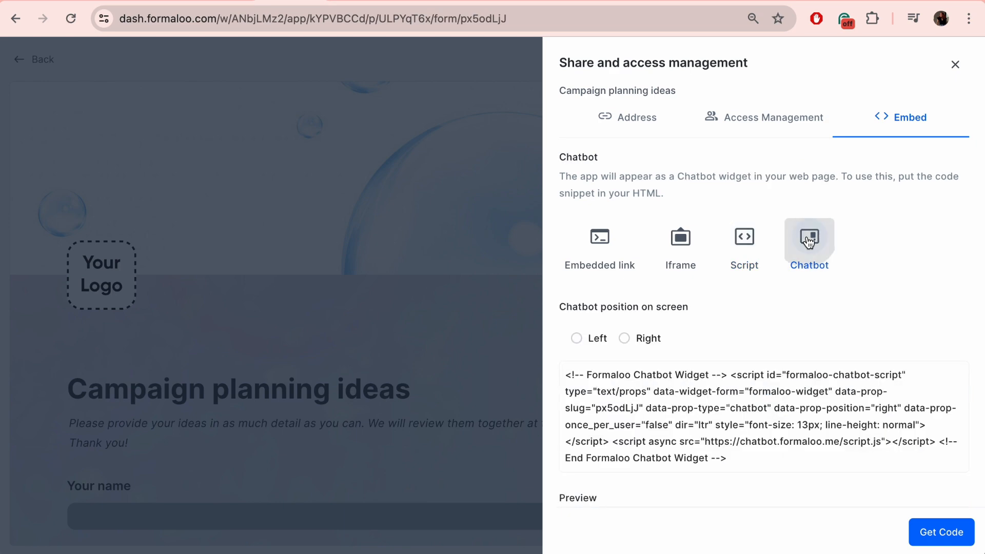
mouse_move(617, 252)
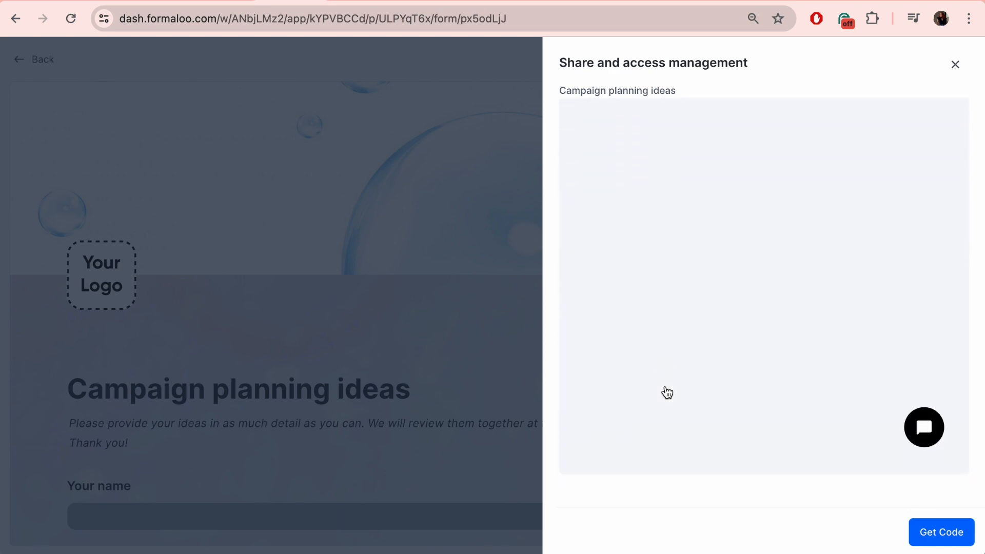
left_click(924, 427)
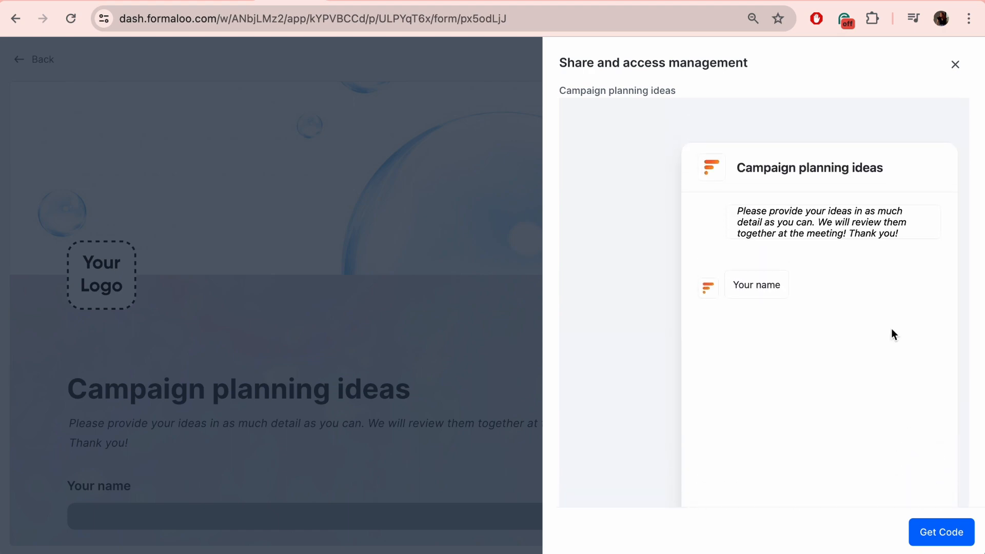
- Close the Share panel and browse the Responses and Status pages
left_click(954, 64)
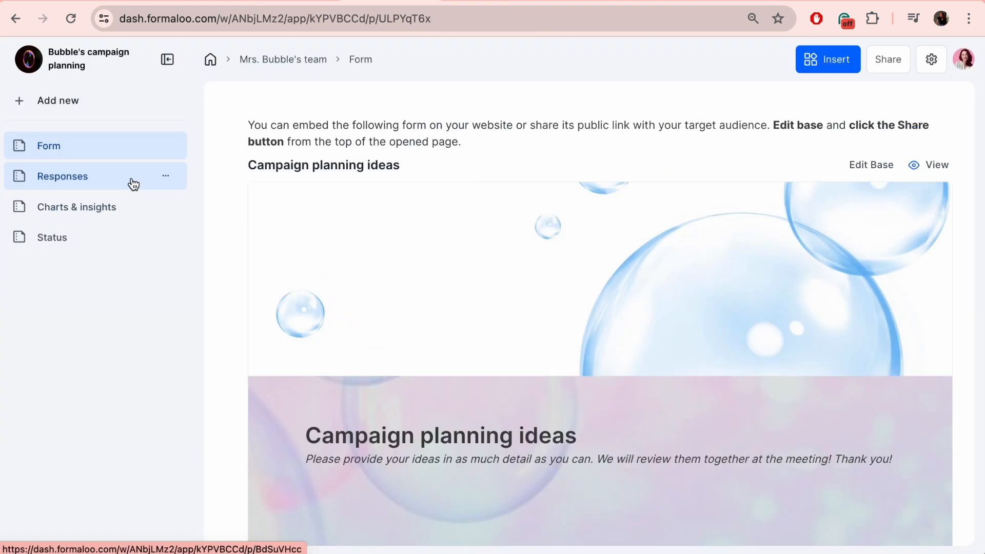
left_click(63, 176)
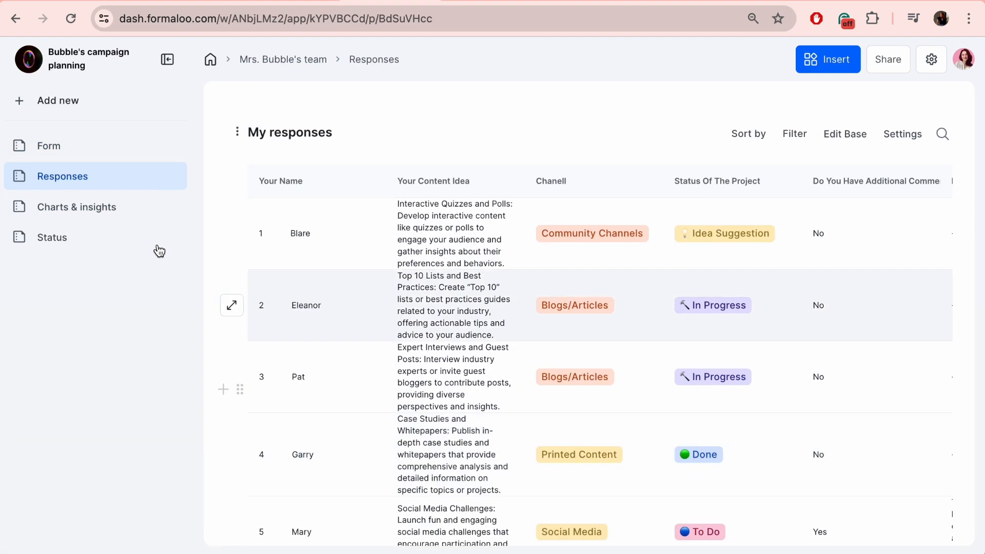
left_click(52, 237)
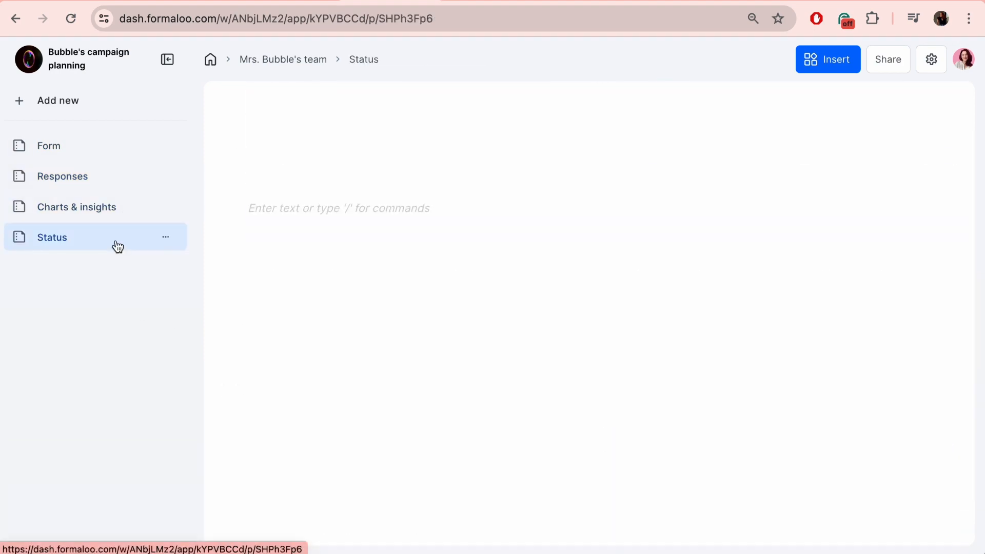
left_click(52, 237)
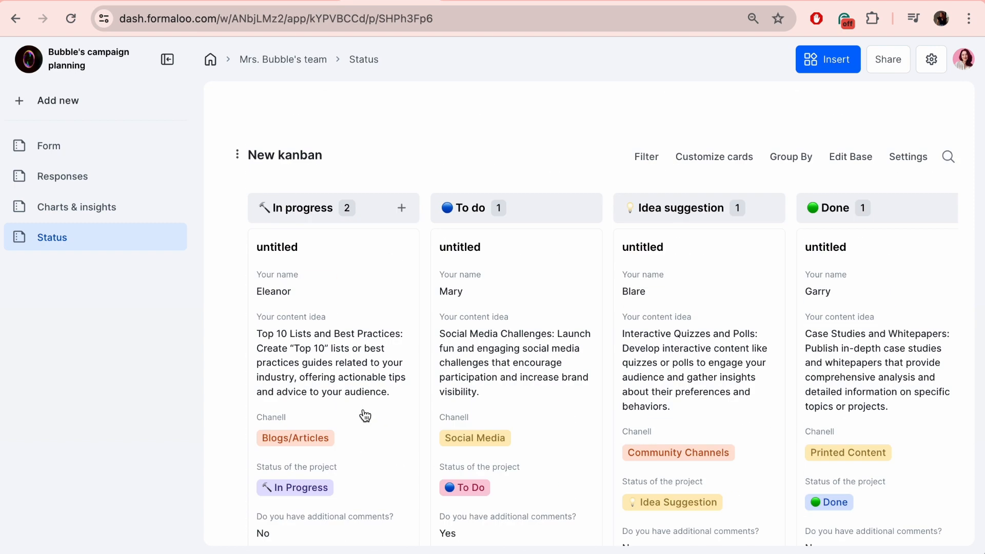
left_click(62, 175)
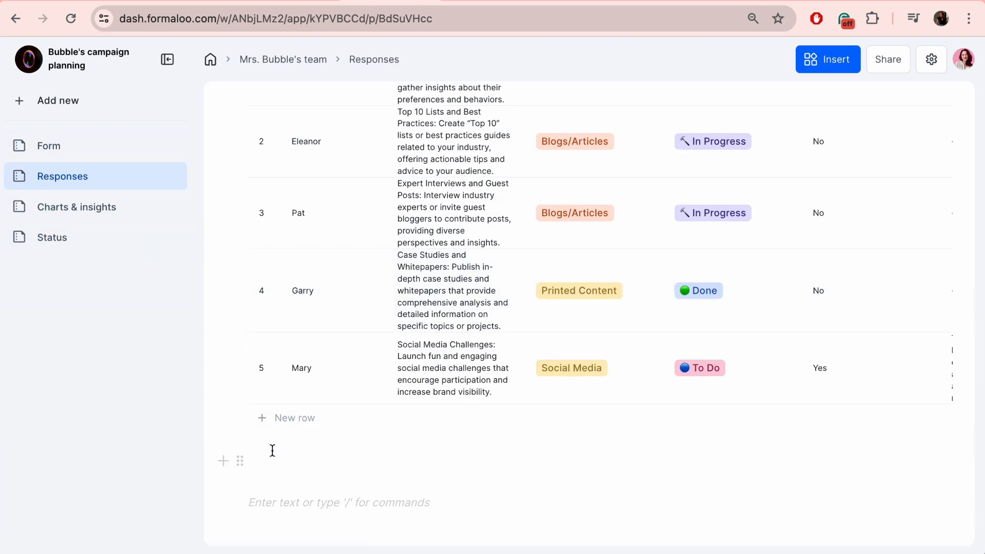
- Insert a table view of the responses titled Campaigns - May
left_click(827, 59)
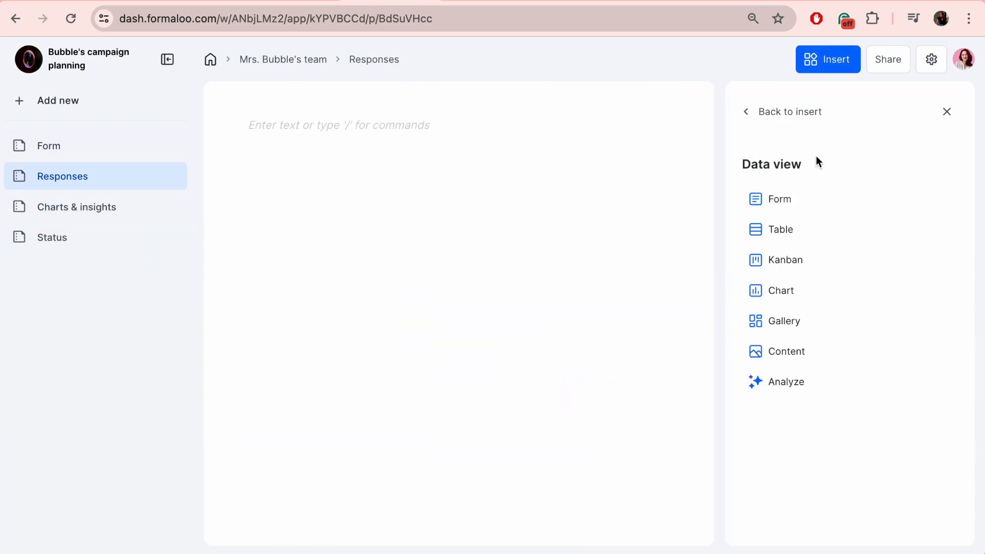
left_click(780, 228)
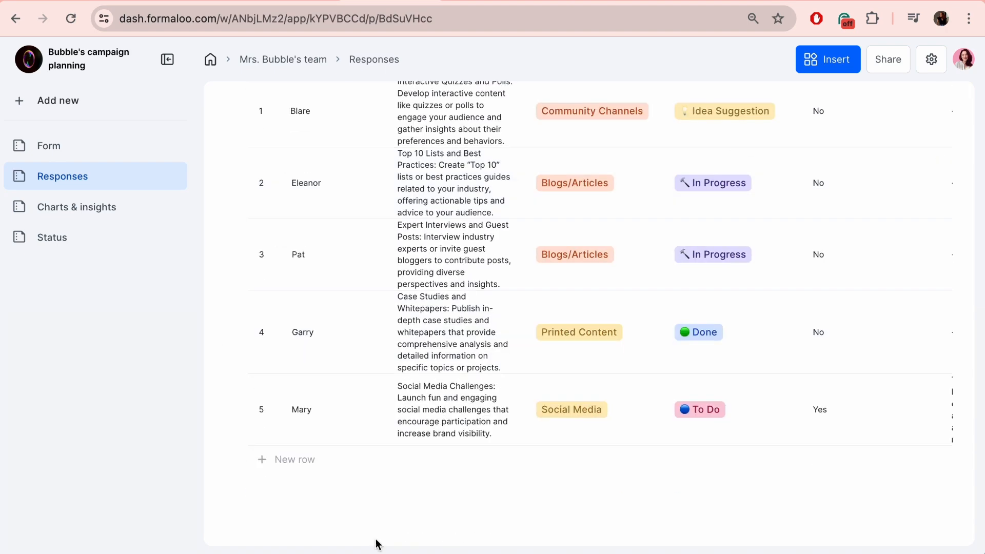
left_click(826, 60)
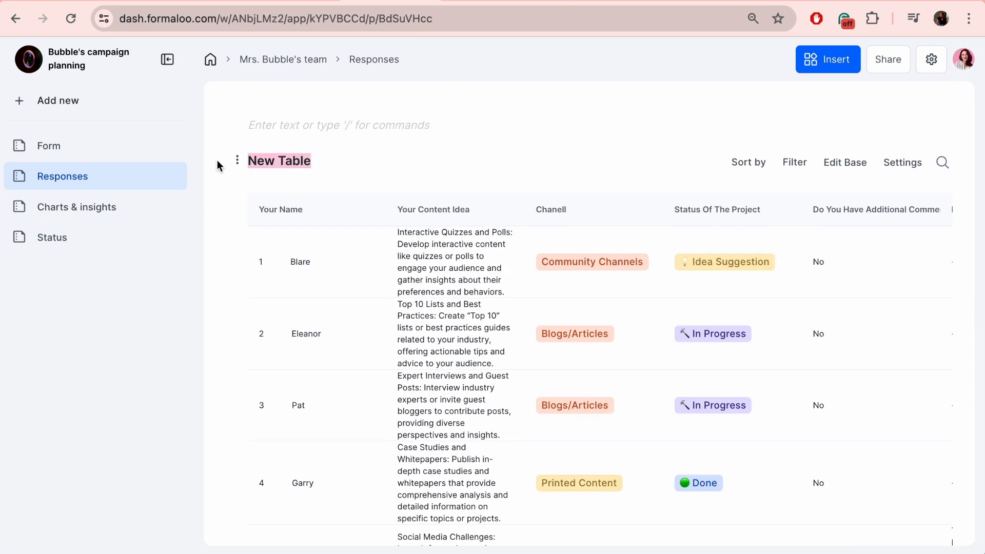
left_click(58, 101)
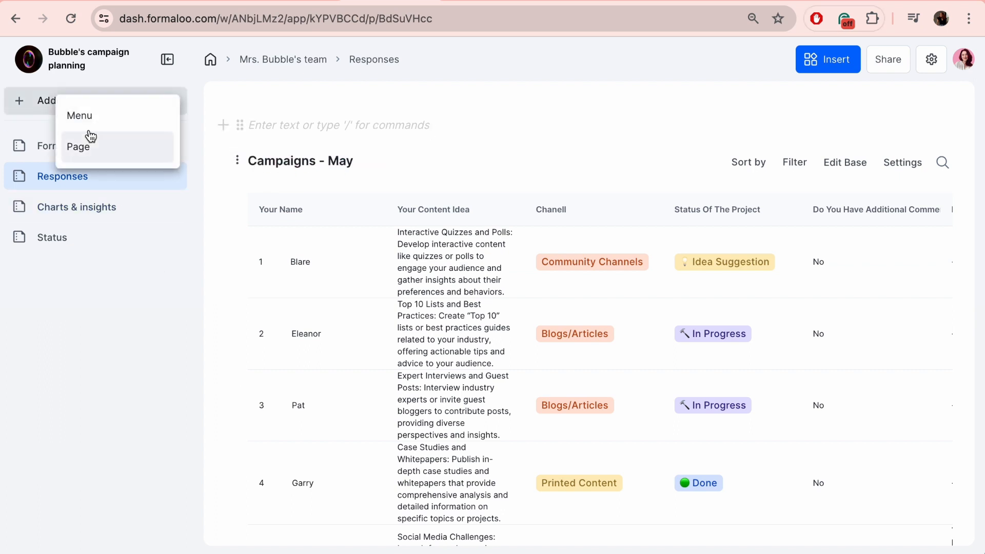
- Add Progress report and Statistics (charts) pages under a May section
left_click(78, 147)
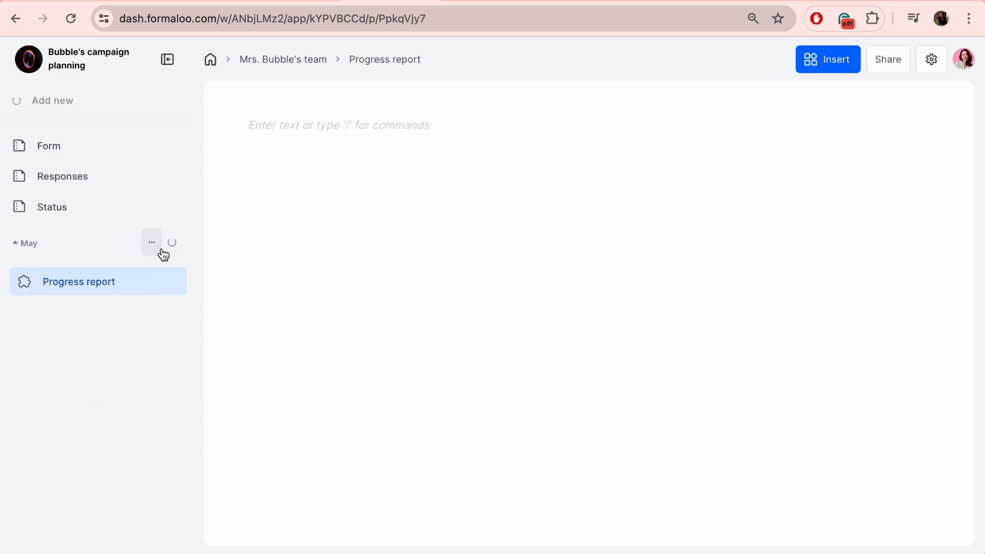
left_click(151, 243)
type("/")
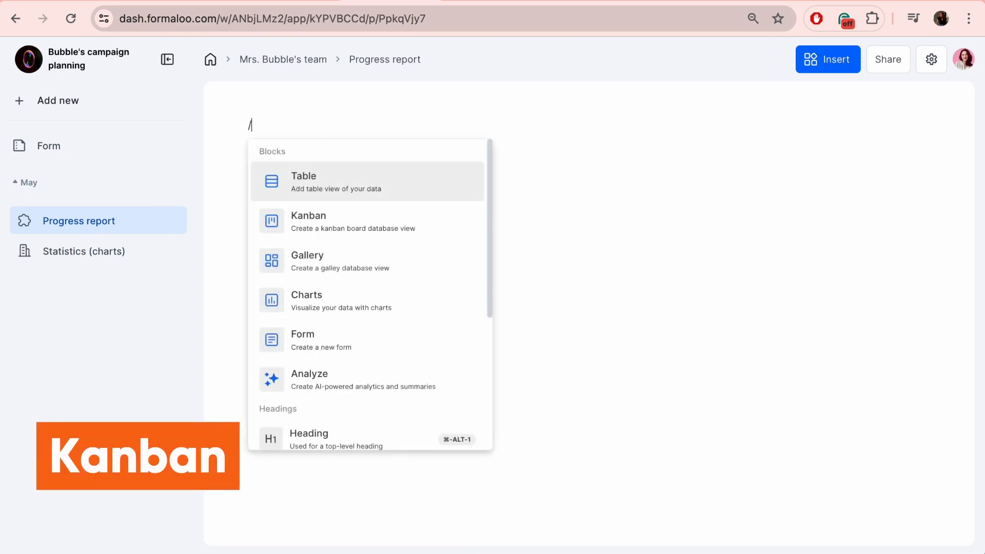
- Insert a kanban board on Progress report grouped by Chanell
left_click(308, 222)
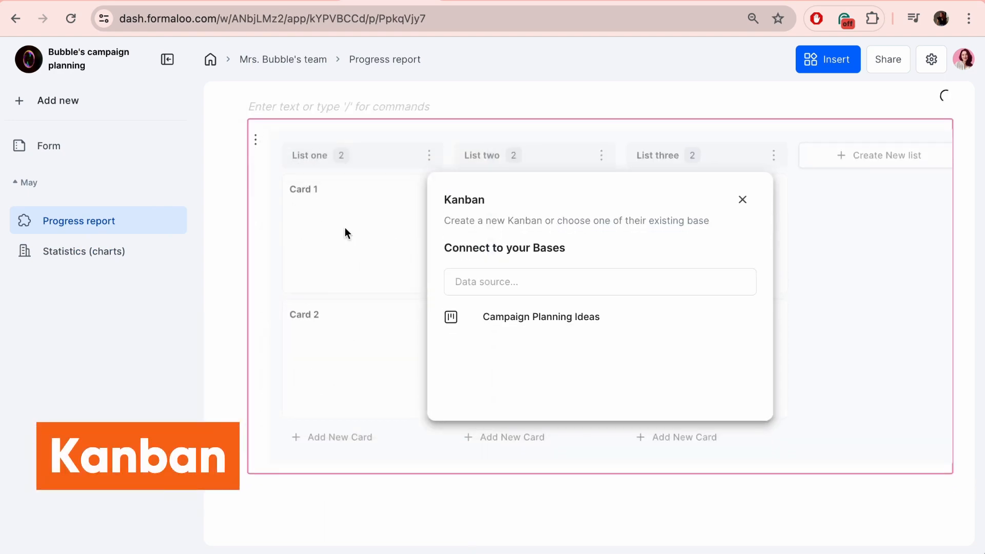
left_click(541, 317)
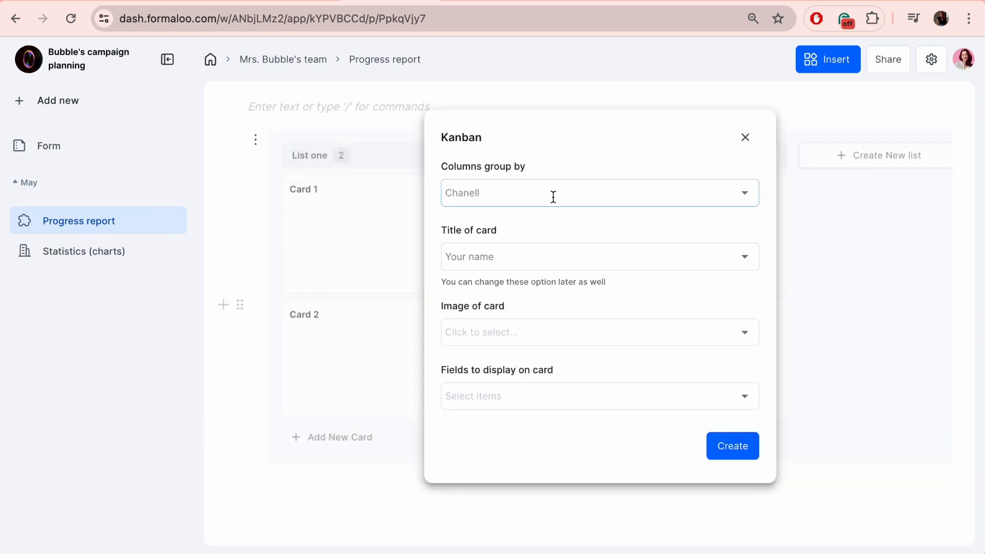
left_click(732, 446)
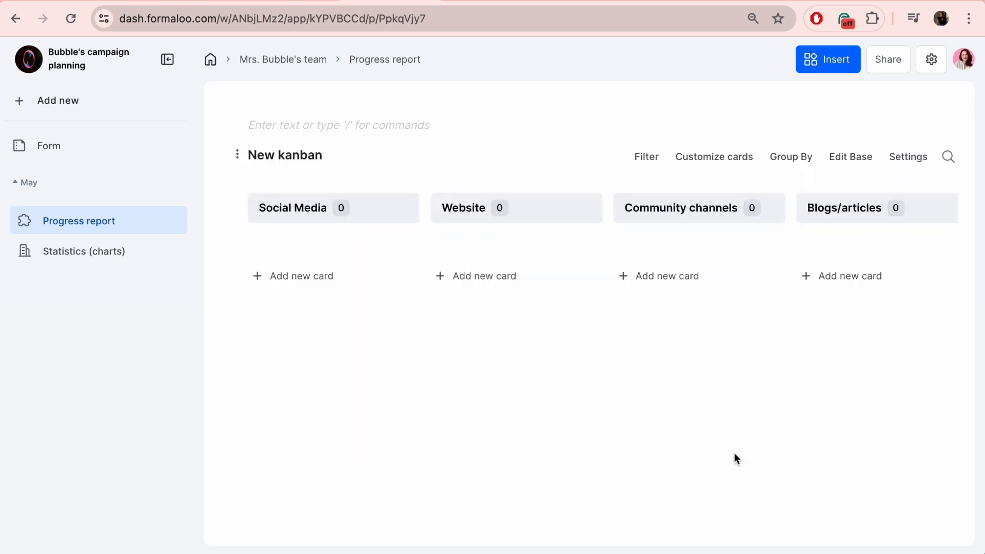
- Customize the cards to show idea, channel, status and comments, and group by project status
left_click(645, 156)
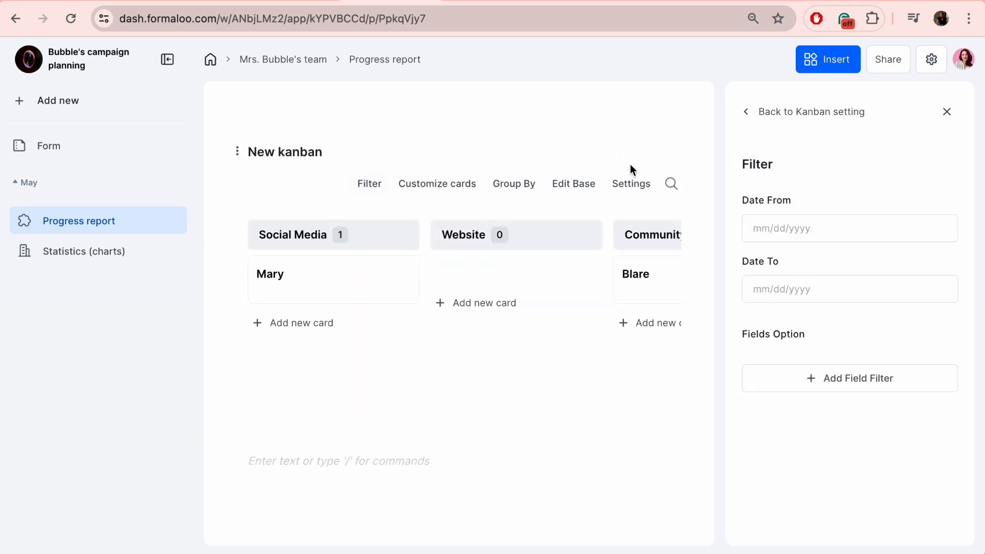
left_click(437, 184)
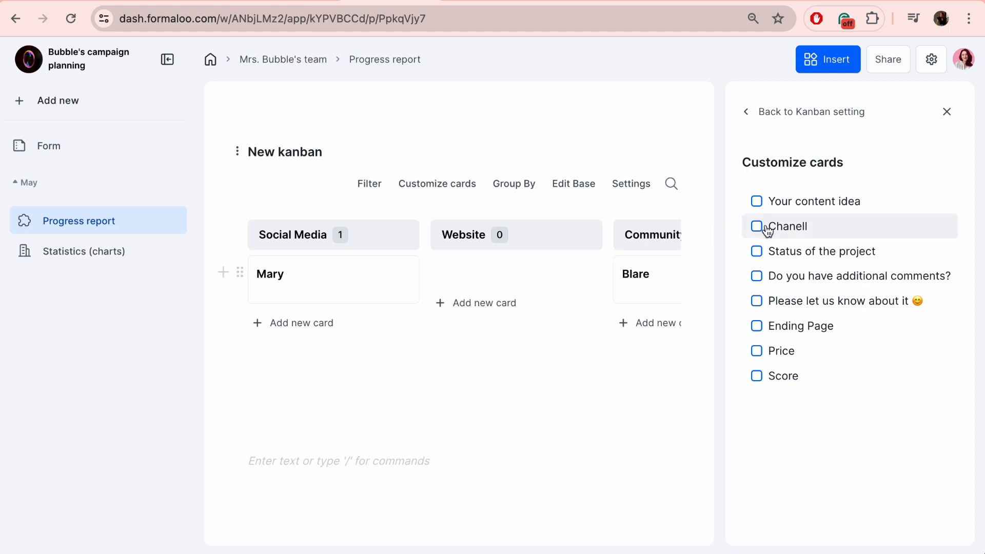
left_click(756, 225)
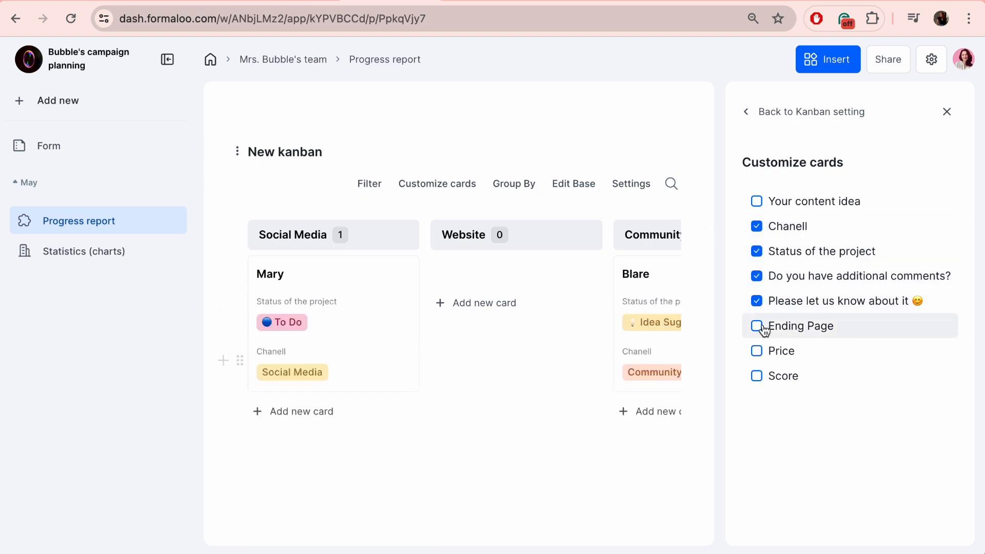
left_click(756, 201)
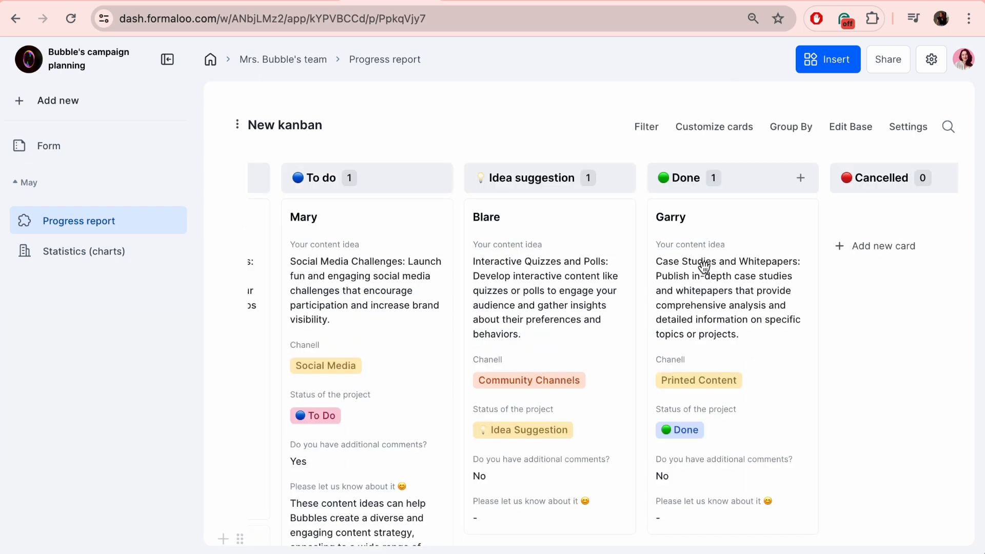
scroll("right", 3)
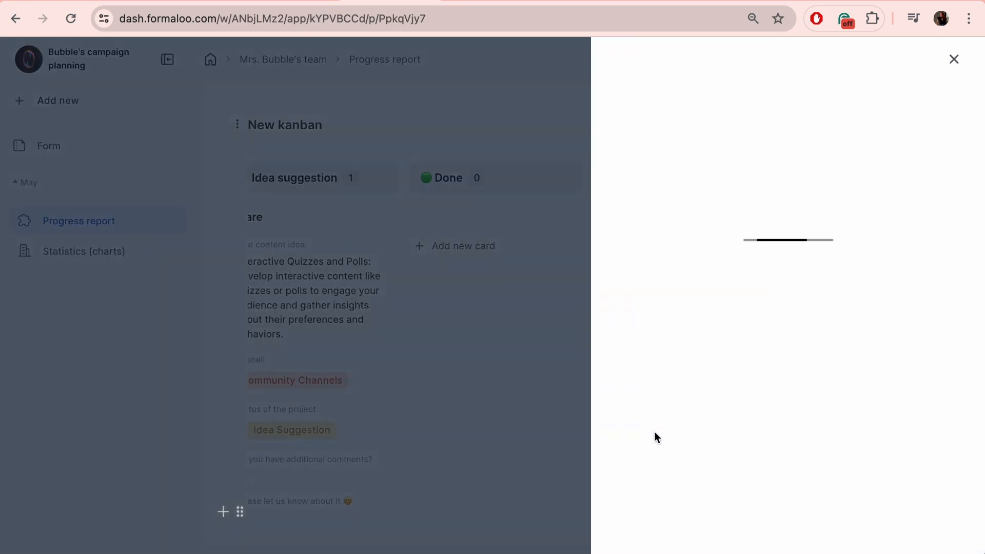
left_click(618, 379)
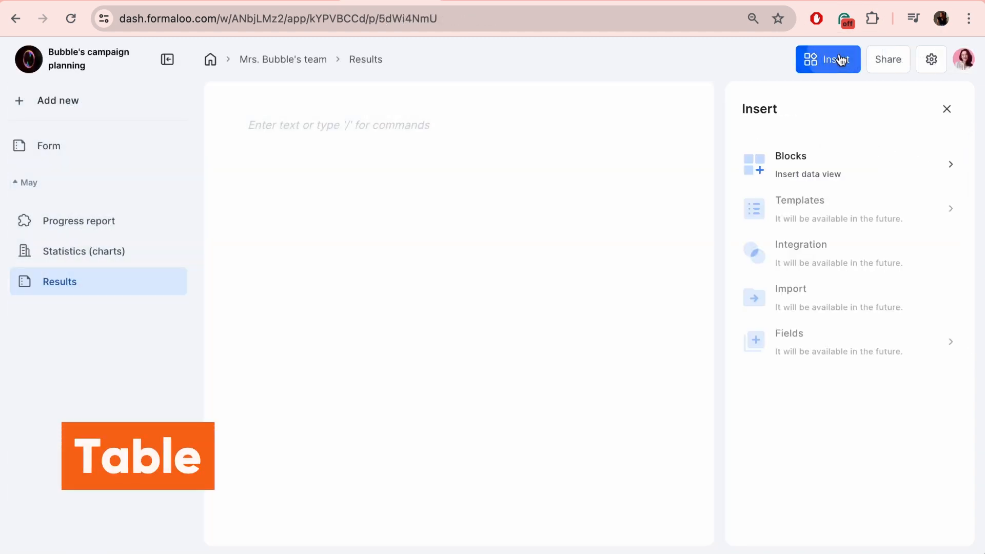
- Insert a Campaign Planning Ideas table on Results, sorted by Your Name ascending
left_click(790, 156)
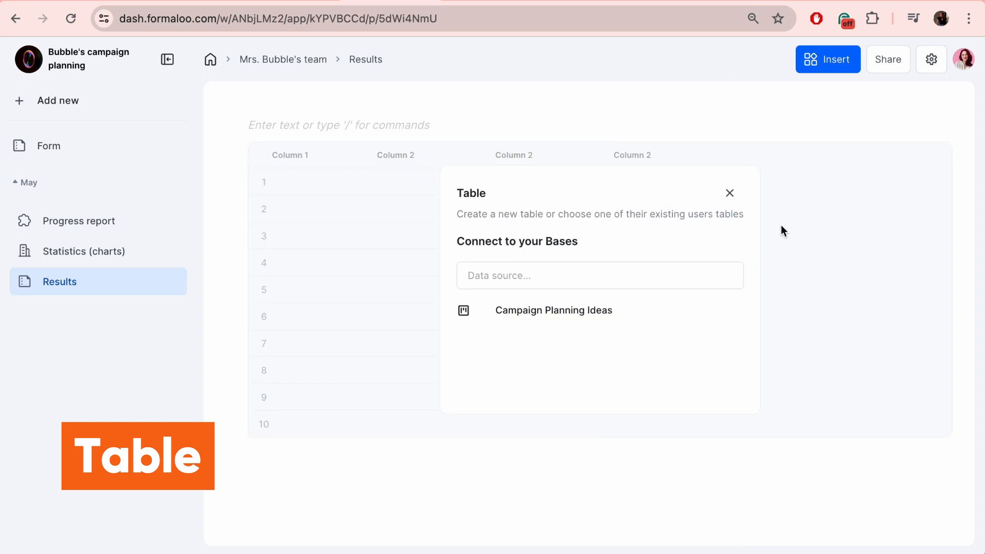
left_click(553, 310)
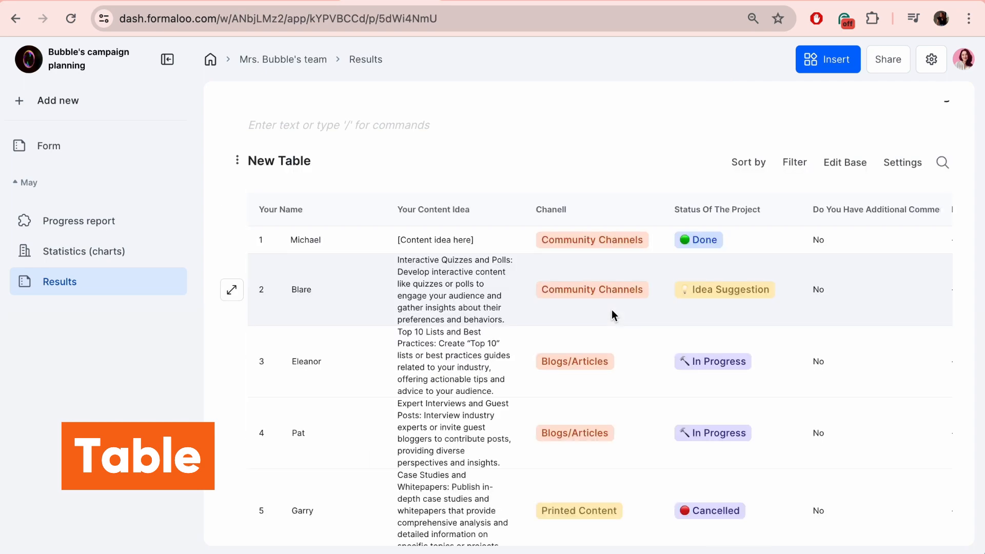
left_click(794, 163)
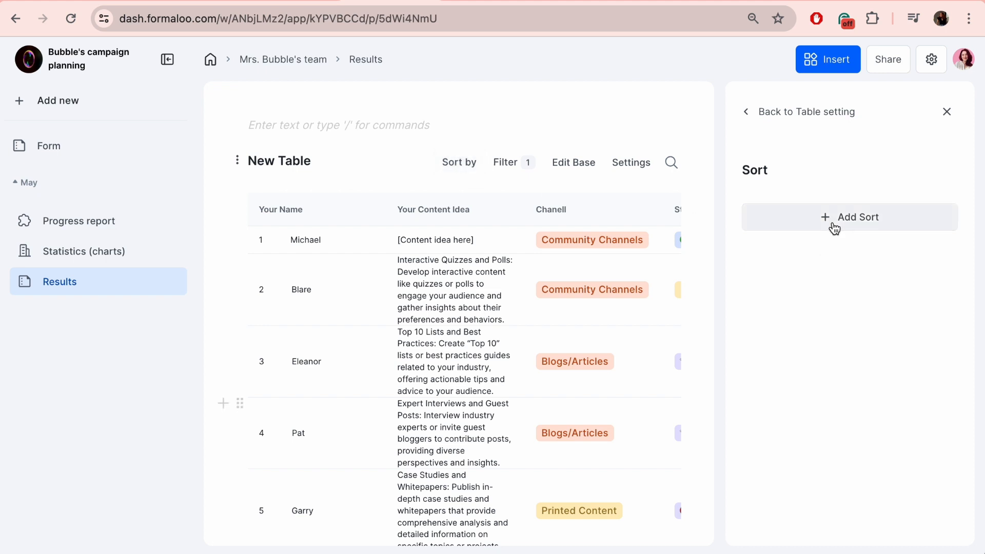
left_click(849, 217)
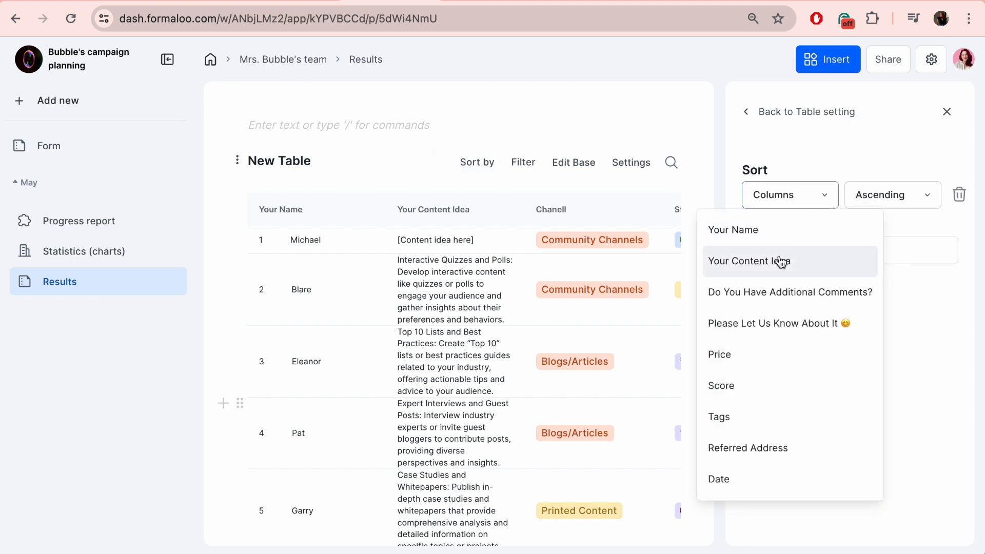
mouse_move(775, 276)
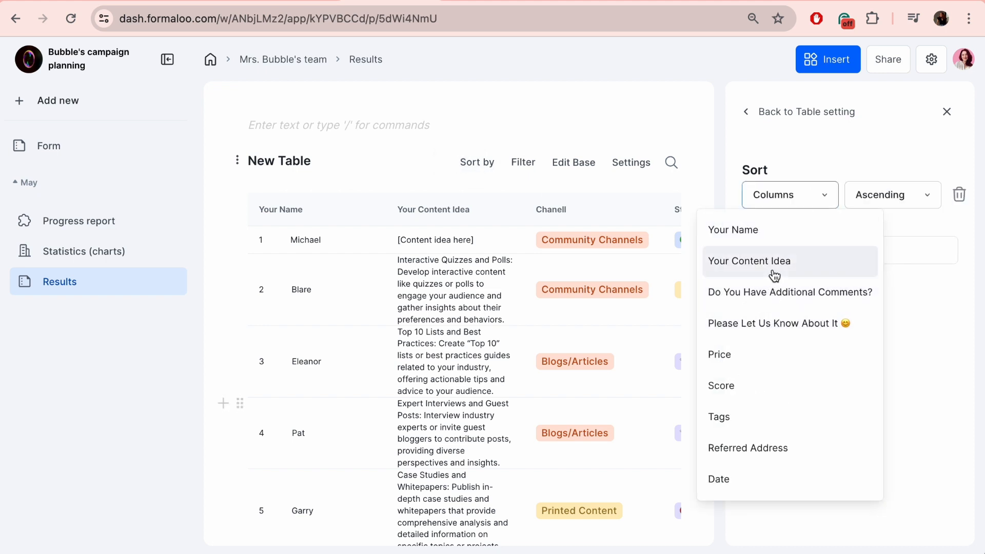
left_click(732, 229)
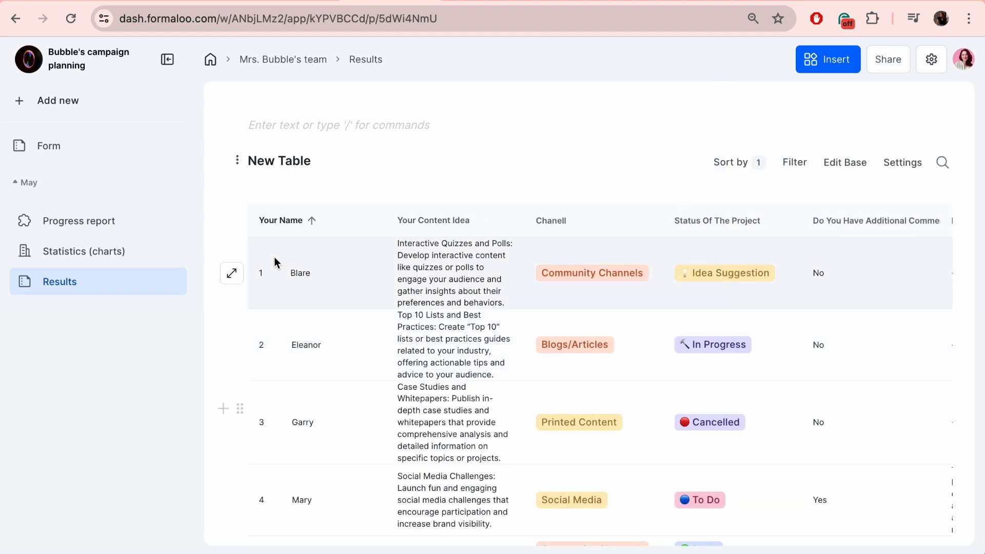
- Delete Blare's campaign idea row from the Results table and go to Statistics (charts)
left_click(231, 273)
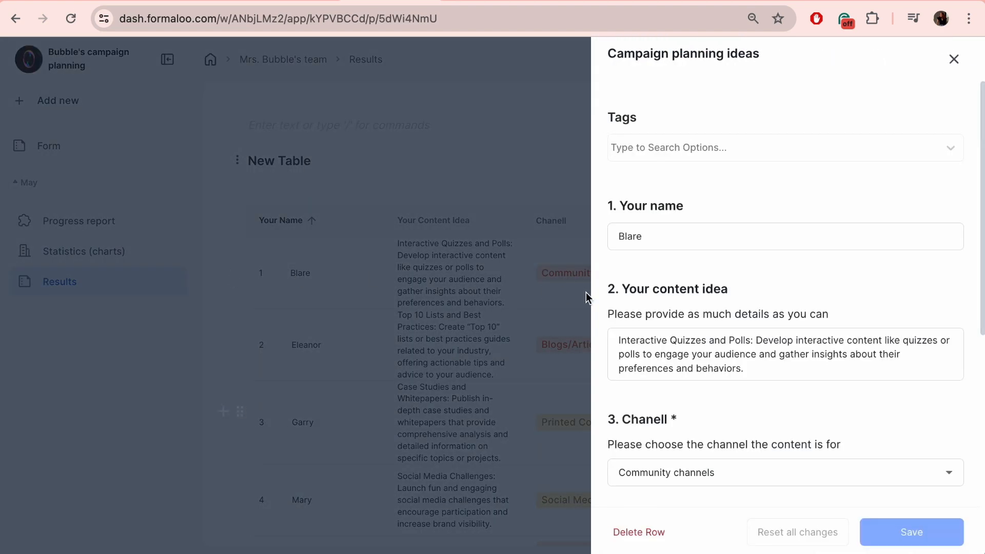
scroll("down", 3)
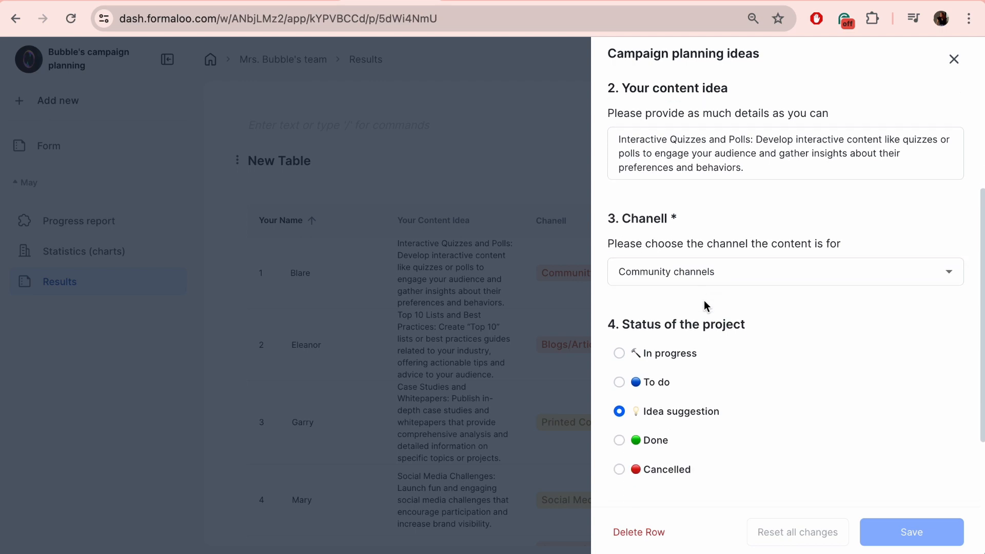
scroll("down", 3)
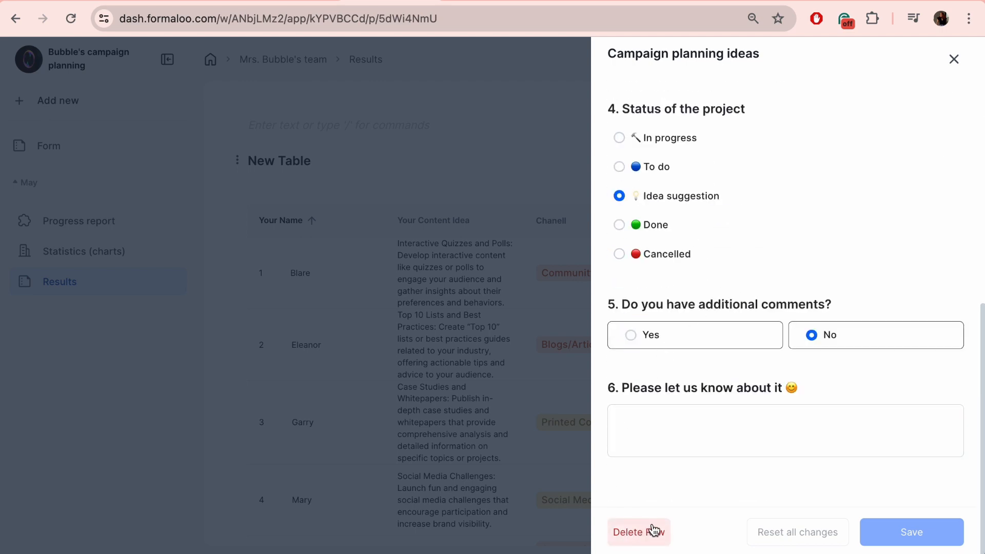
left_click(634, 532)
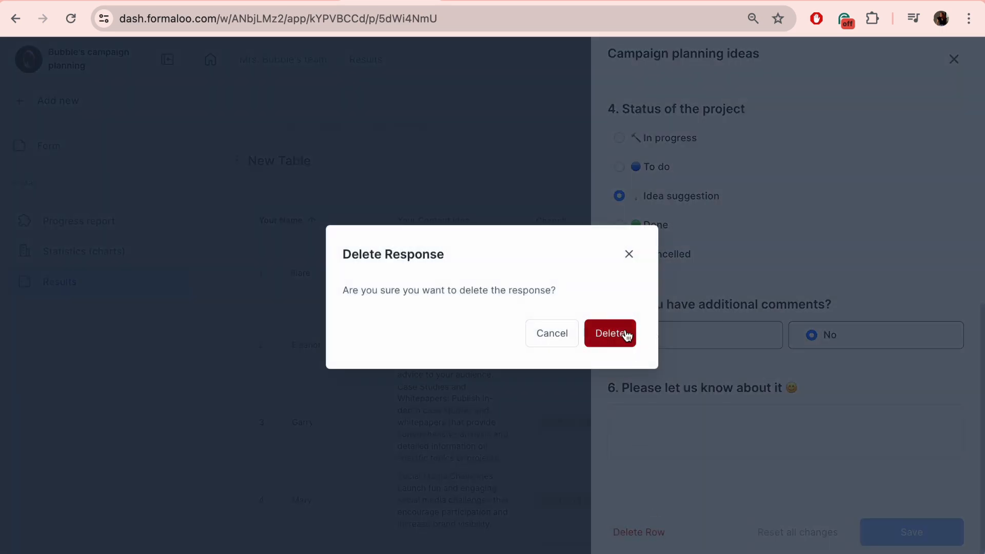
left_click(609, 332)
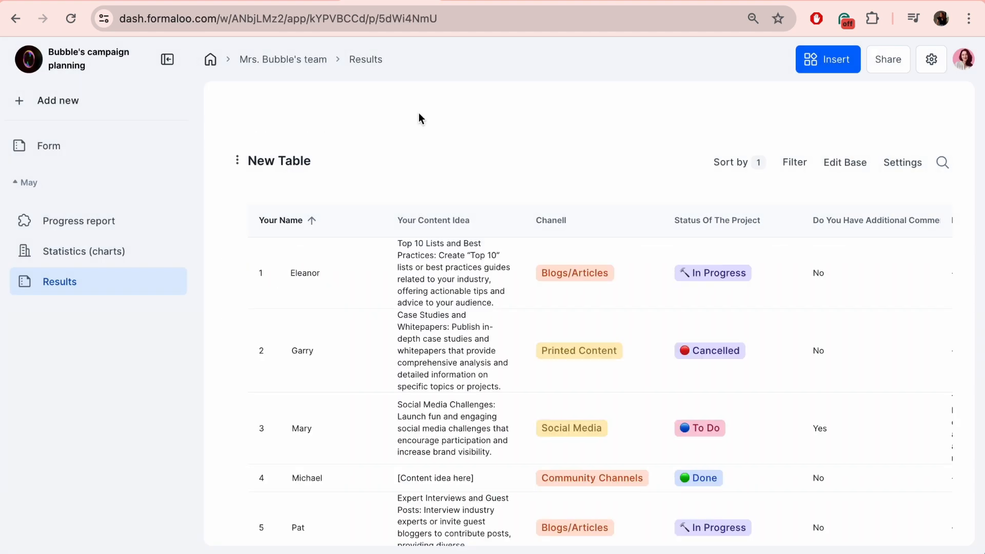
left_click(82, 251)
type("/")
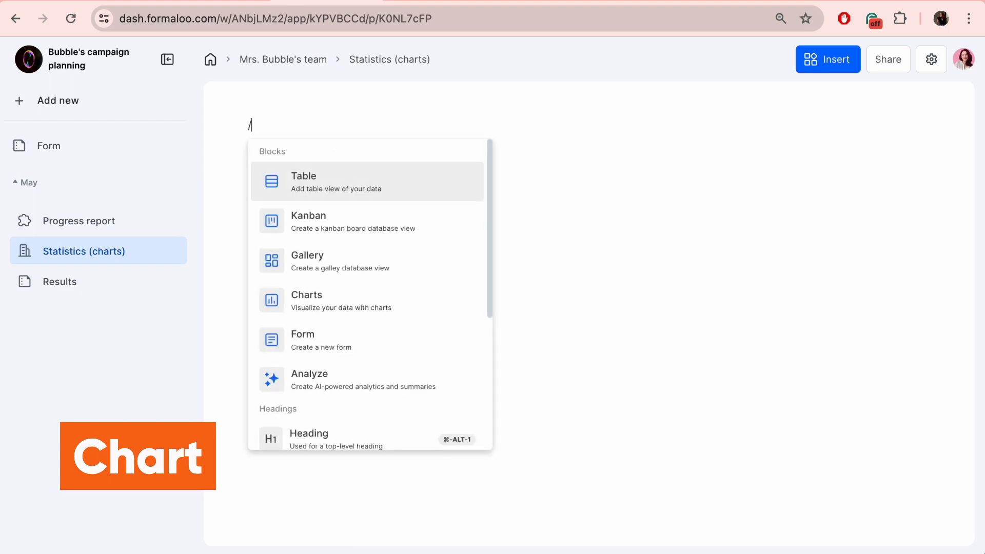
- Insert donut charts of Campaign Planning Ideas data and adjust the label colours
left_click(307, 301)
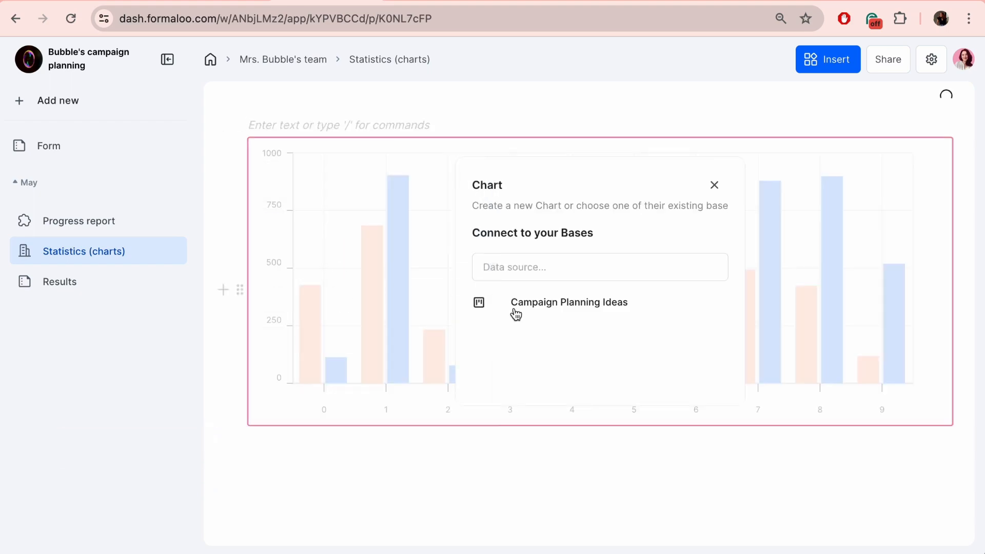
left_click(568, 301)
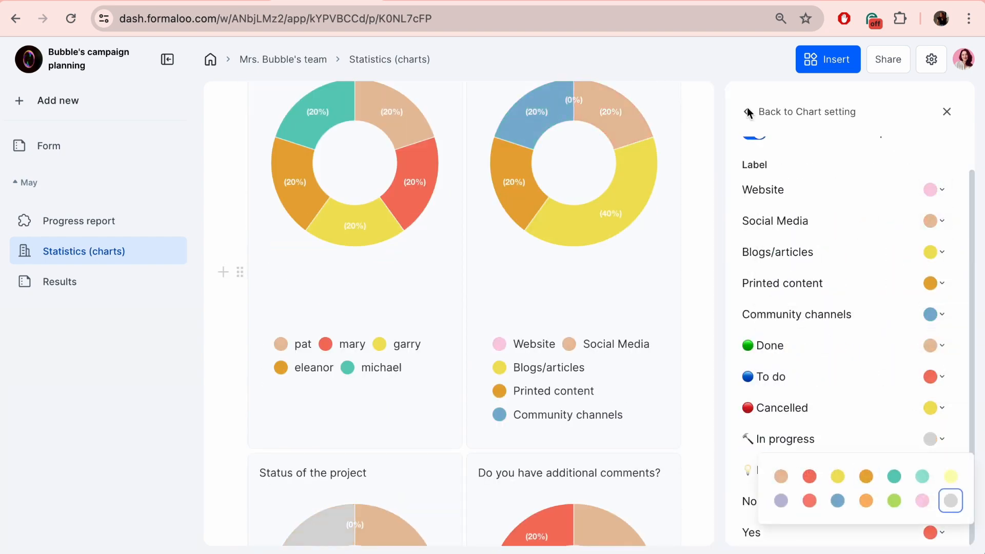
left_click(807, 112)
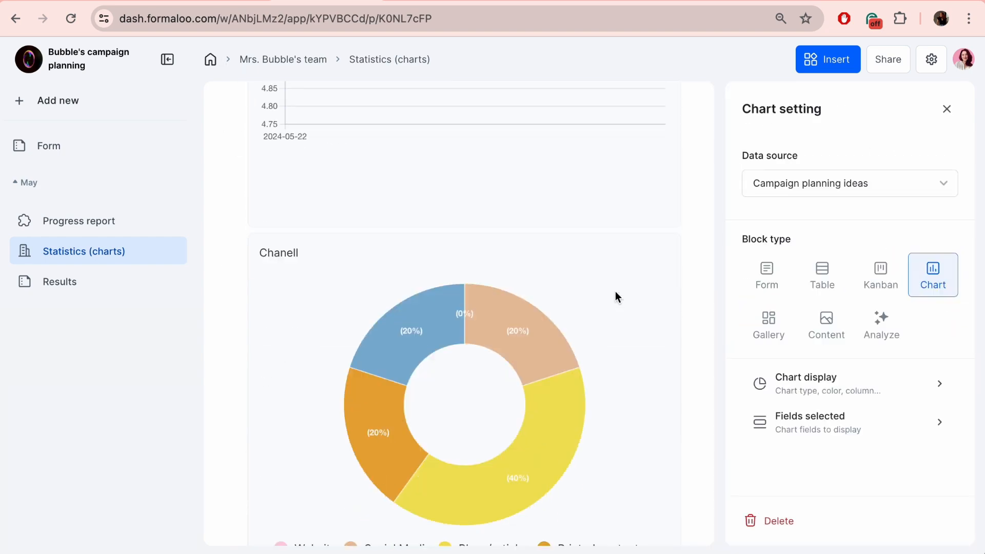
- Create a Gallery block with 'Your name' titles showing the Chanell and Status fields
left_click(768, 326)
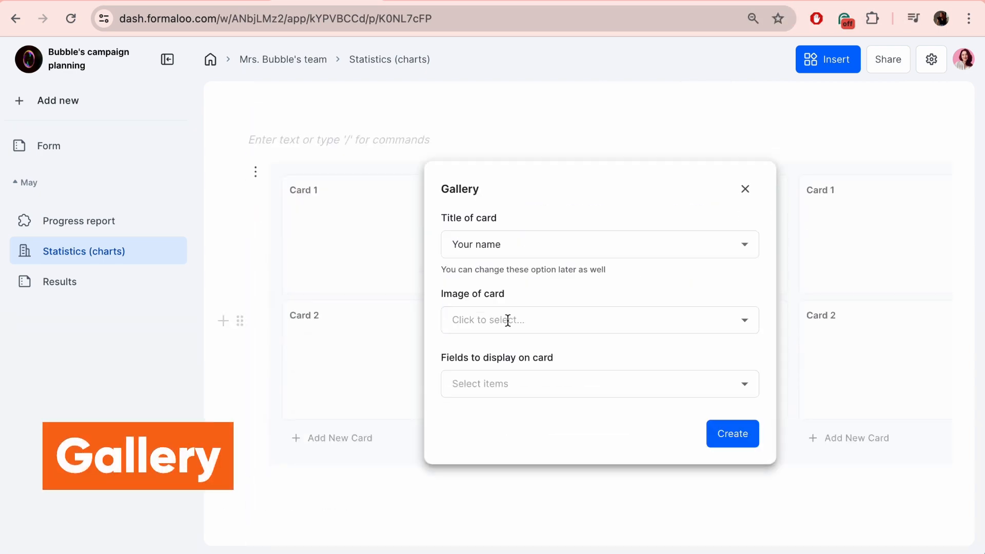
left_click(731, 432)
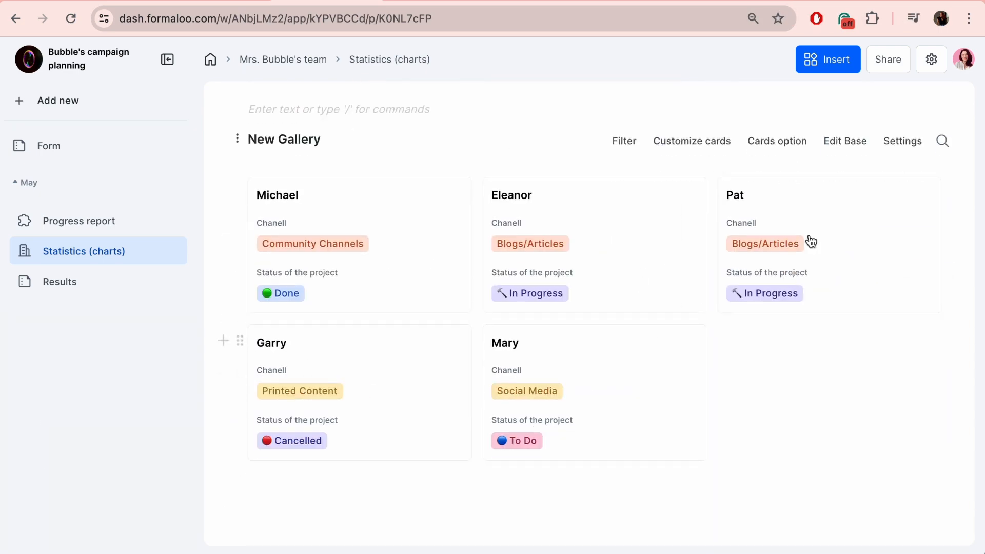
left_click(777, 141)
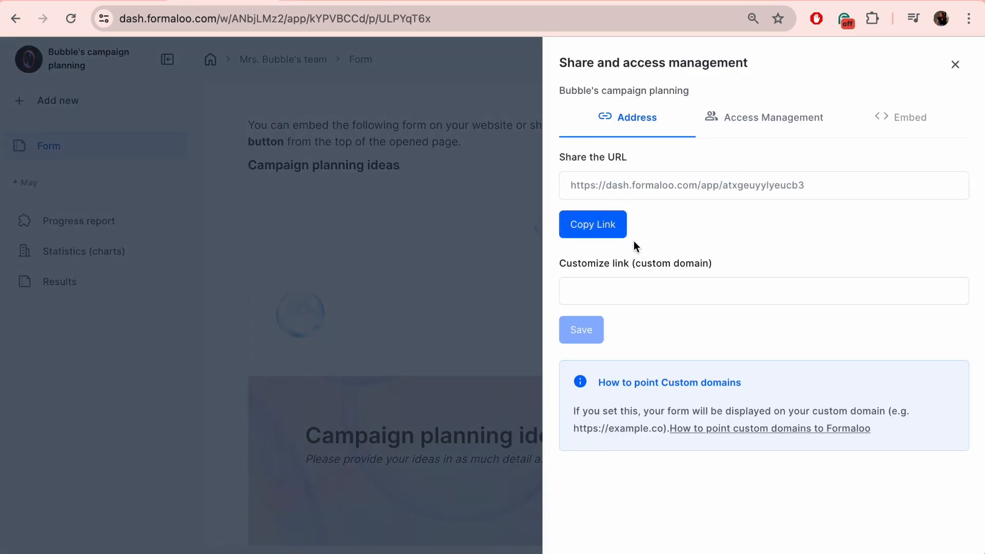
- Copy the share link and add Mohammad with 'Full access… Edit apps & forms'
left_click(591, 225)
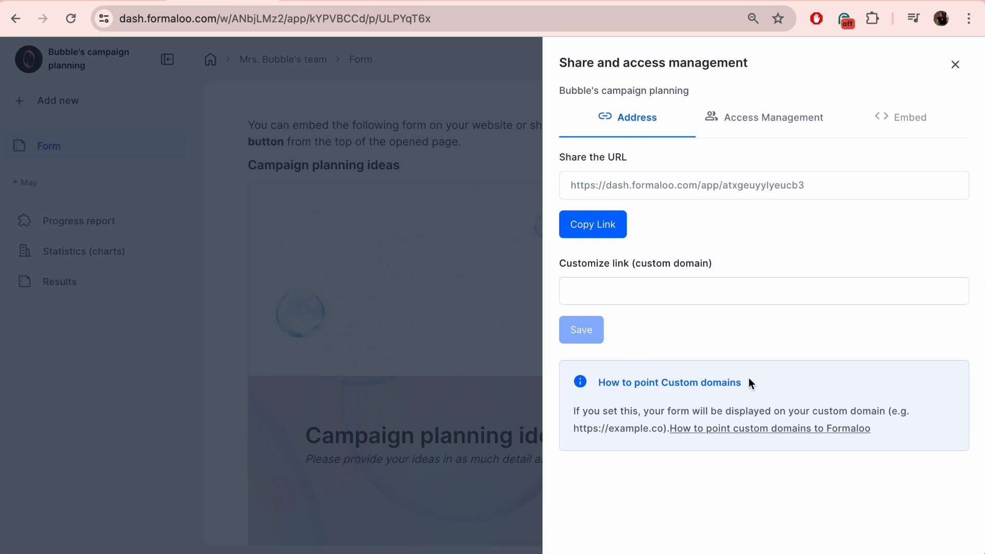
left_click(774, 117)
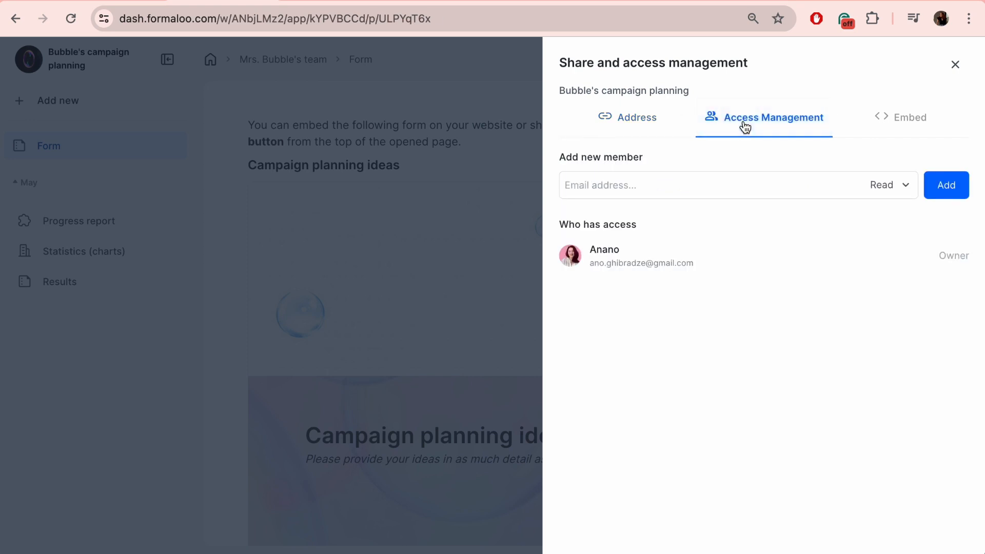
left_click(691, 185)
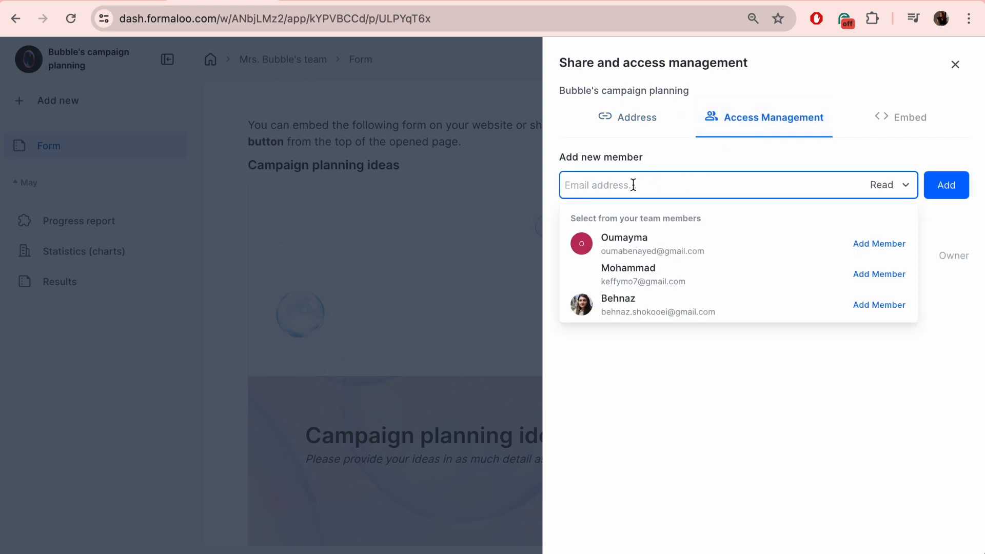
left_click(878, 274)
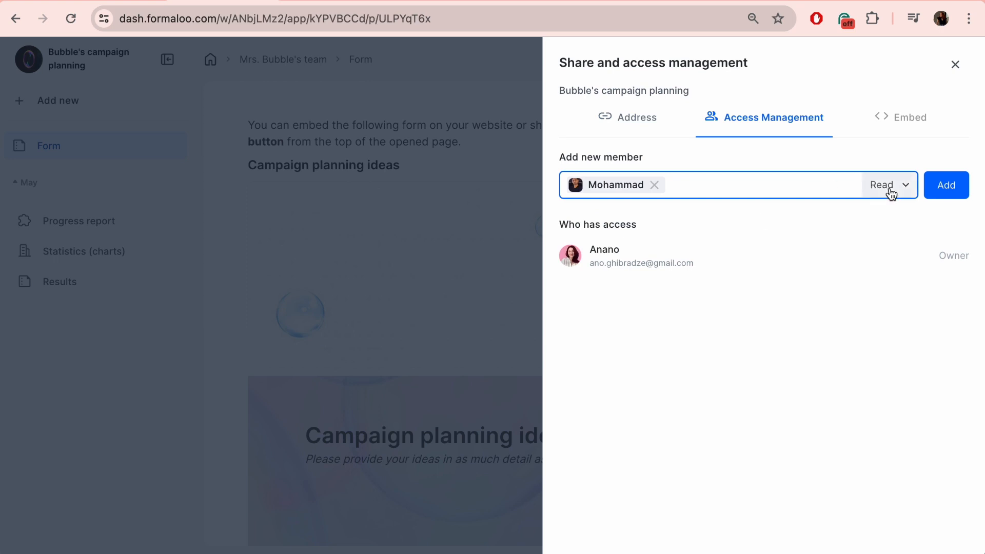
left_click(888, 184)
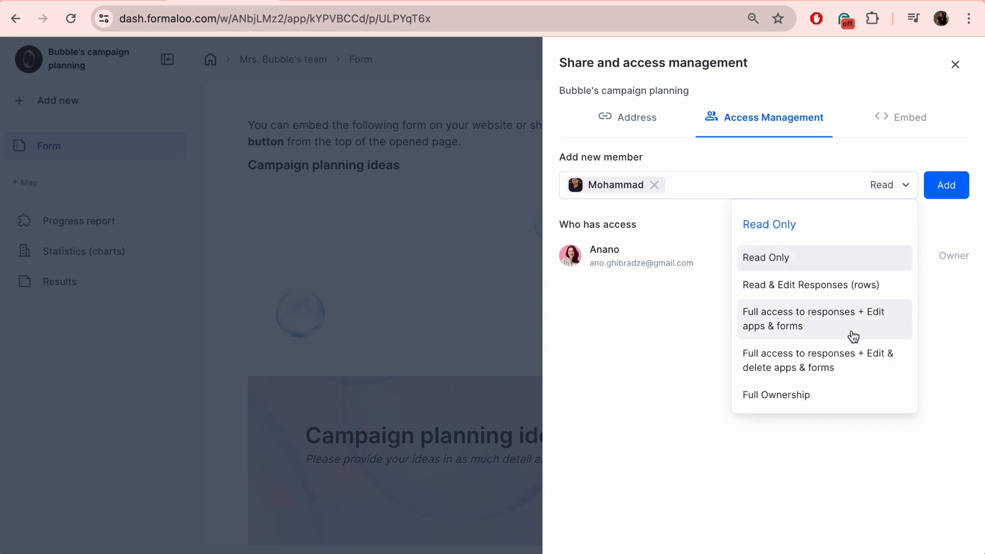
left_click(814, 318)
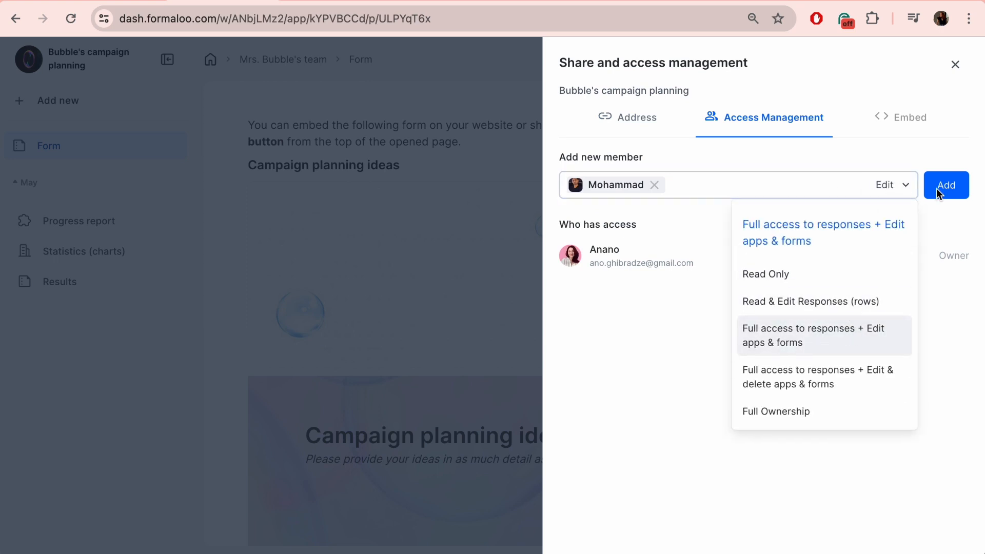
left_click(945, 184)
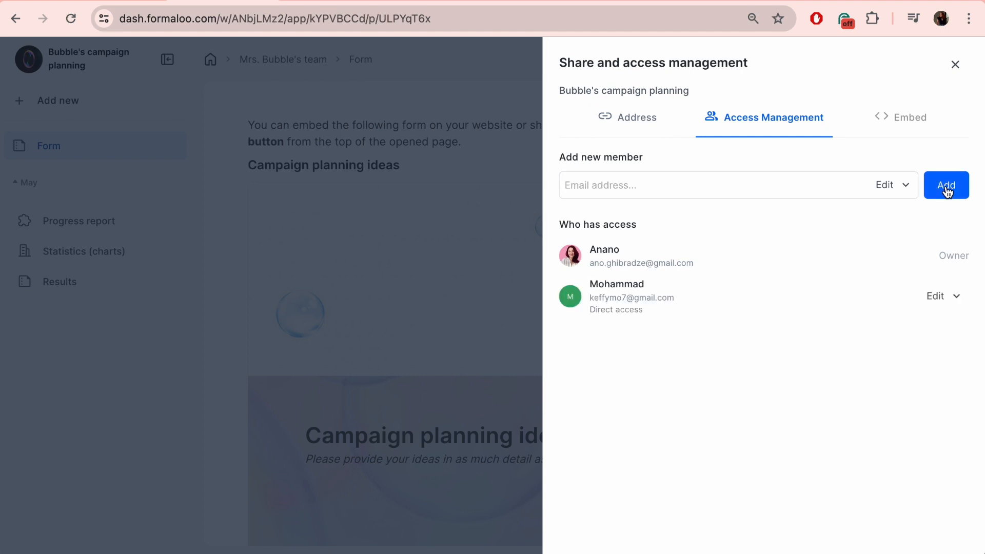
- Remove Mohammad from the app again and confirm the Delete
left_click(942, 295)
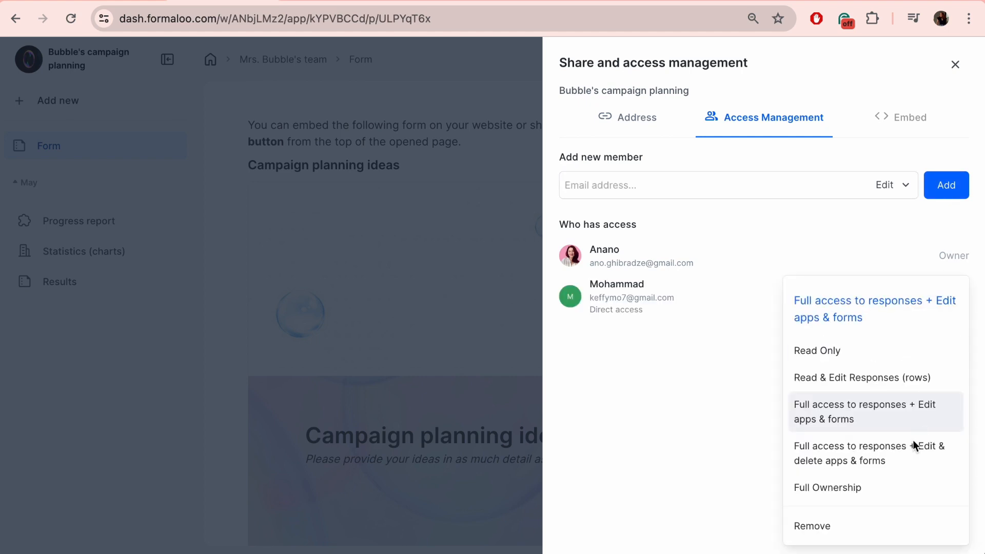
left_click(811, 525)
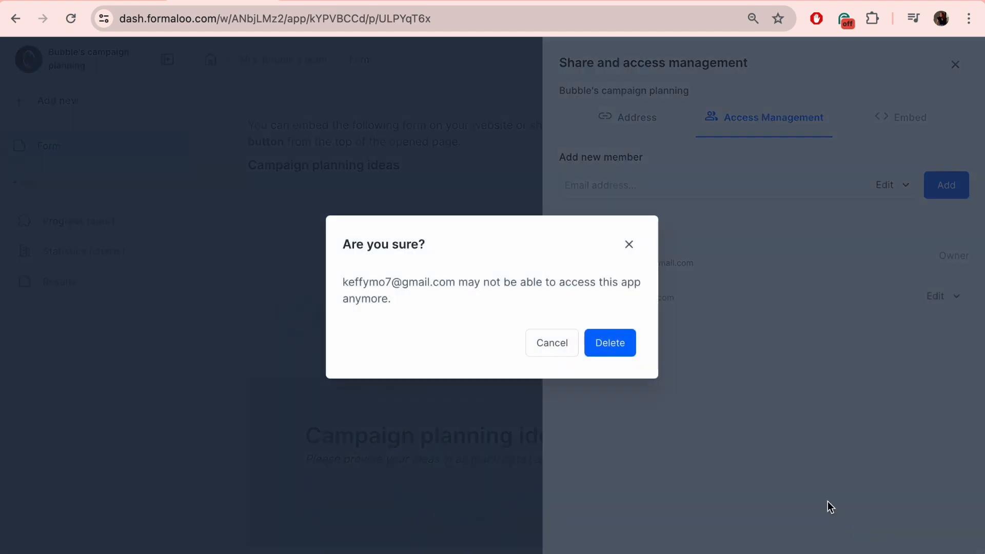
left_click(608, 342)
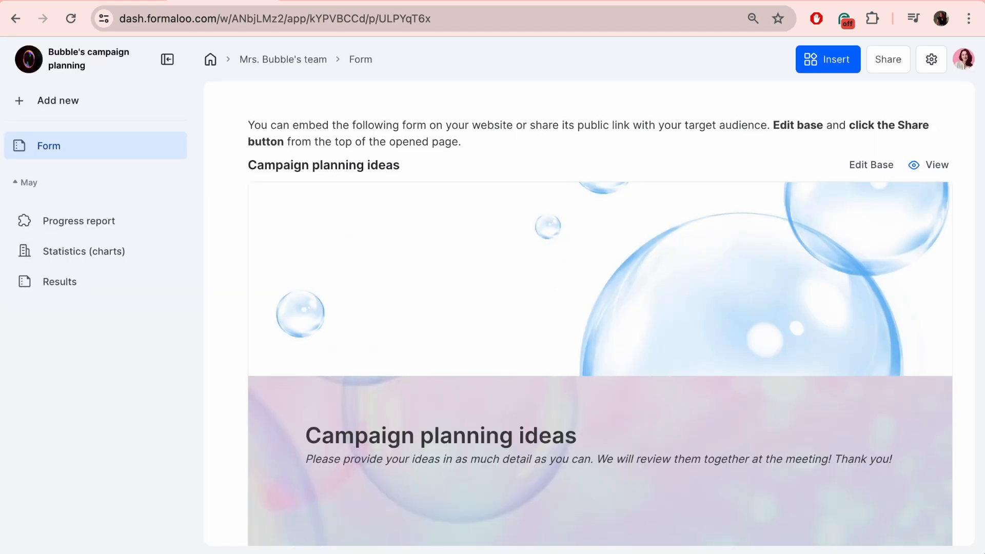
- Enable user portal mode and create a new Customer portal-users table
left_click(931, 59)
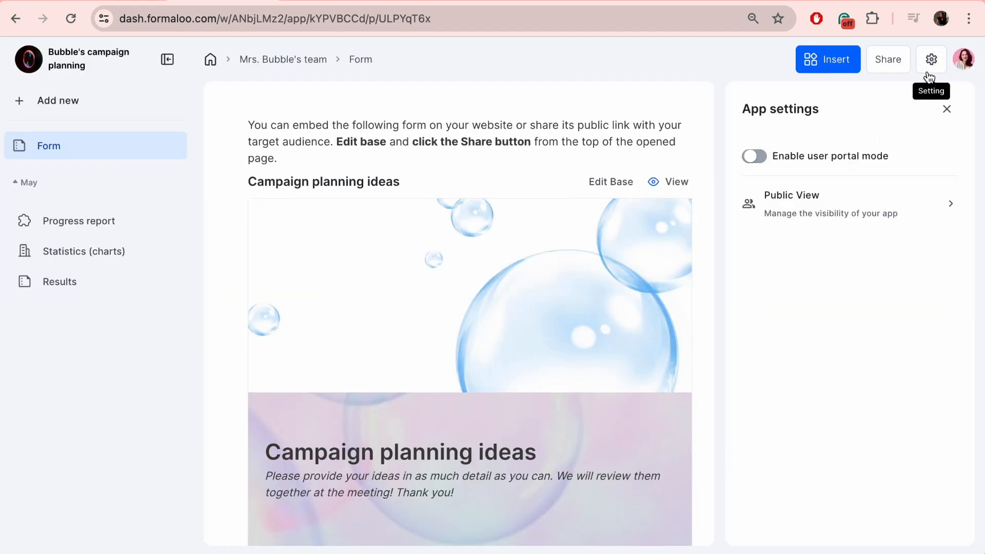
left_click(753, 156)
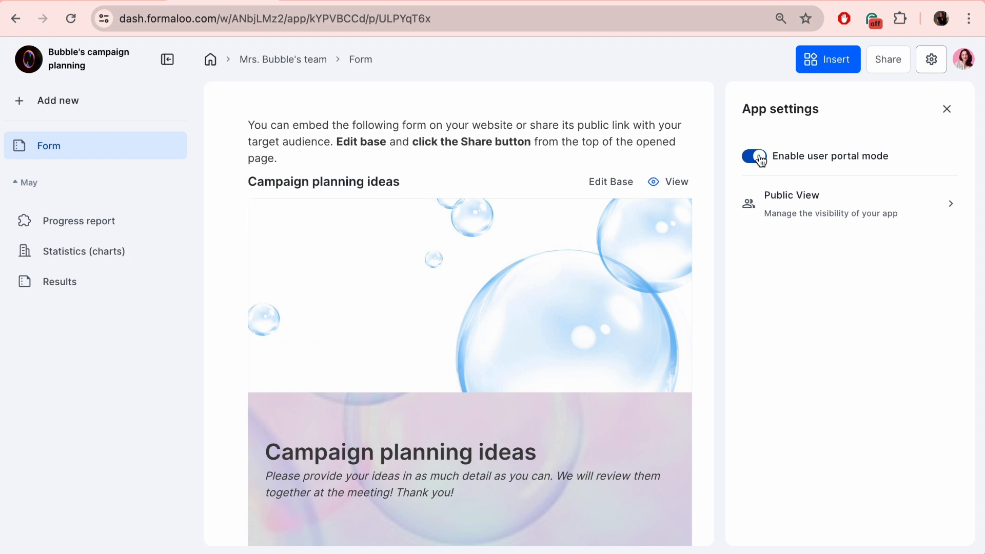
left_click(759, 157)
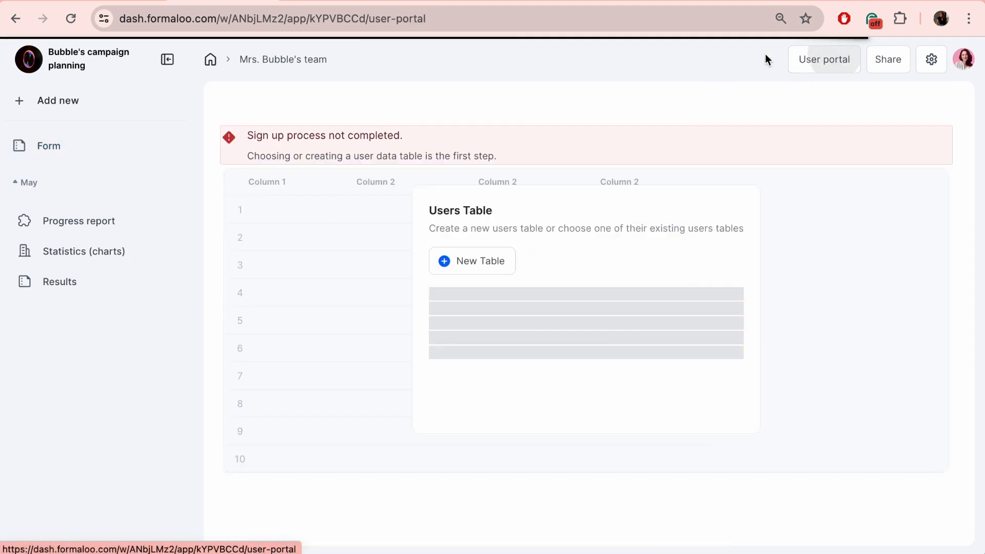
left_click(472, 261)
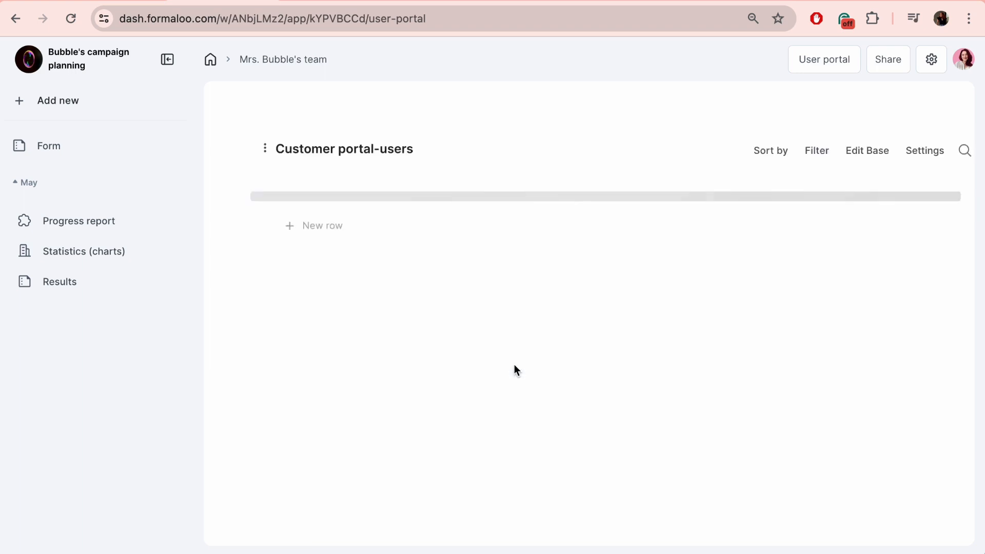
- In the users table settings keep sign-up allowed and turn on captcha
left_click(924, 149)
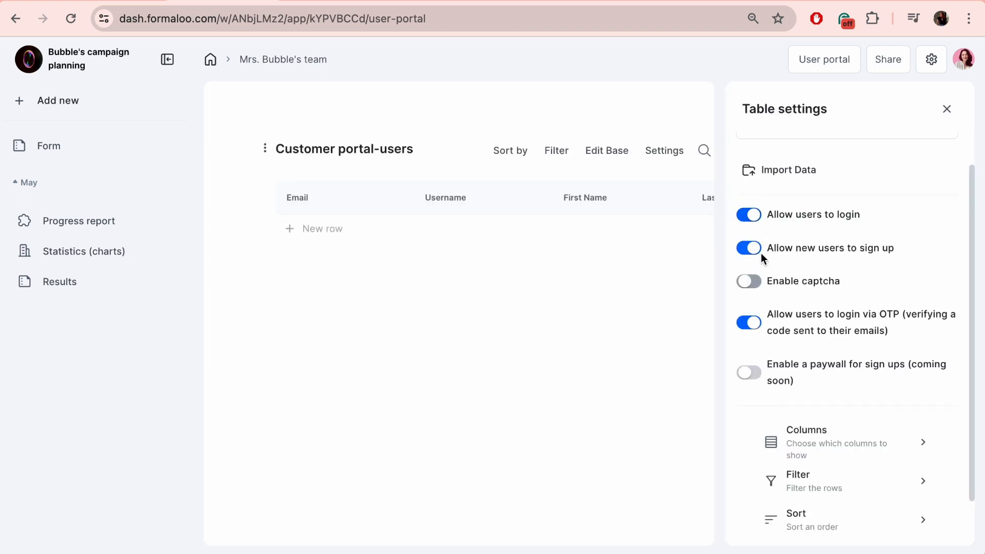
left_click(747, 248)
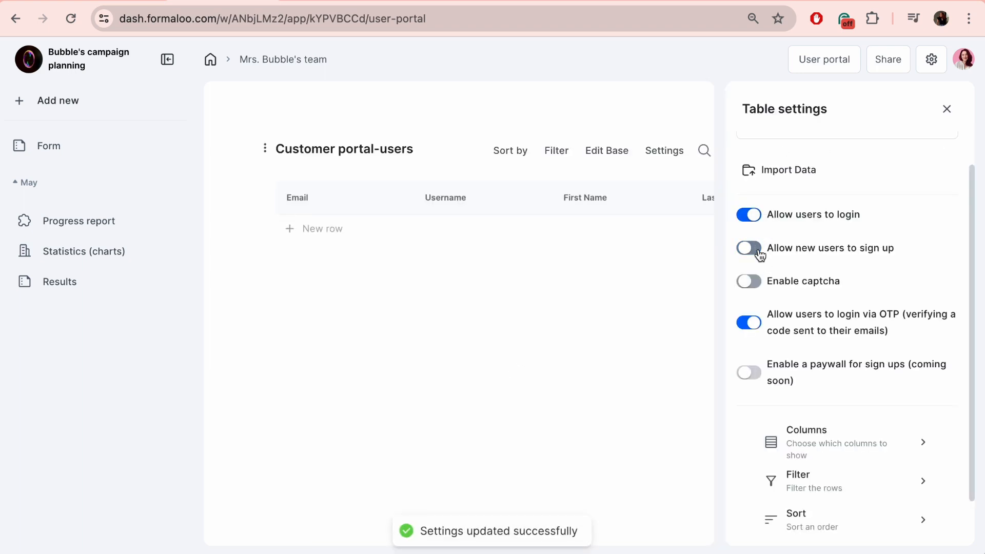
left_click(748, 247)
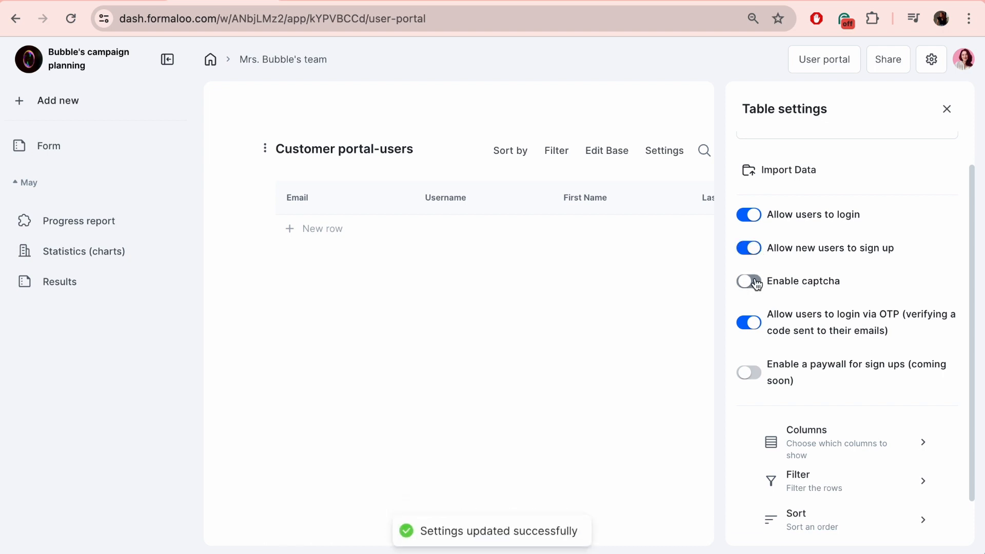
left_click(748, 281)
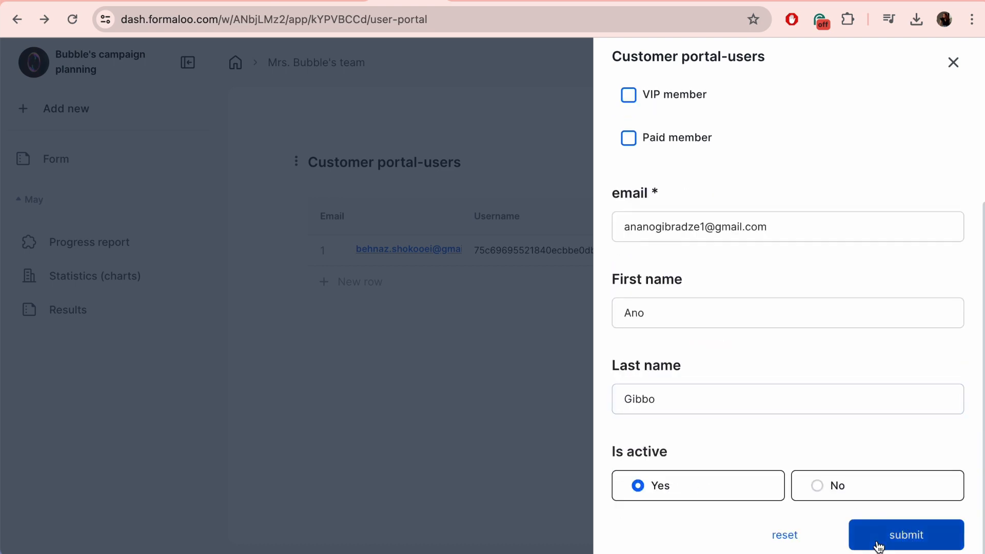
- Submit the new portal user and give the second user the VIP member role
left_click(906, 534)
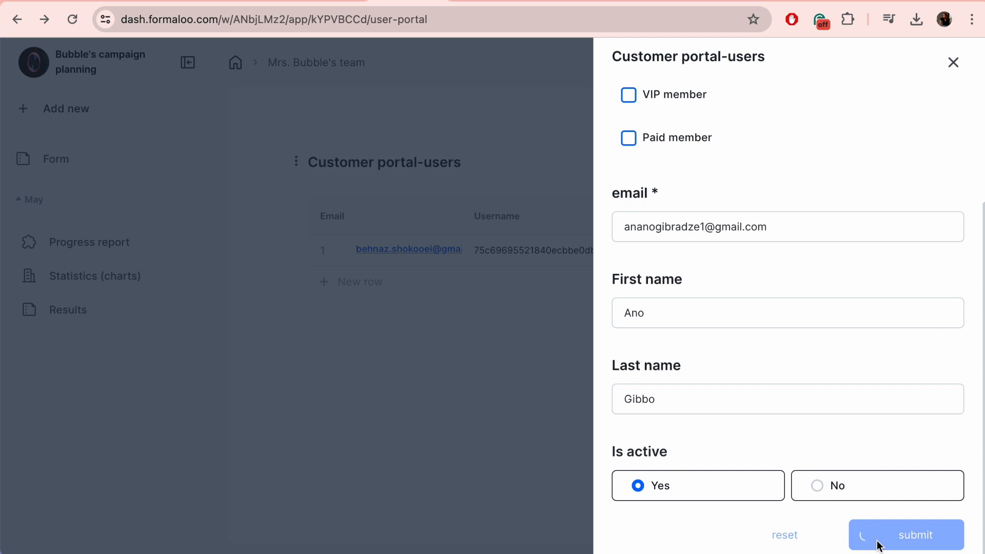
left_click(905, 535)
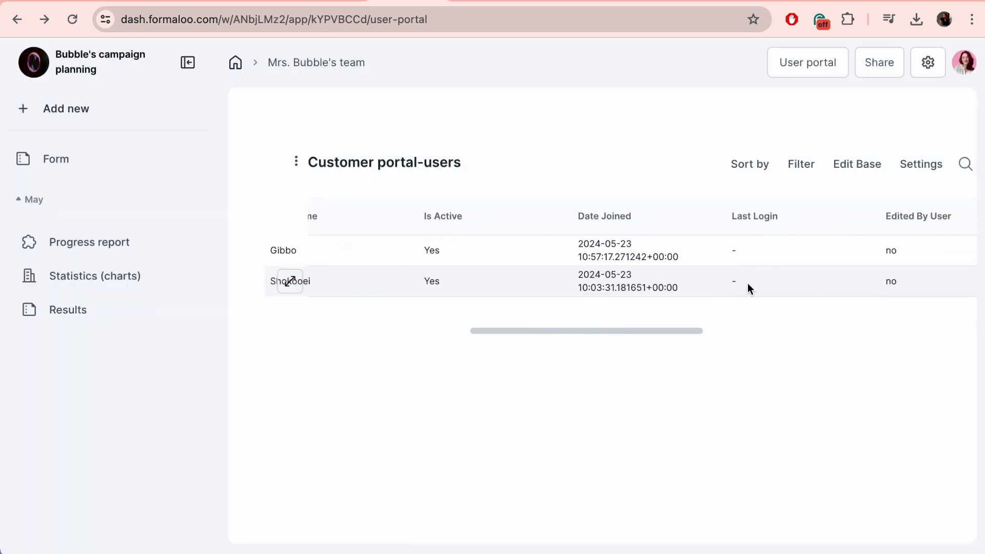
left_click(290, 281)
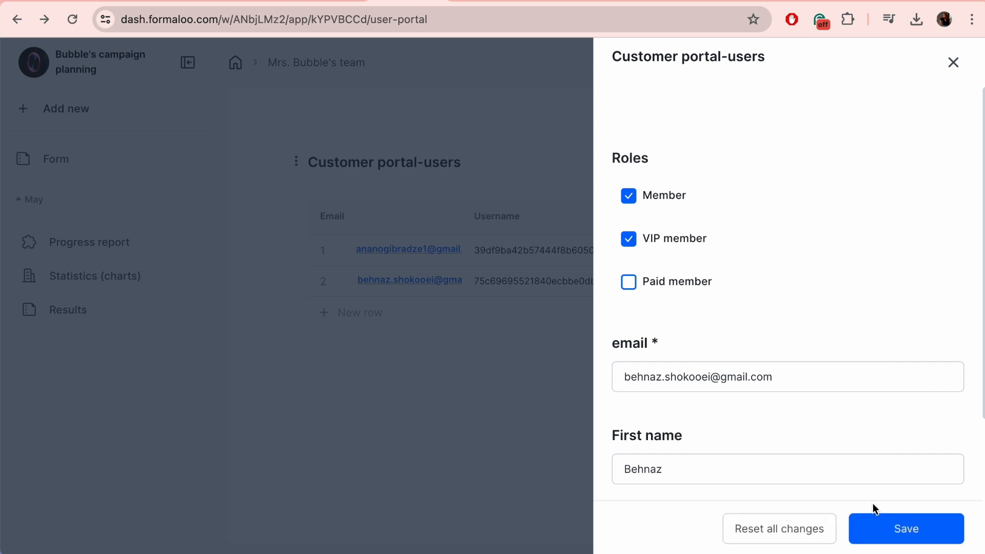
left_click(905, 528)
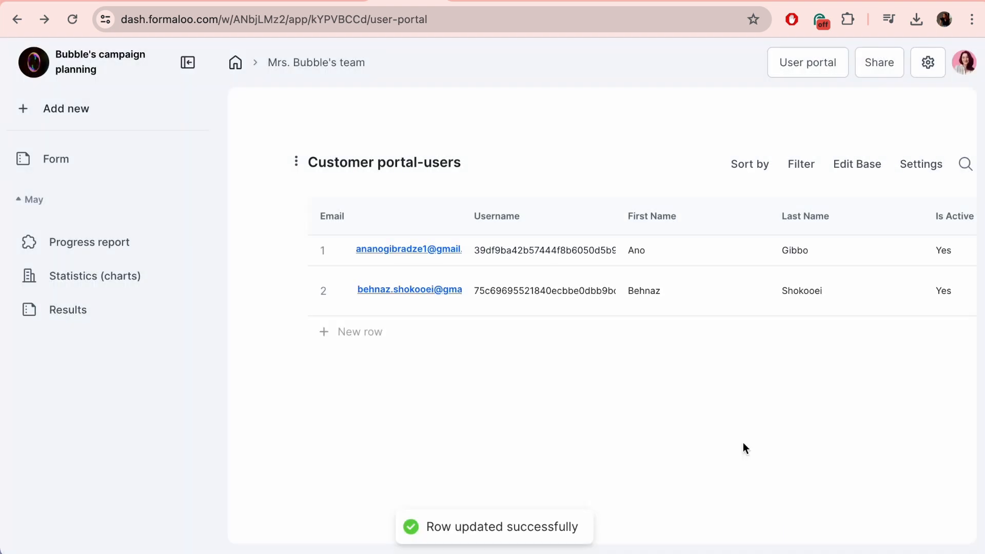
- Filter the users table to the VIP member and switch to the public app view
left_click(921, 164)
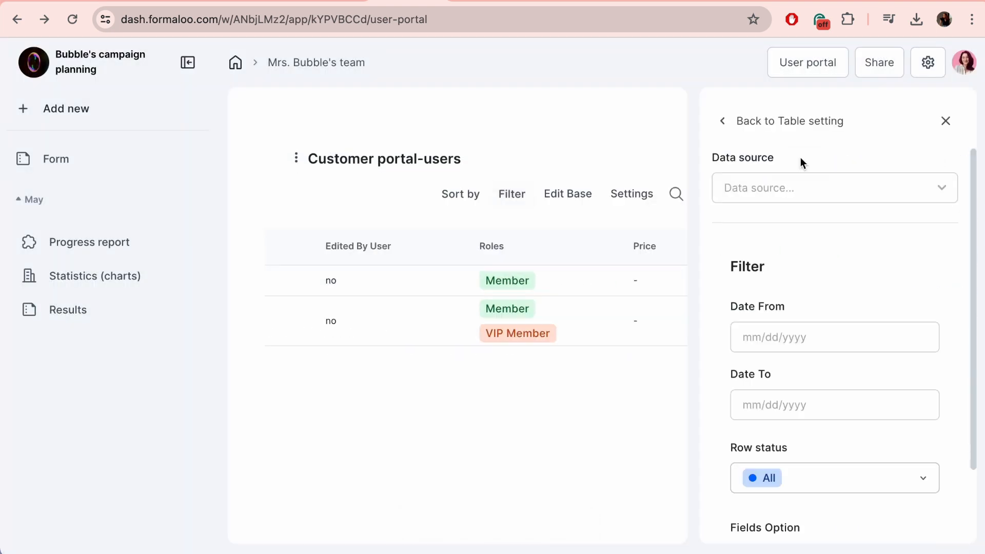
left_click(461, 194)
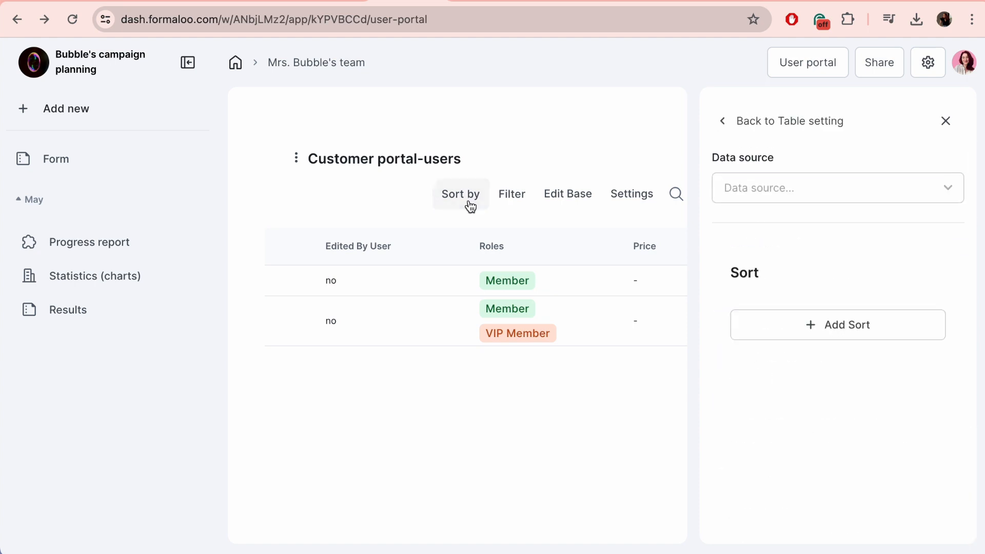
left_click(837, 325)
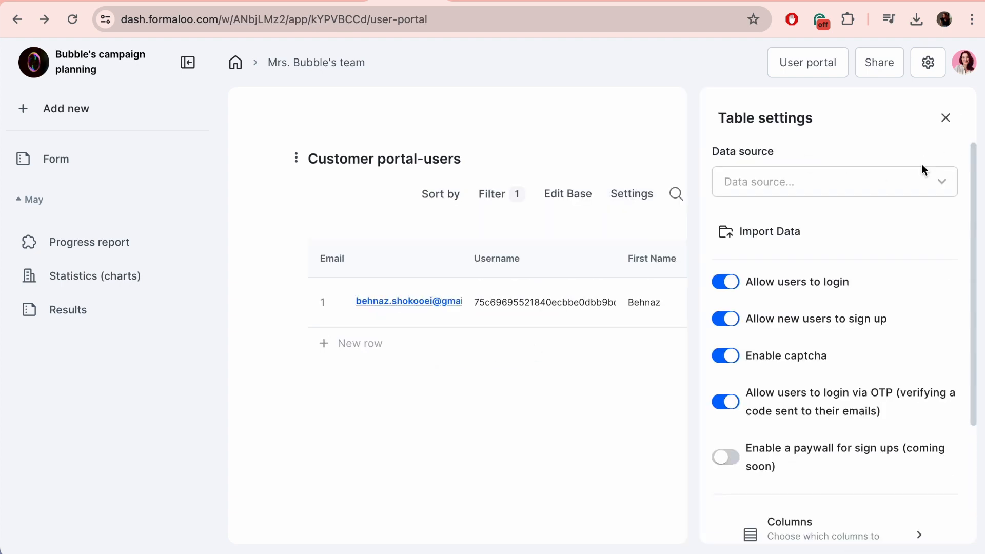
left_click(945, 117)
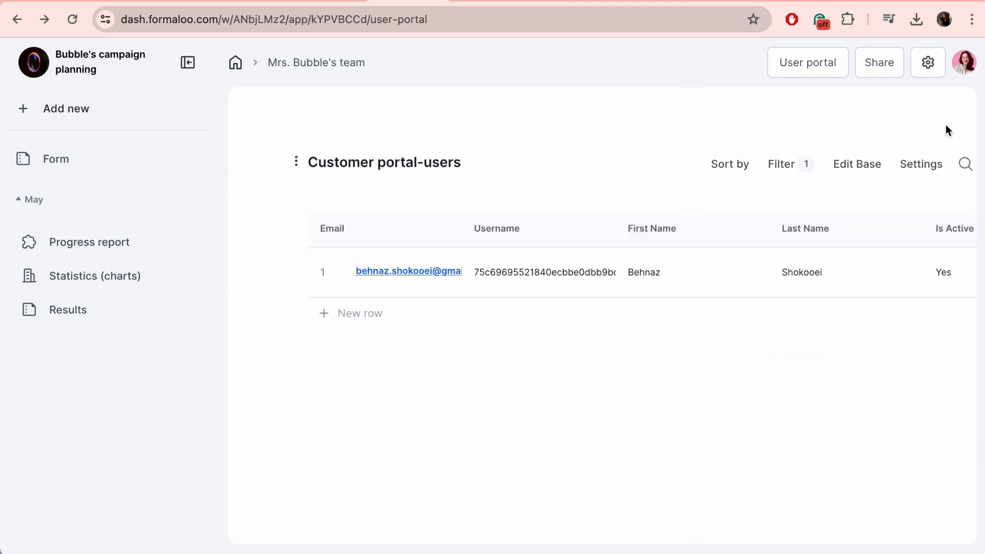
left_click(878, 63)
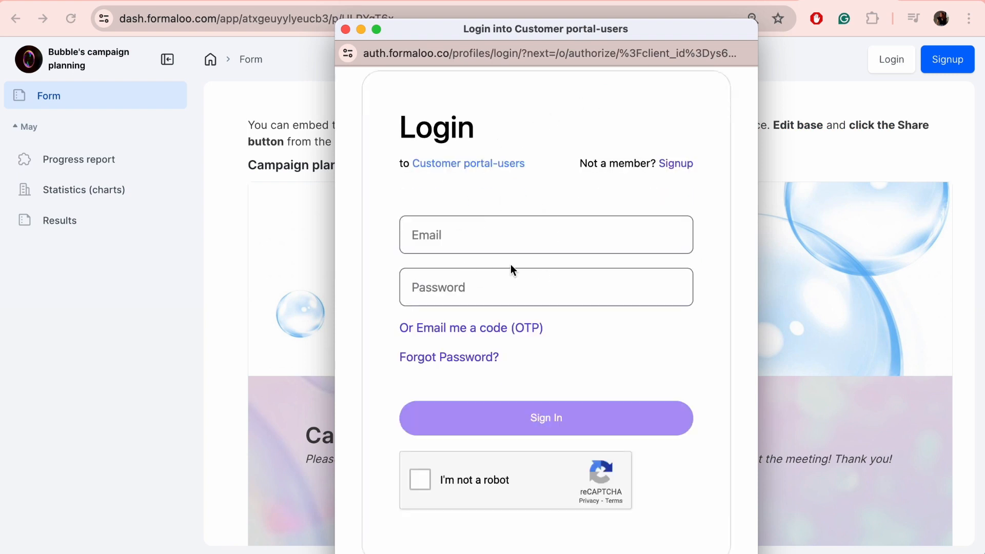
- Switch the portal's login popup to the Signup form and look it over
left_click(675, 163)
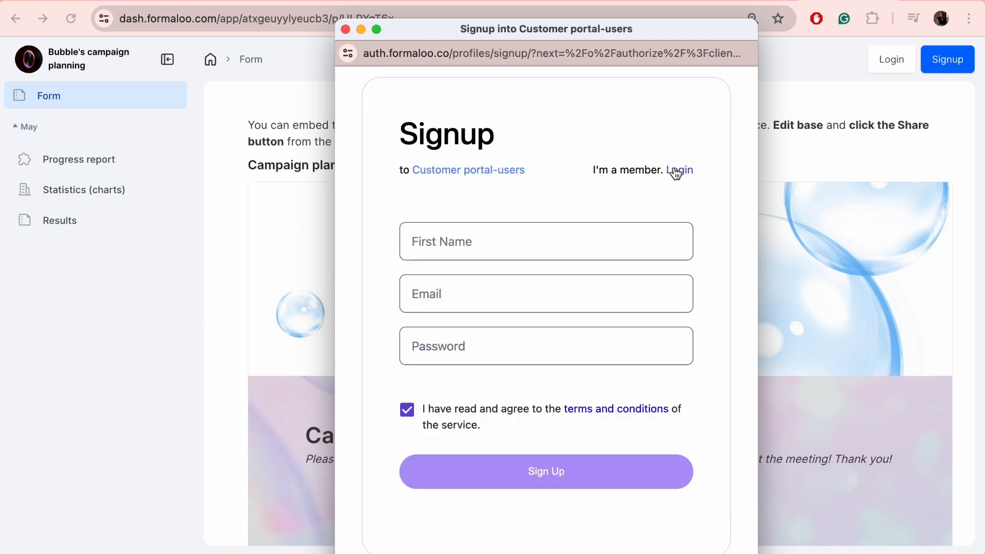
scroll("down", 3)
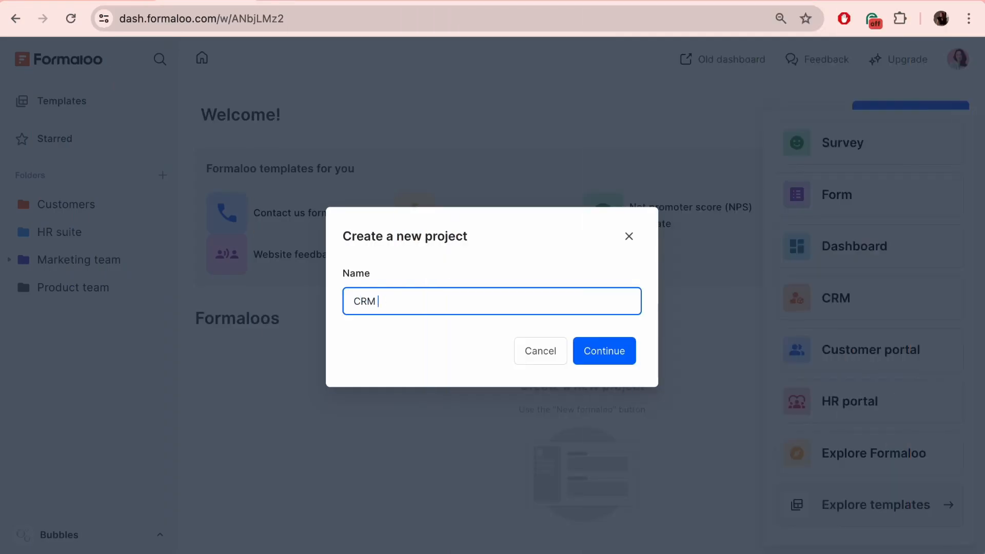
- Create the 'CRM Bubbles' project and open its All opportunities page
left_click(603, 351)
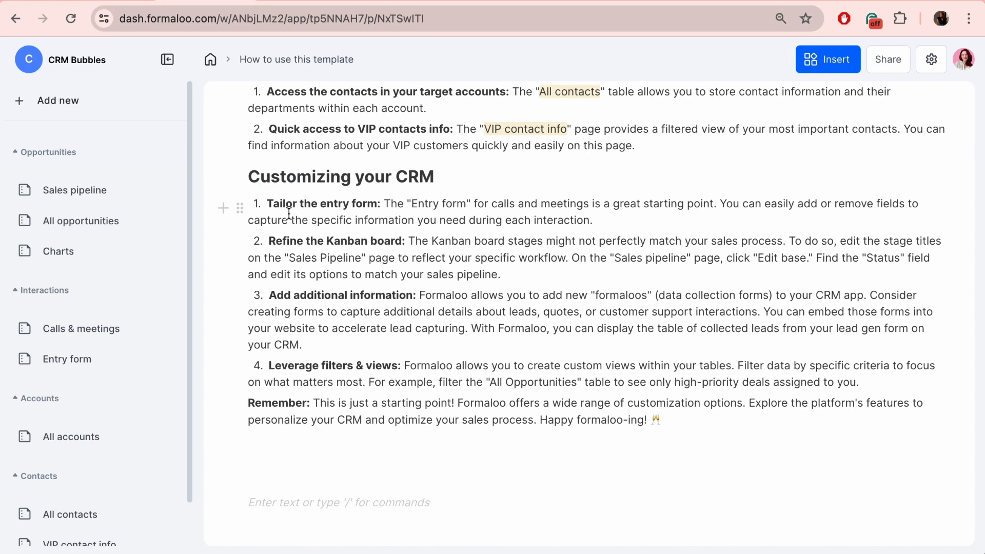
left_click(80, 221)
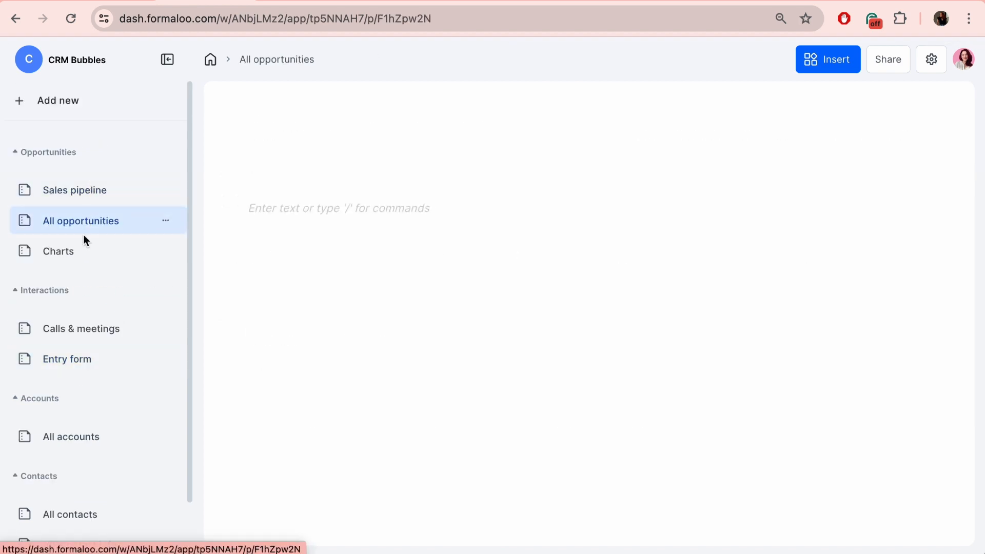